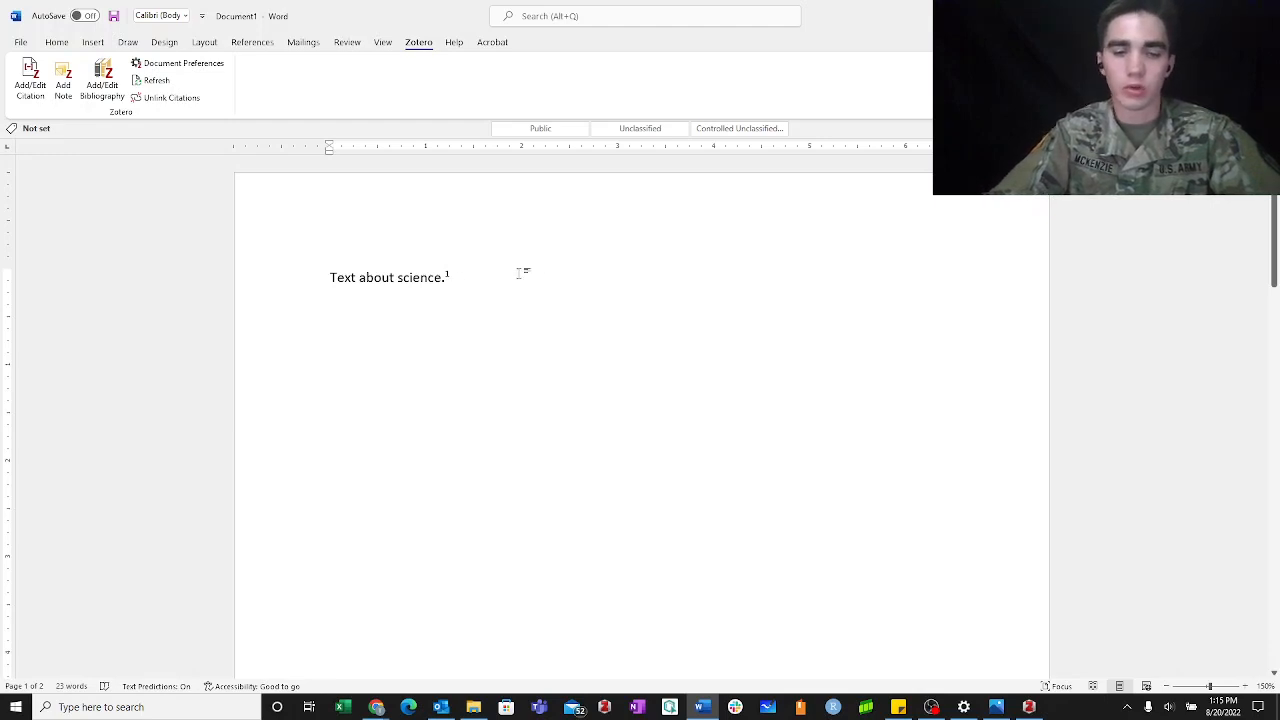
Add 'example.' after the sentence and insert a Zotero citation for a library item there
text(example.)
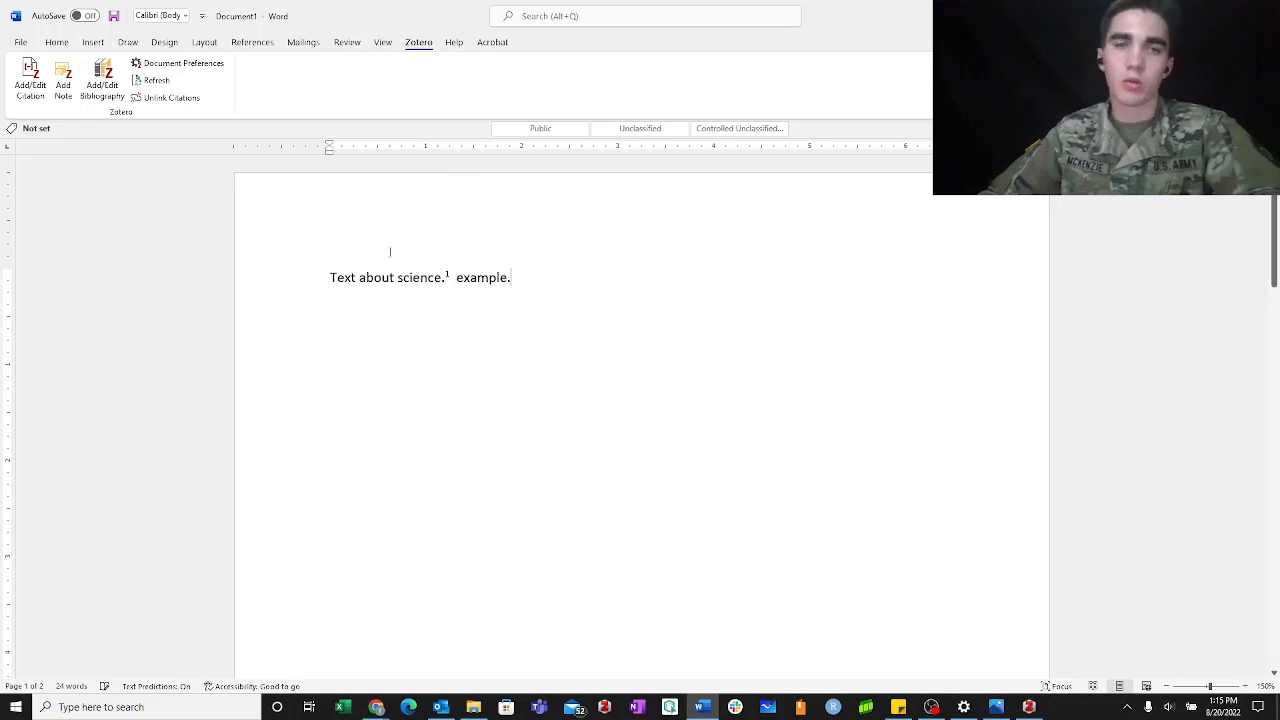
click(30, 76)
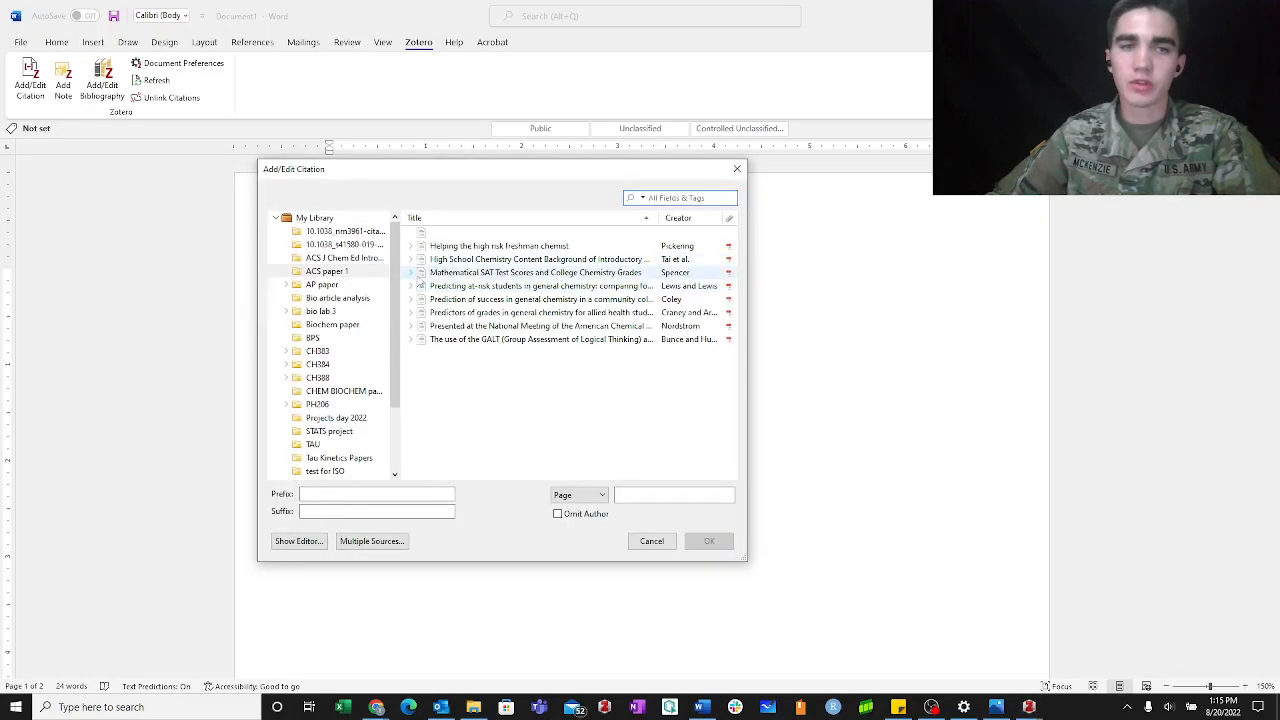
click(540, 312)
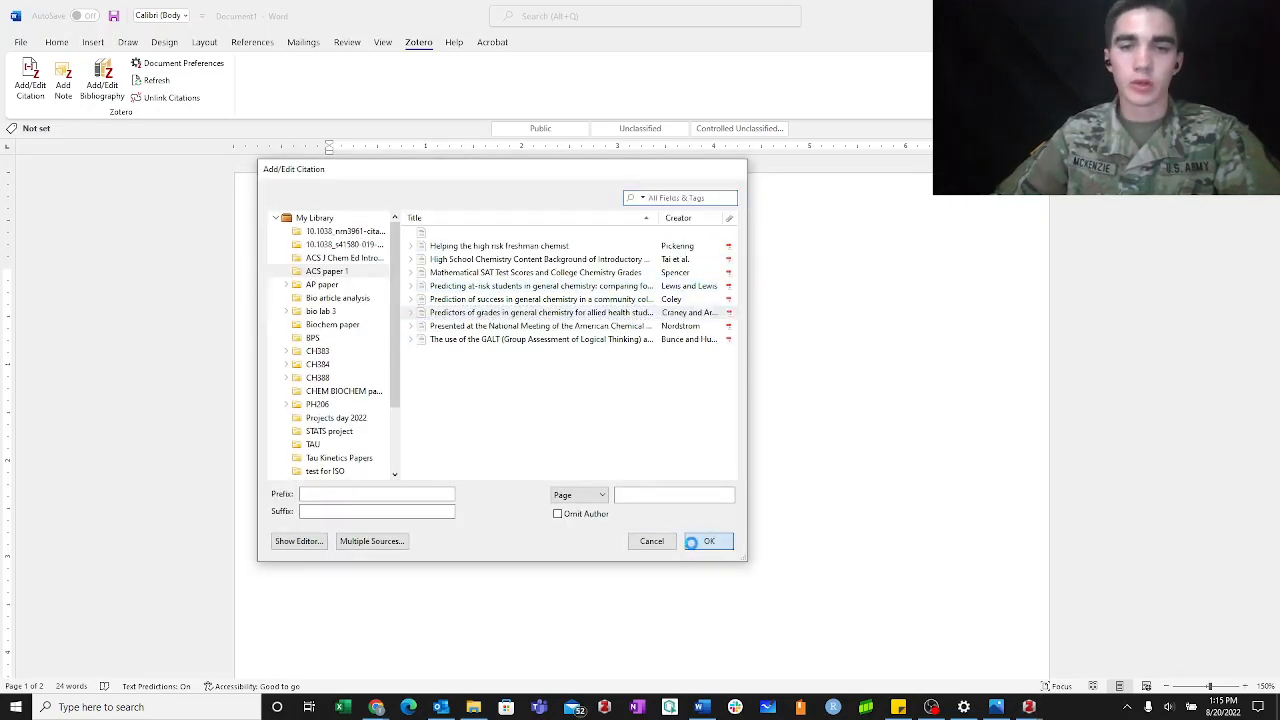
click(708, 540)
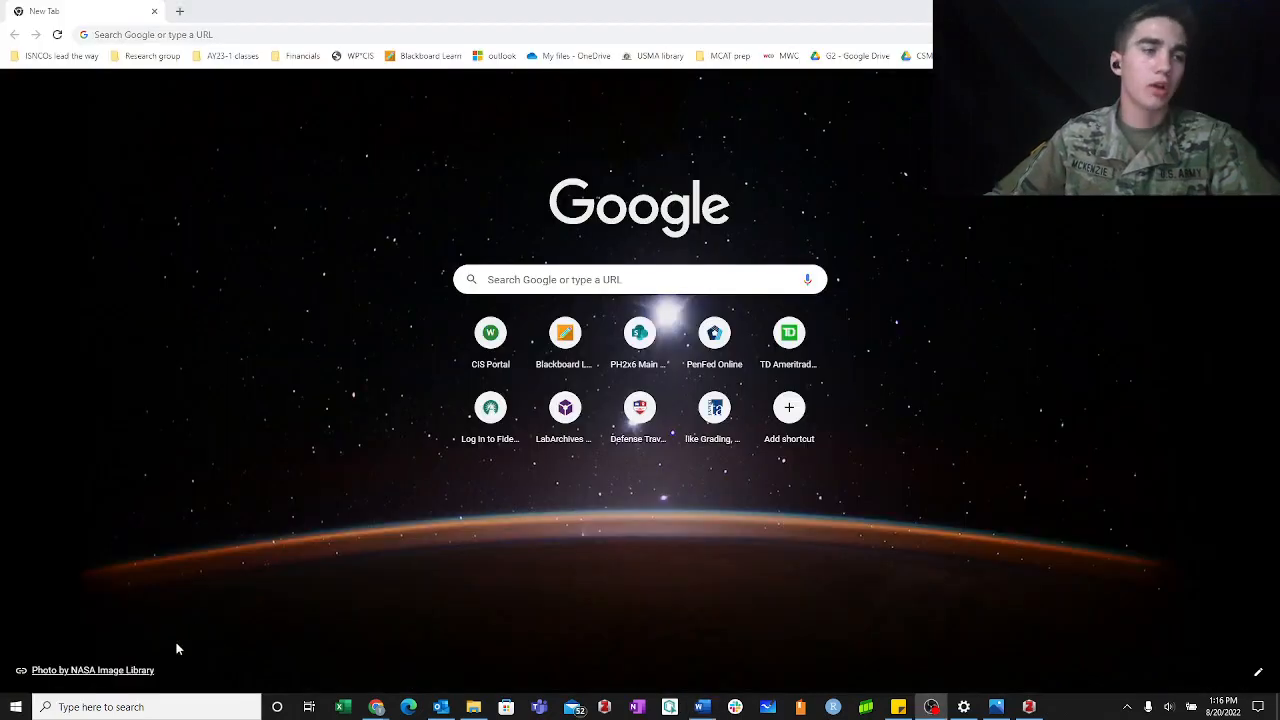
Download the Zotero 6 for Windows installer from zotero.org and run it
click(150, 34)
text(zotero.org)
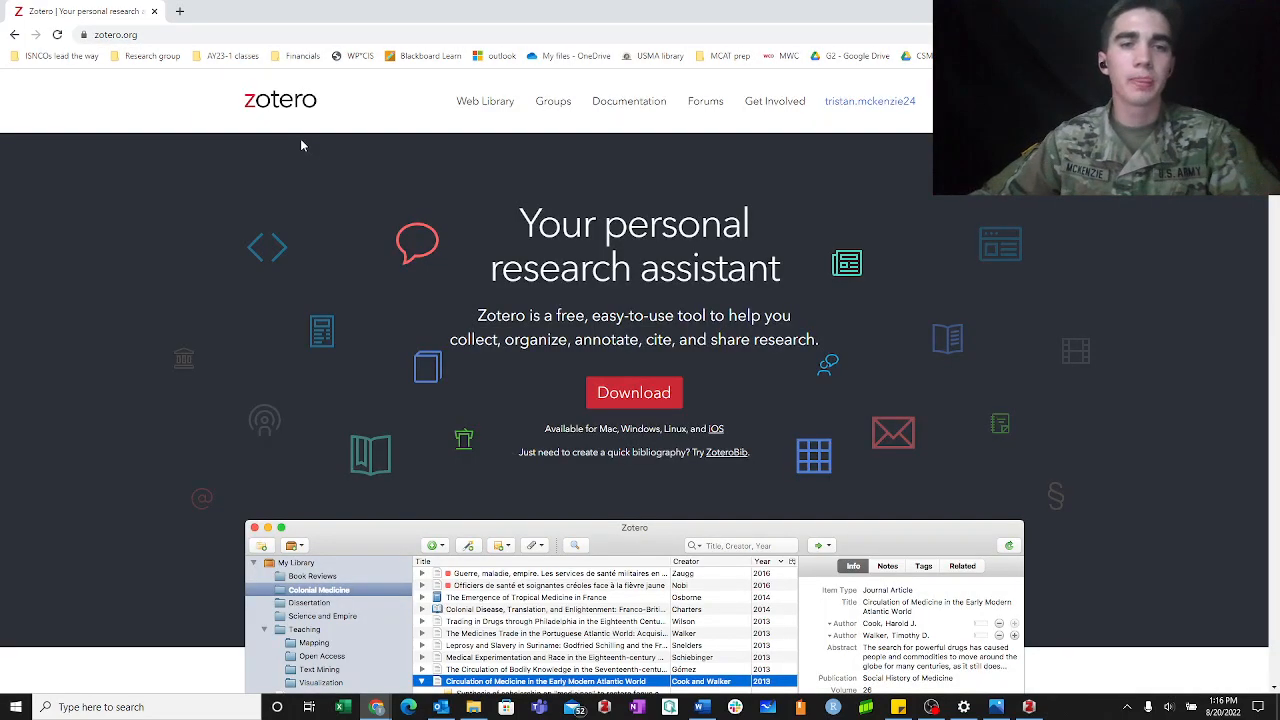
mouse_move(784, 156)
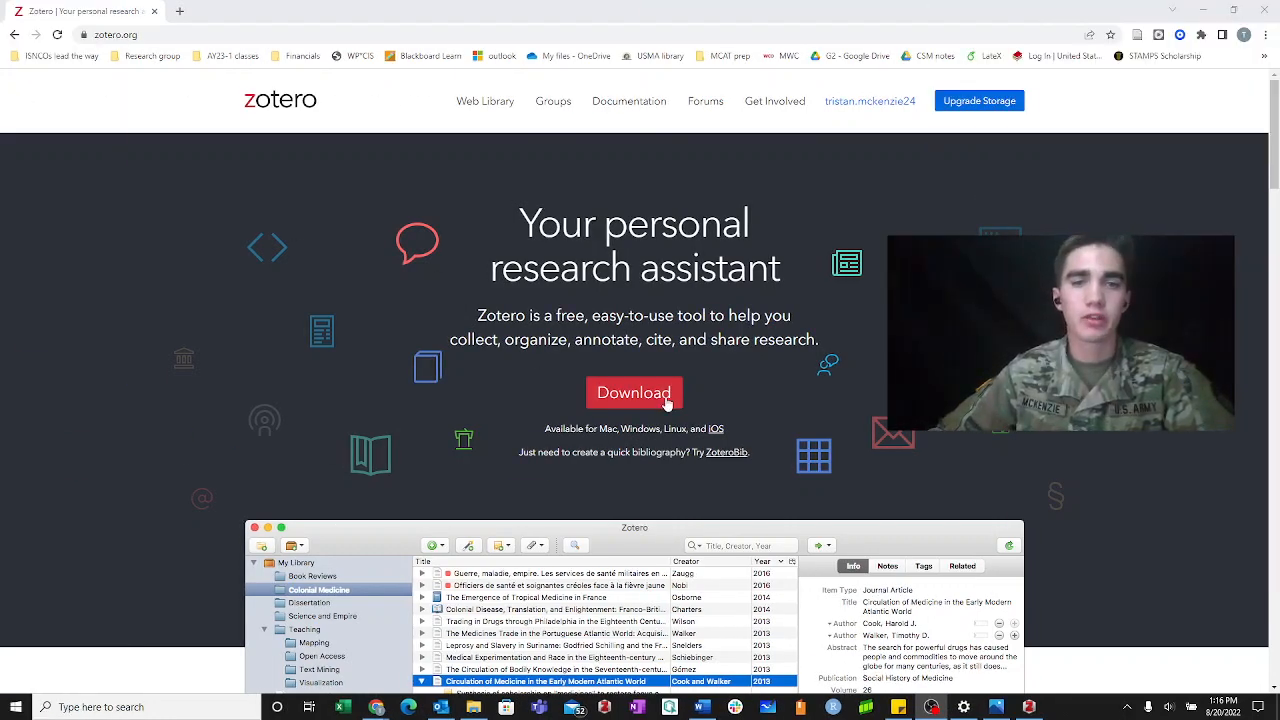
click(634, 392)
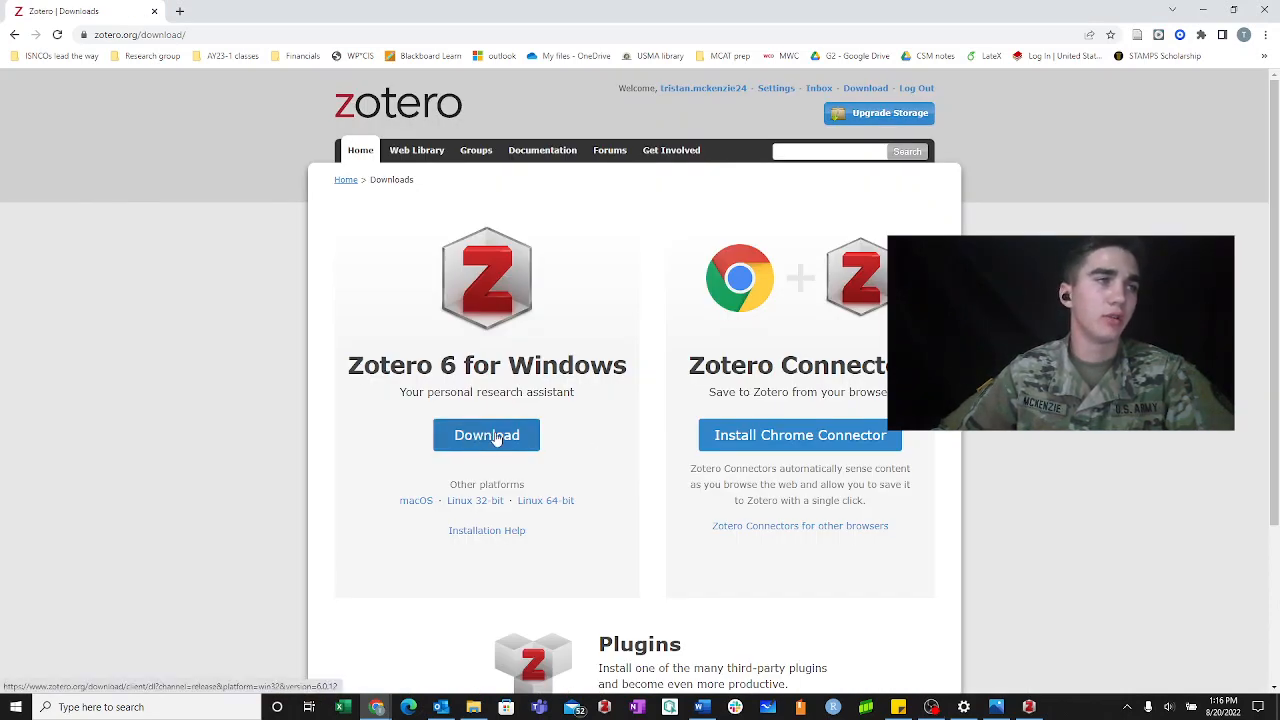
click(486, 434)
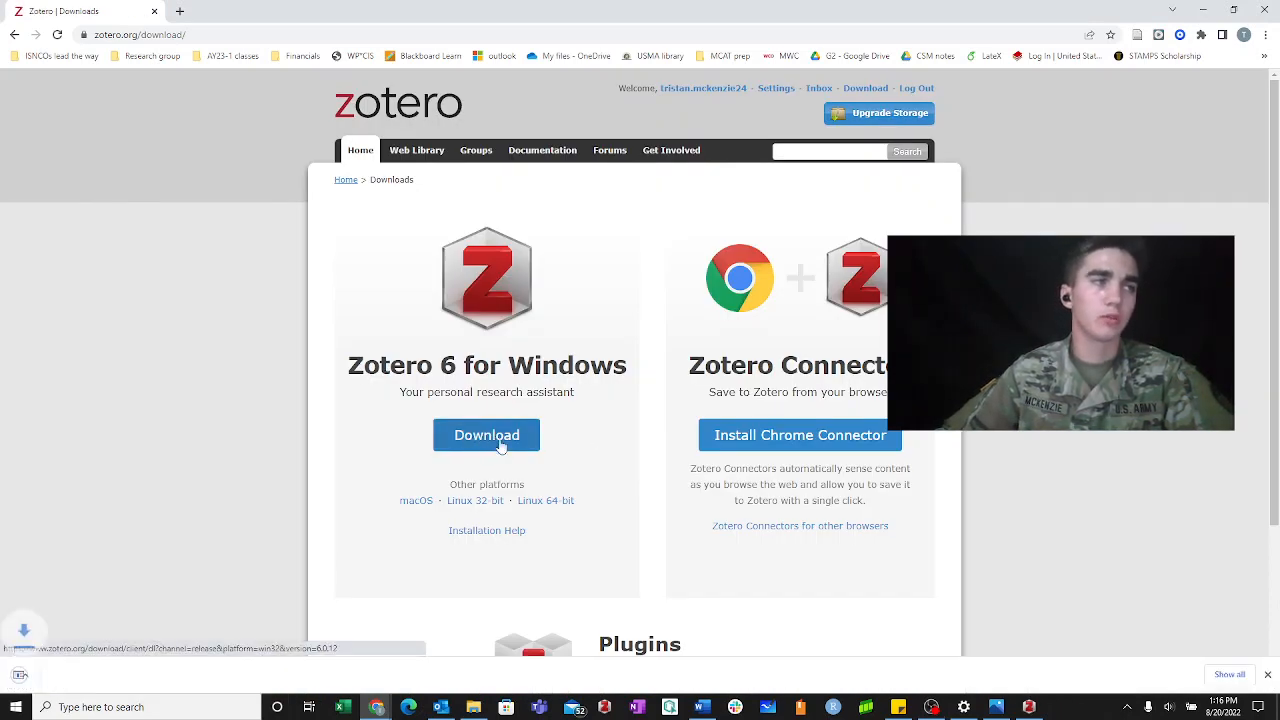
click(488, 436)
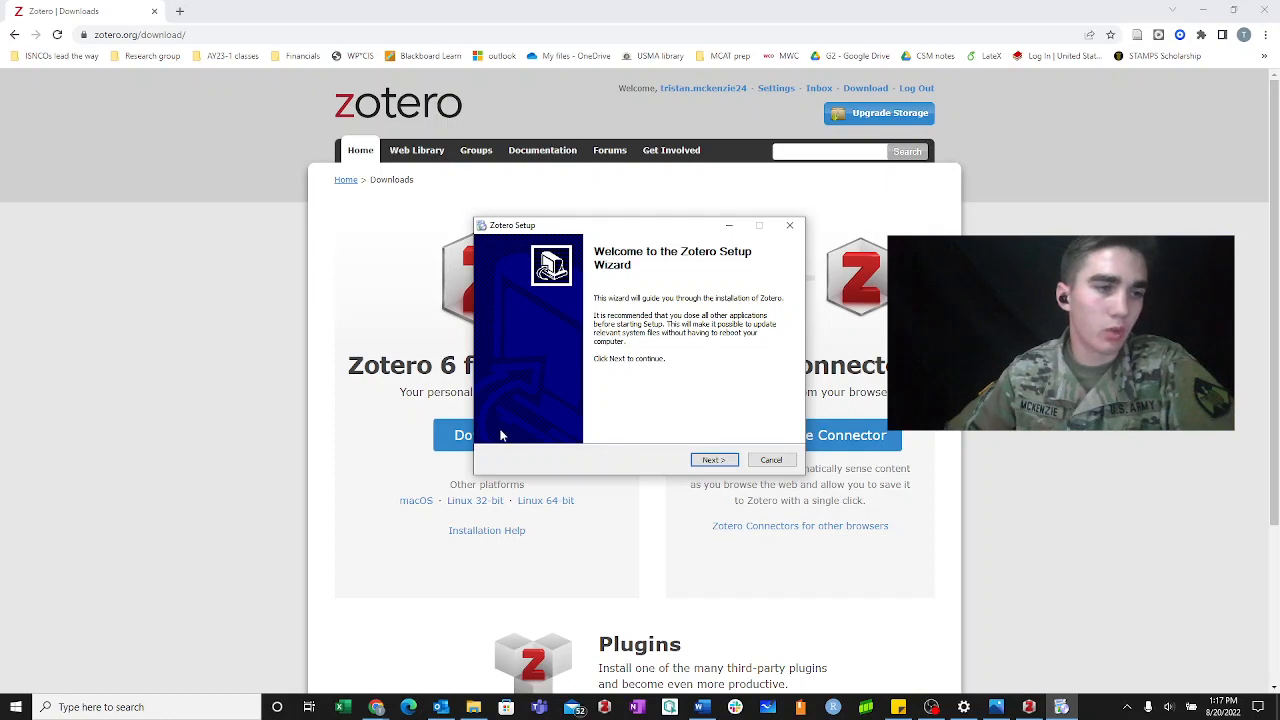
Upgrade the existing Zotero with the Standard setup type, finish, and launch Zotero from Start
click(714, 460)
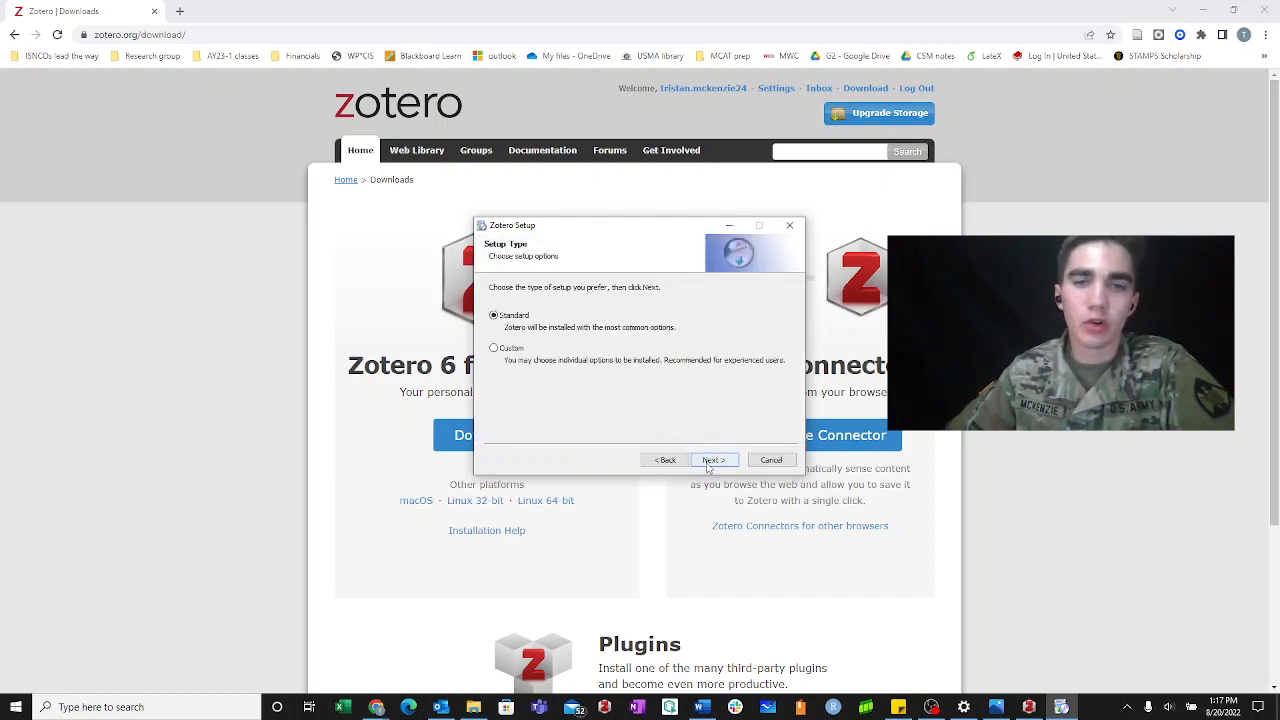
click(712, 458)
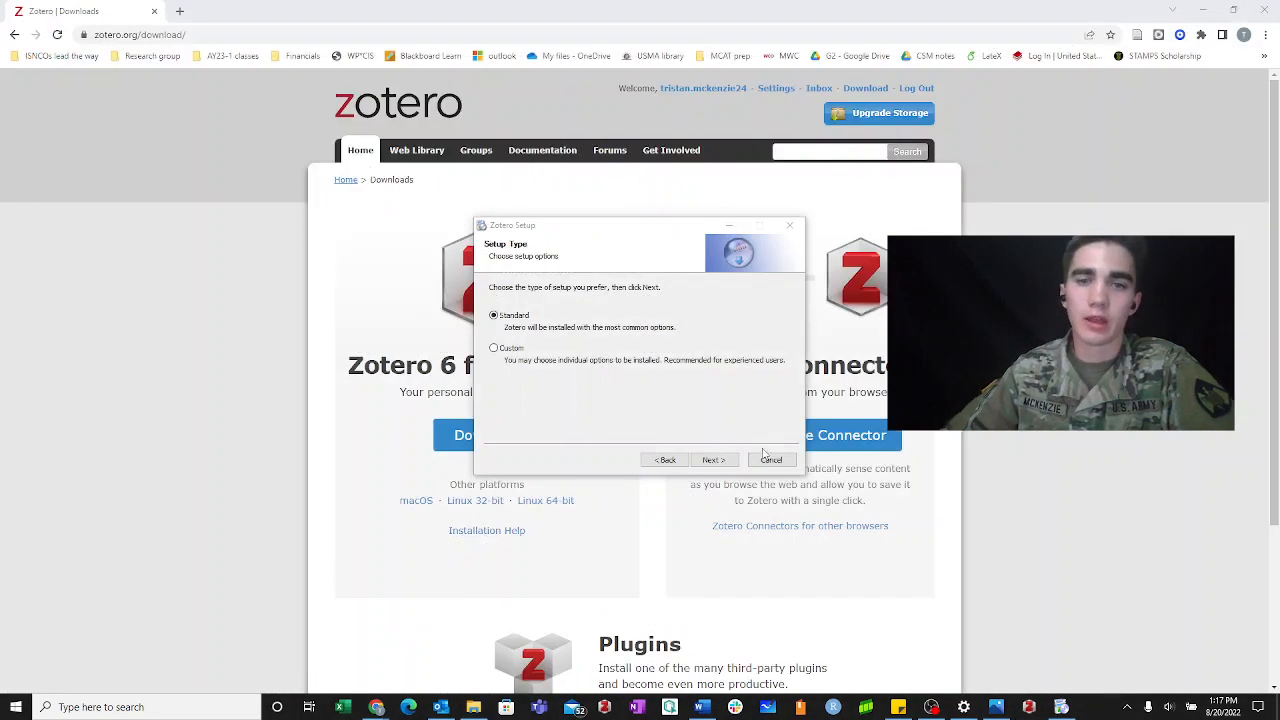
click(712, 458)
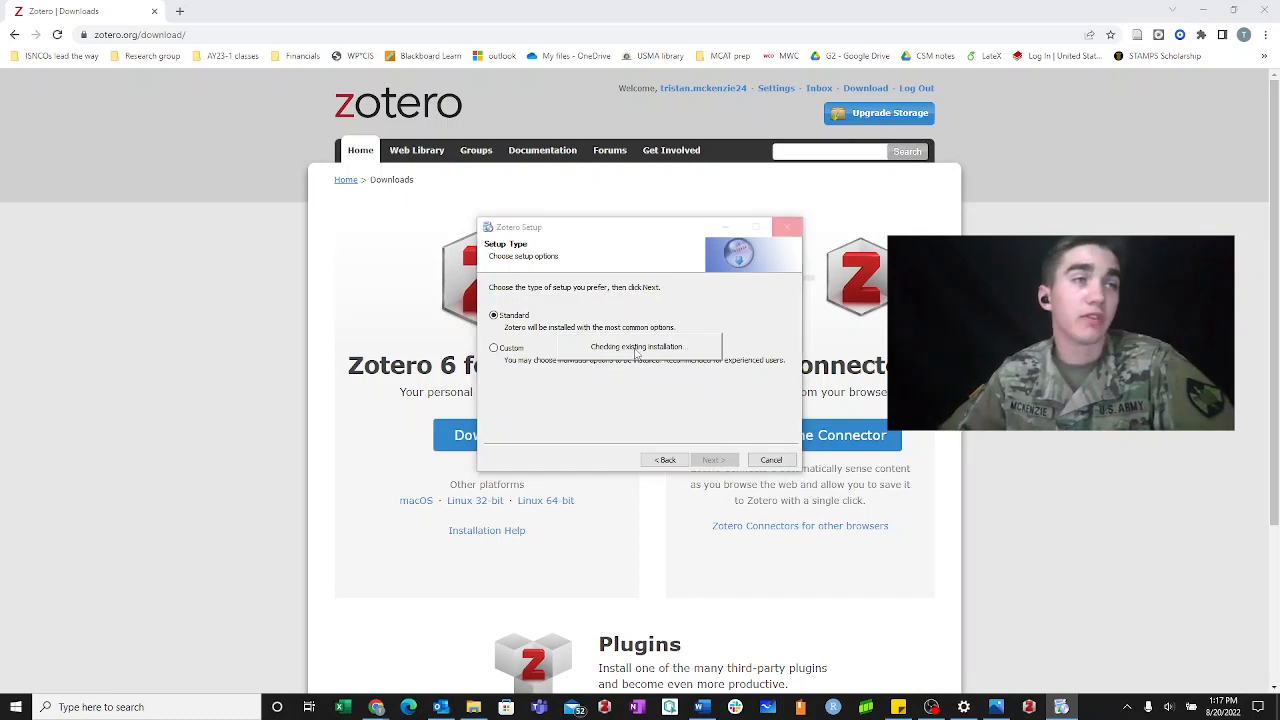
click(712, 458)
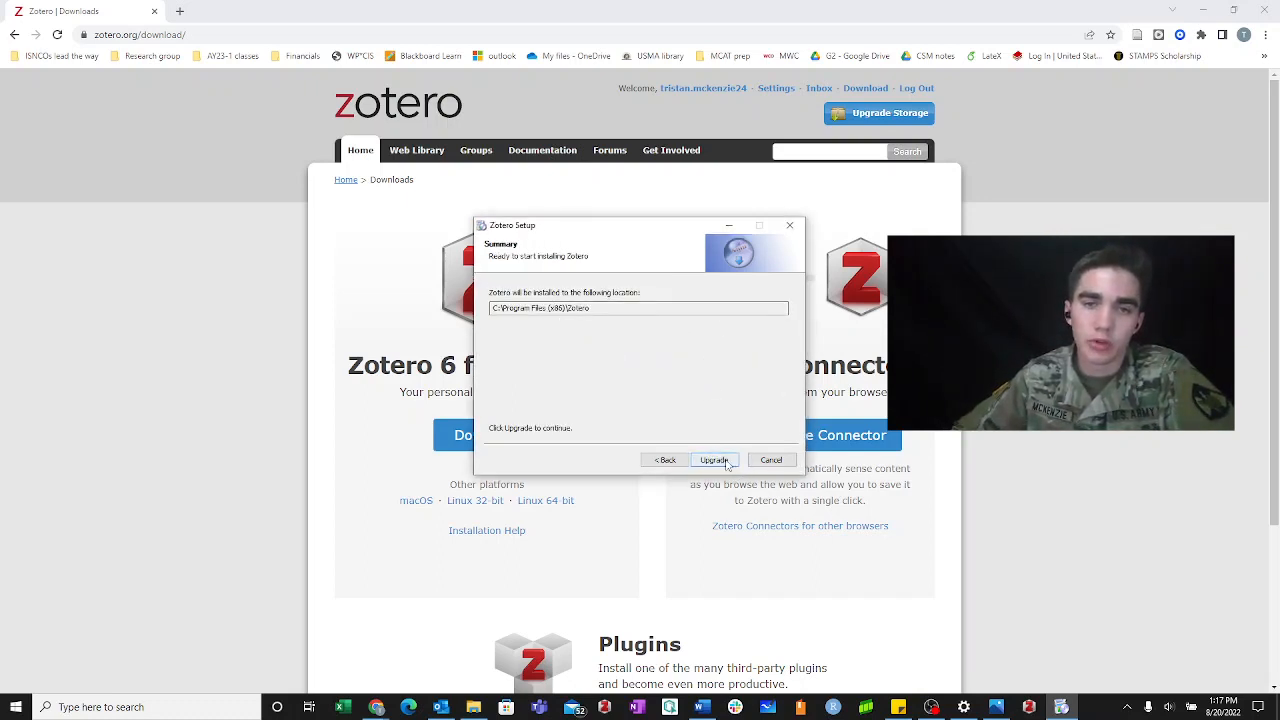
click(712, 458)
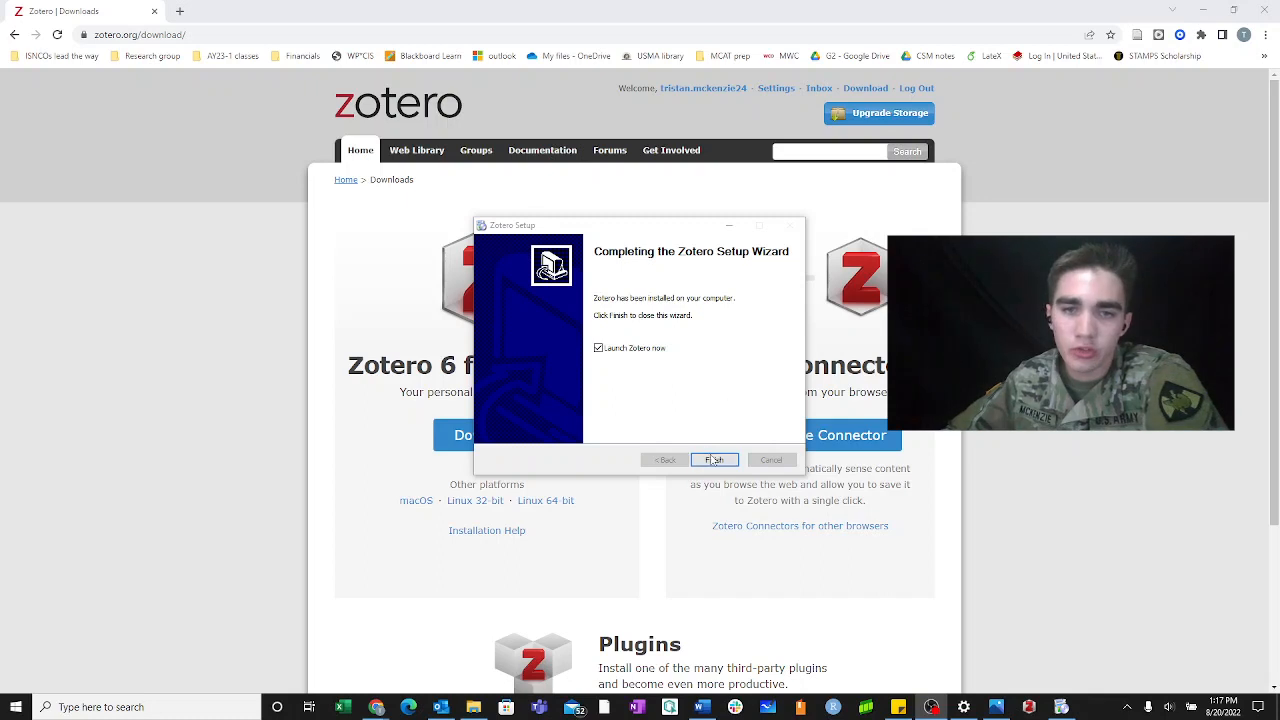
click(714, 460)
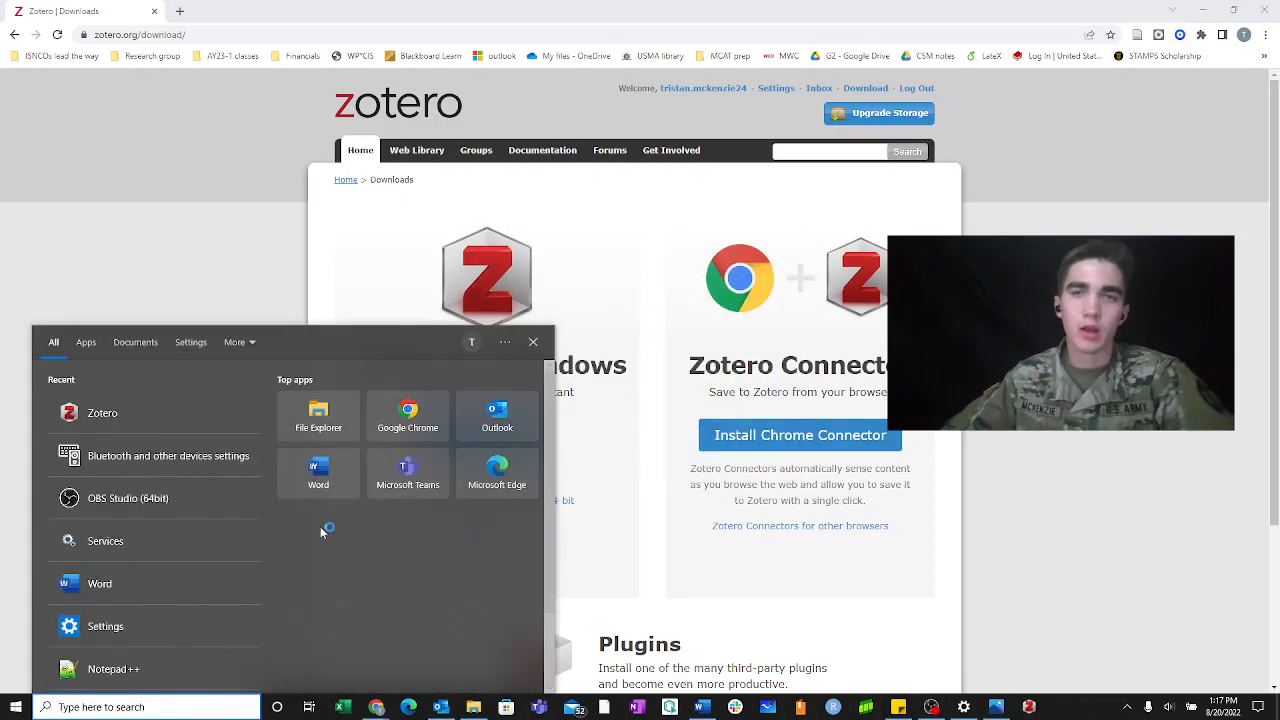
click(102, 412)
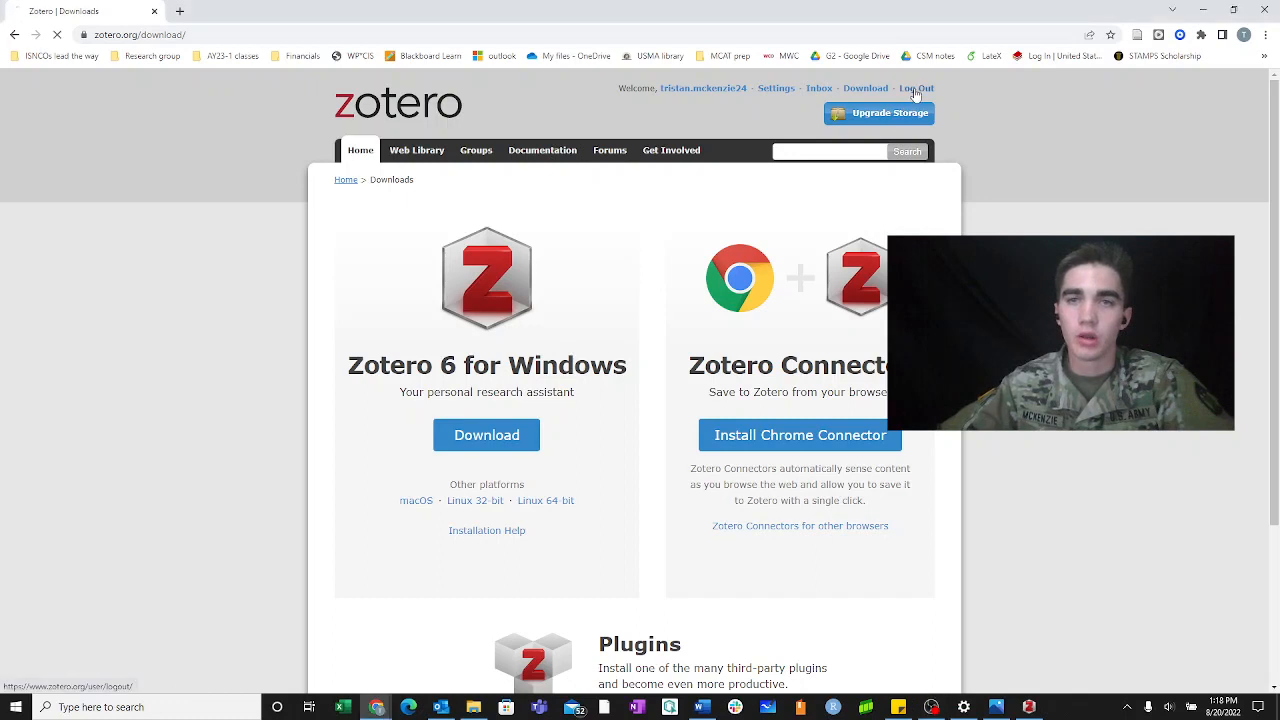
Log out of zotero.org and go to the Zotero Connector page in the Chrome Web Store
click(912, 88)
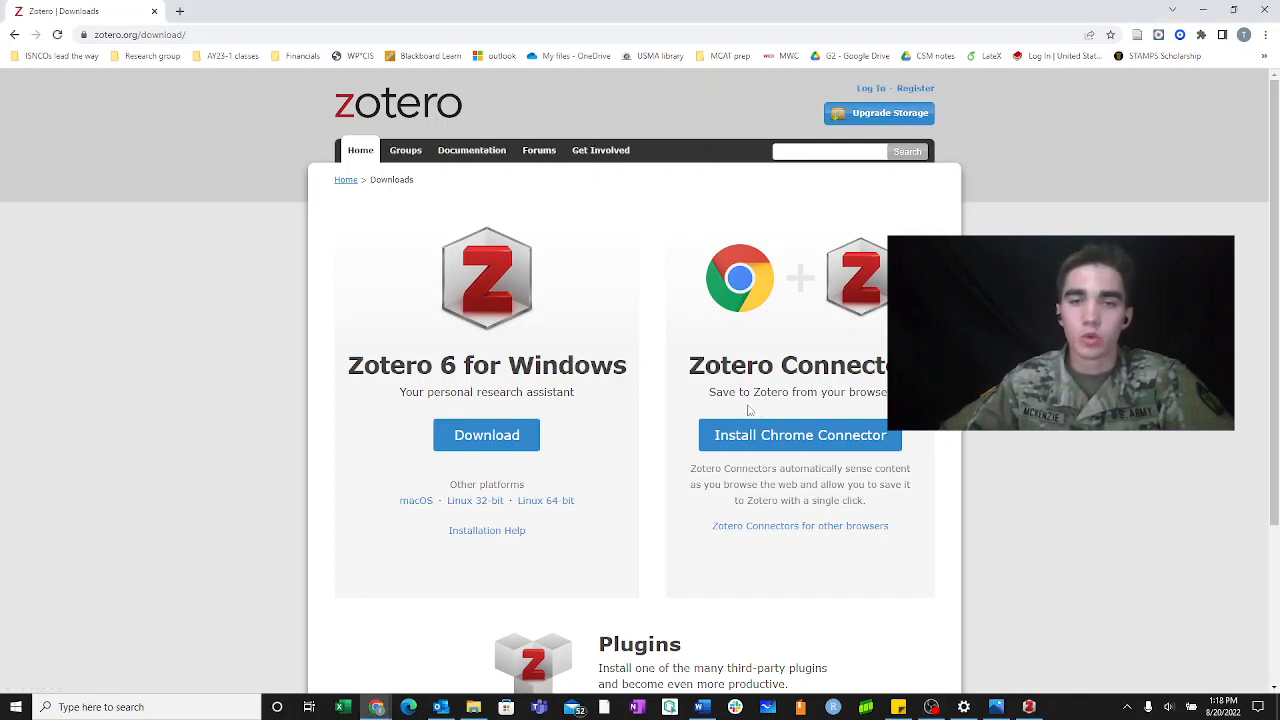
click(800, 436)
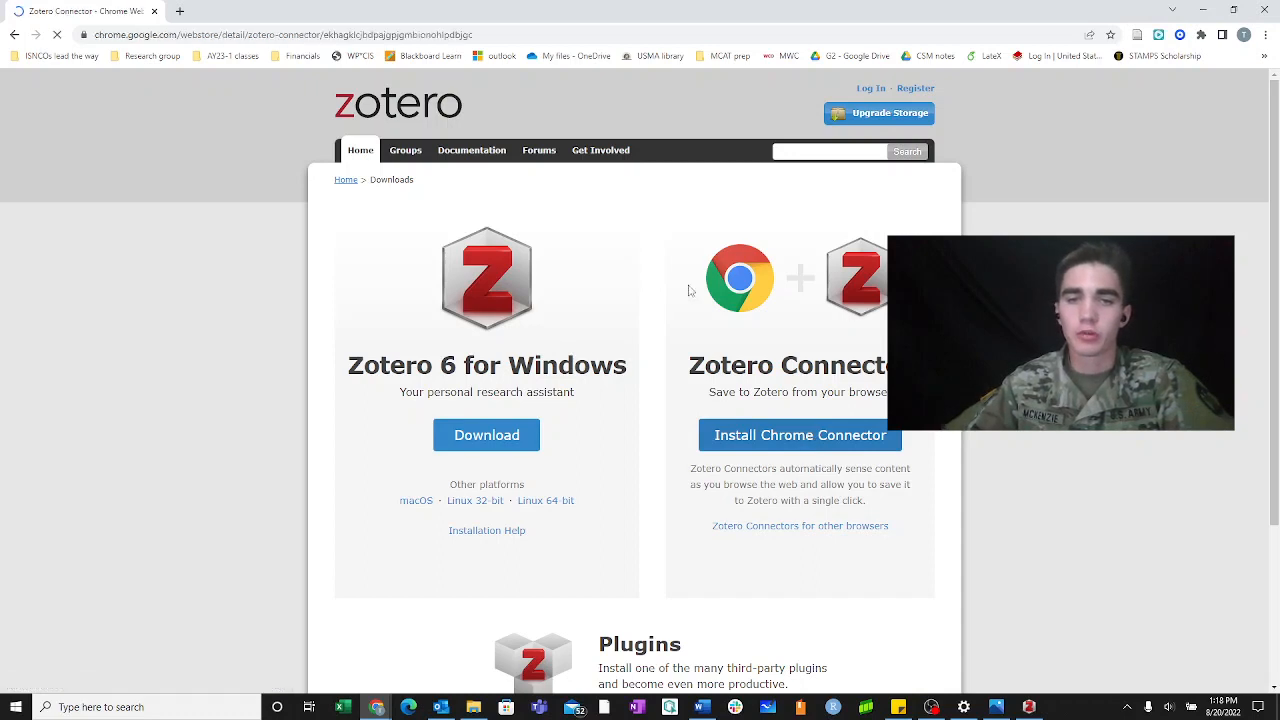
click(800, 434)
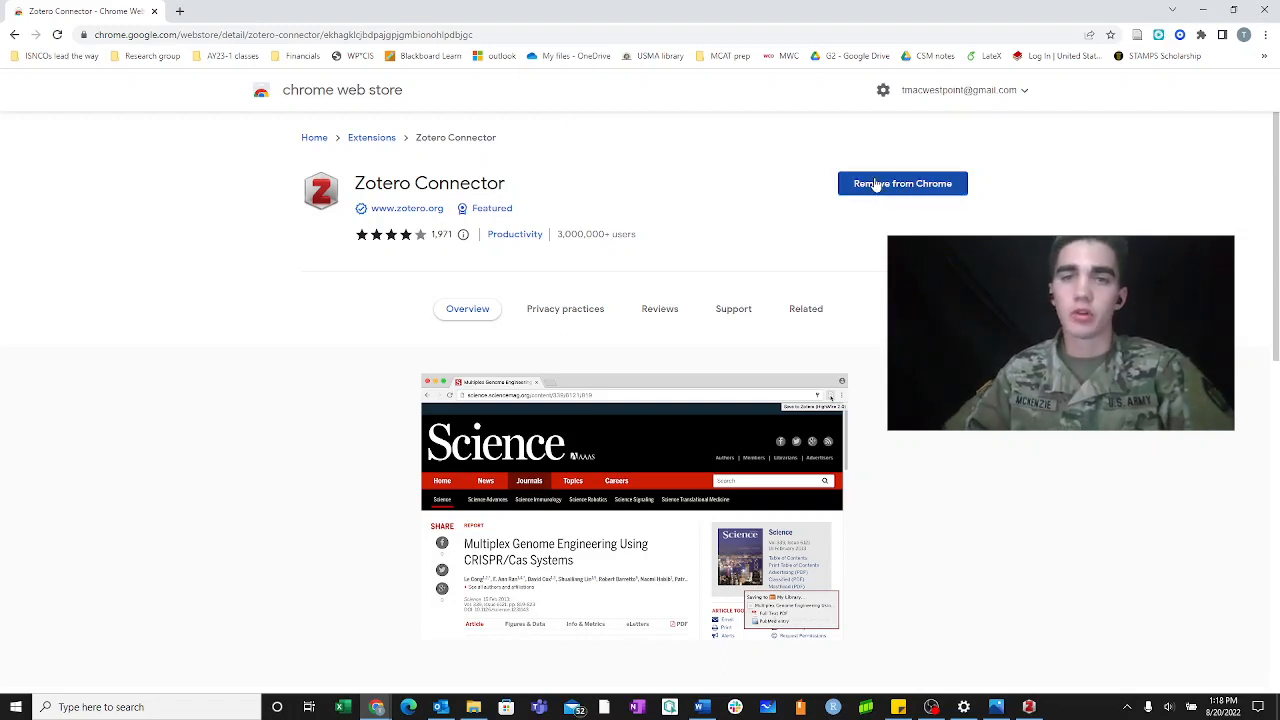
Remove the Zotero Connector from Chrome, add it back, and check the installed extensions list
click(900, 184)
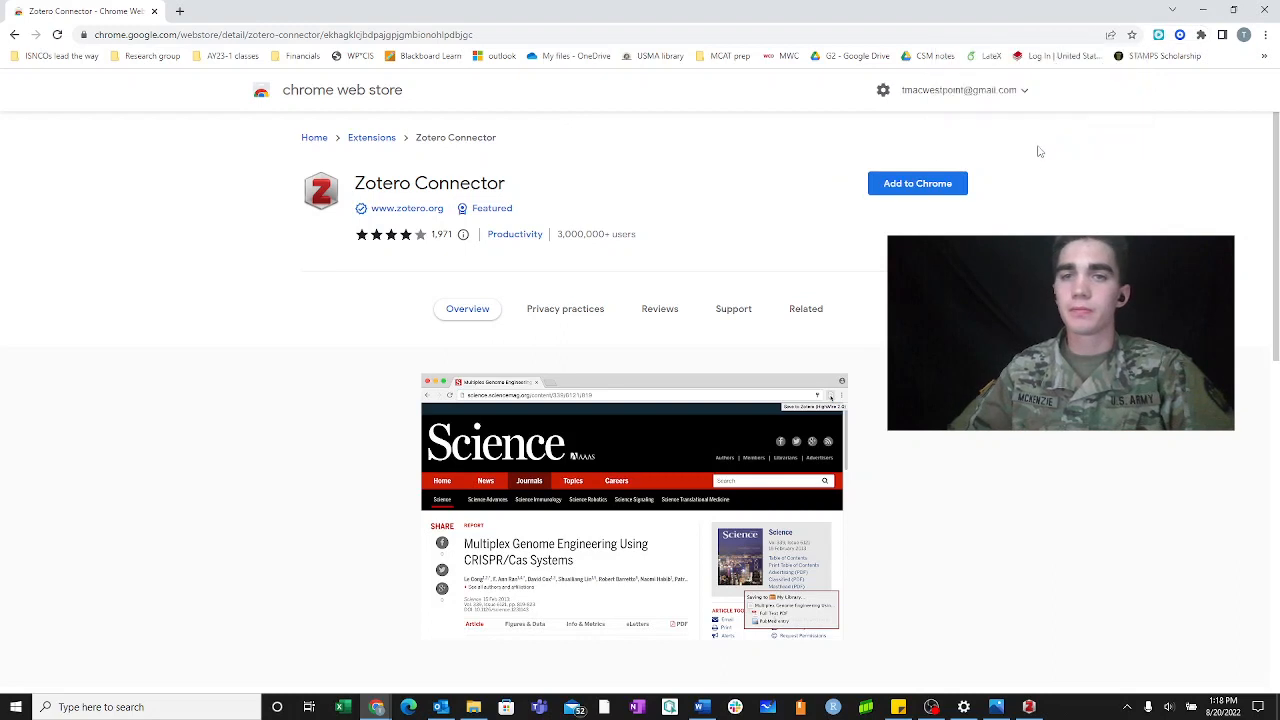
click(916, 184)
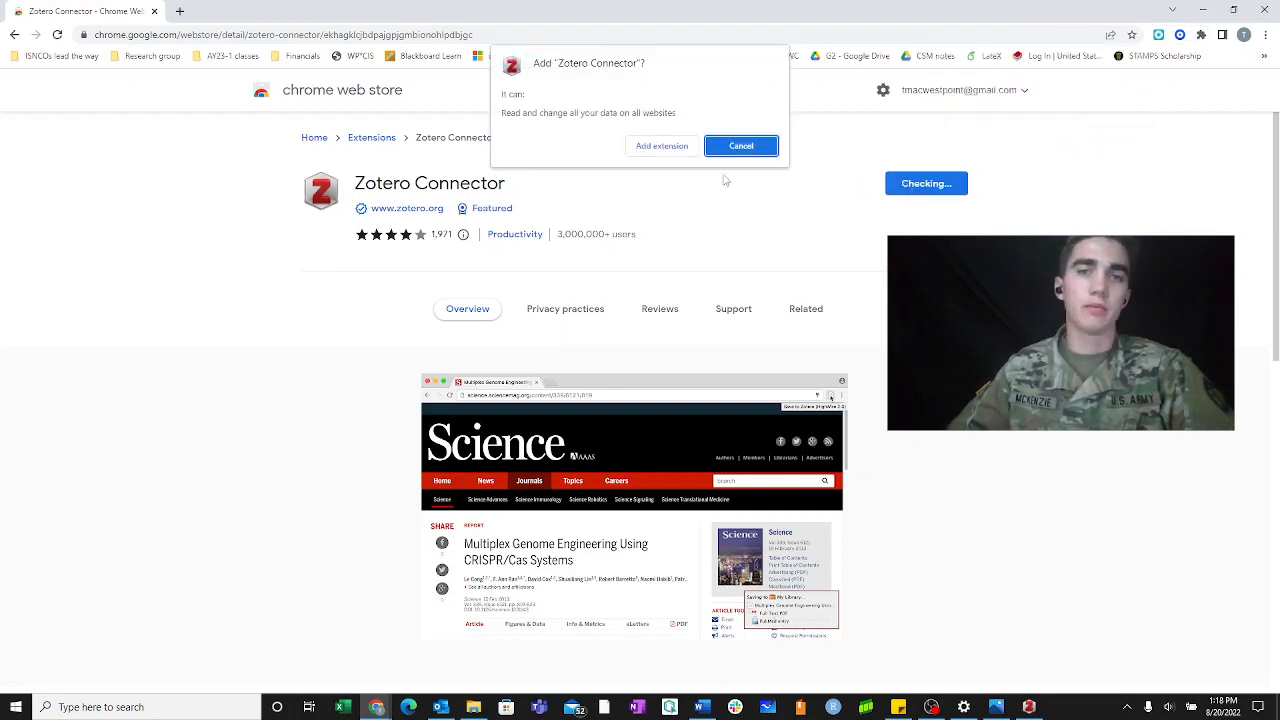
click(740, 144)
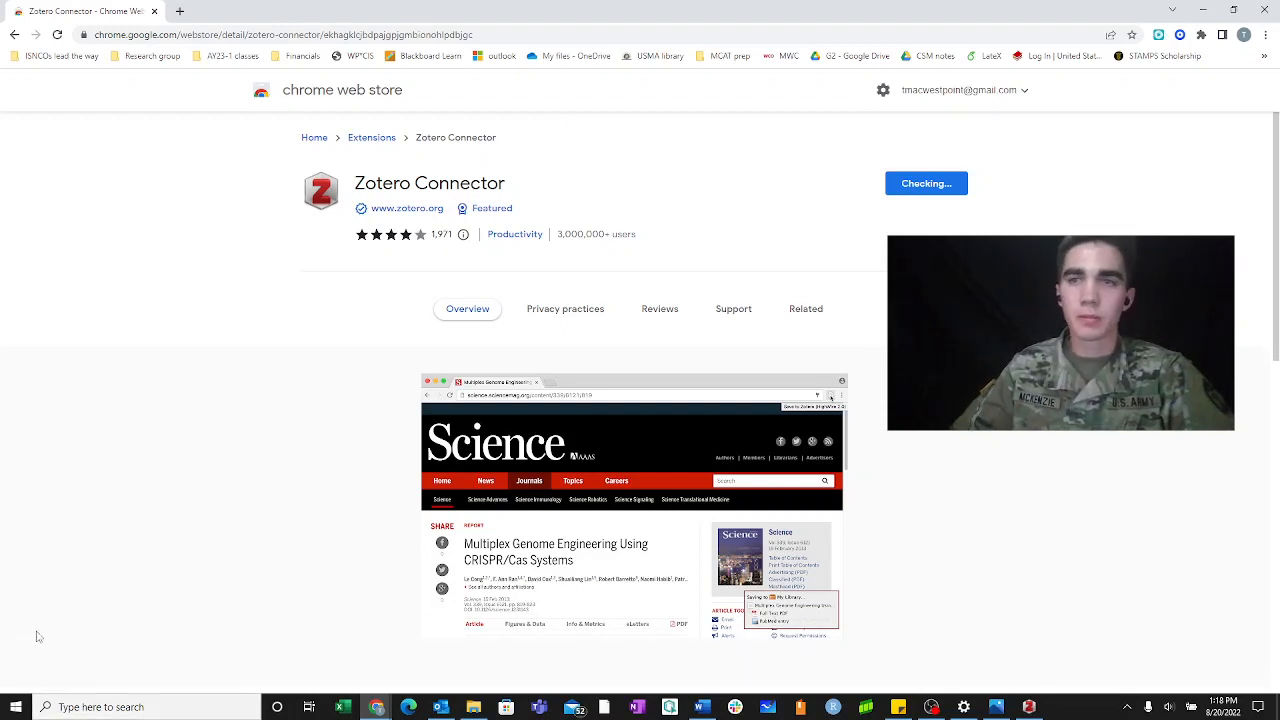
click(924, 184)
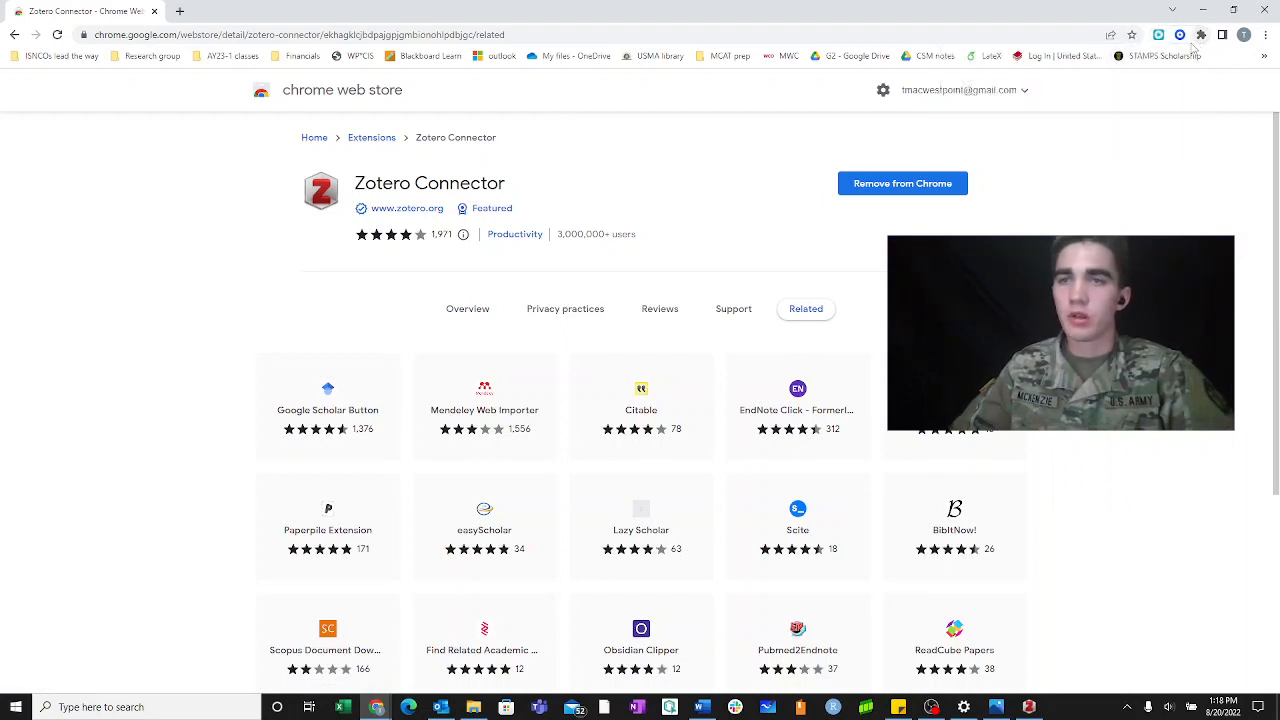
click(1200, 34)
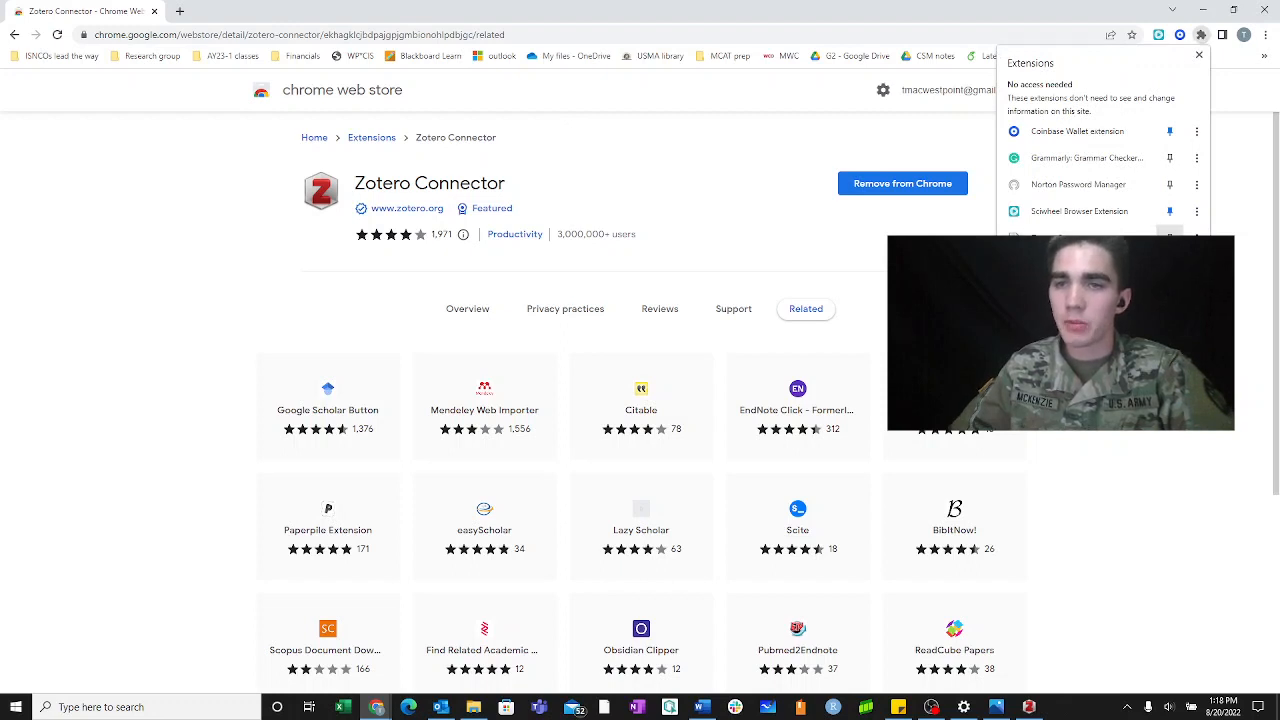
click(1200, 34)
text(zotero)
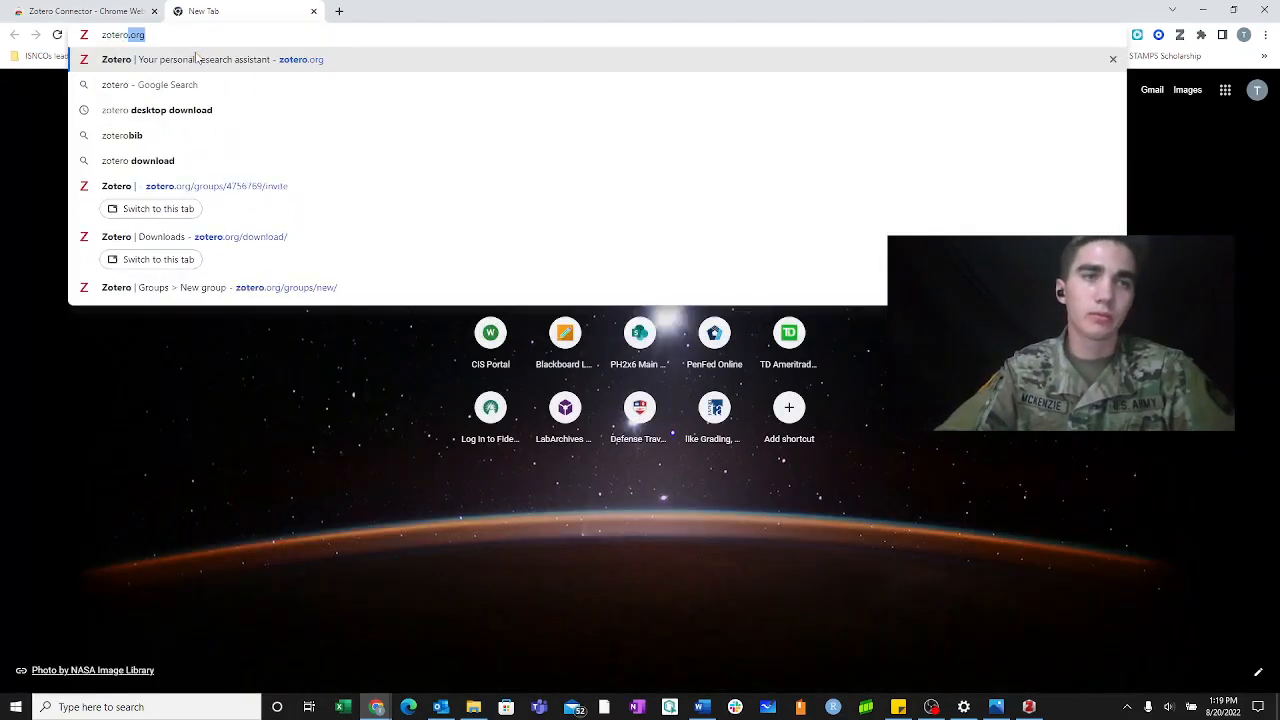
From the zotero.org home page, reach the downloads page offering Zotero 6 and the Connector
click(200, 60)
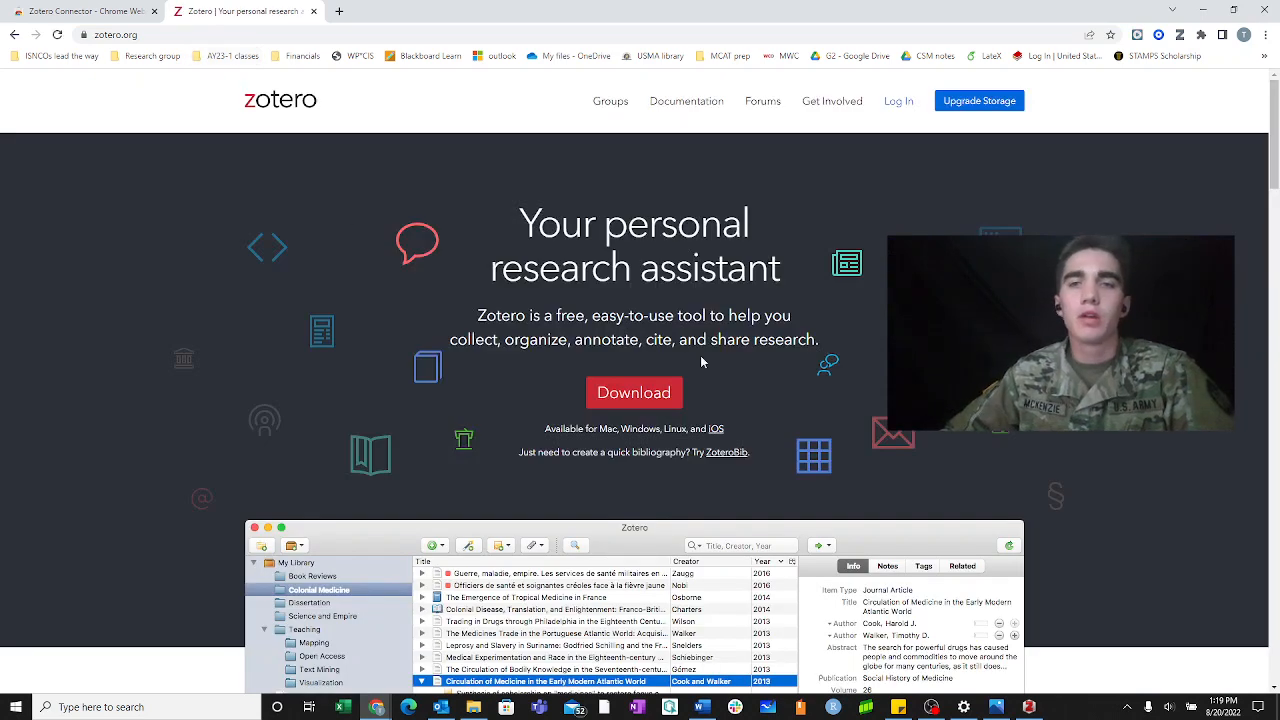
mouse_move(634, 392)
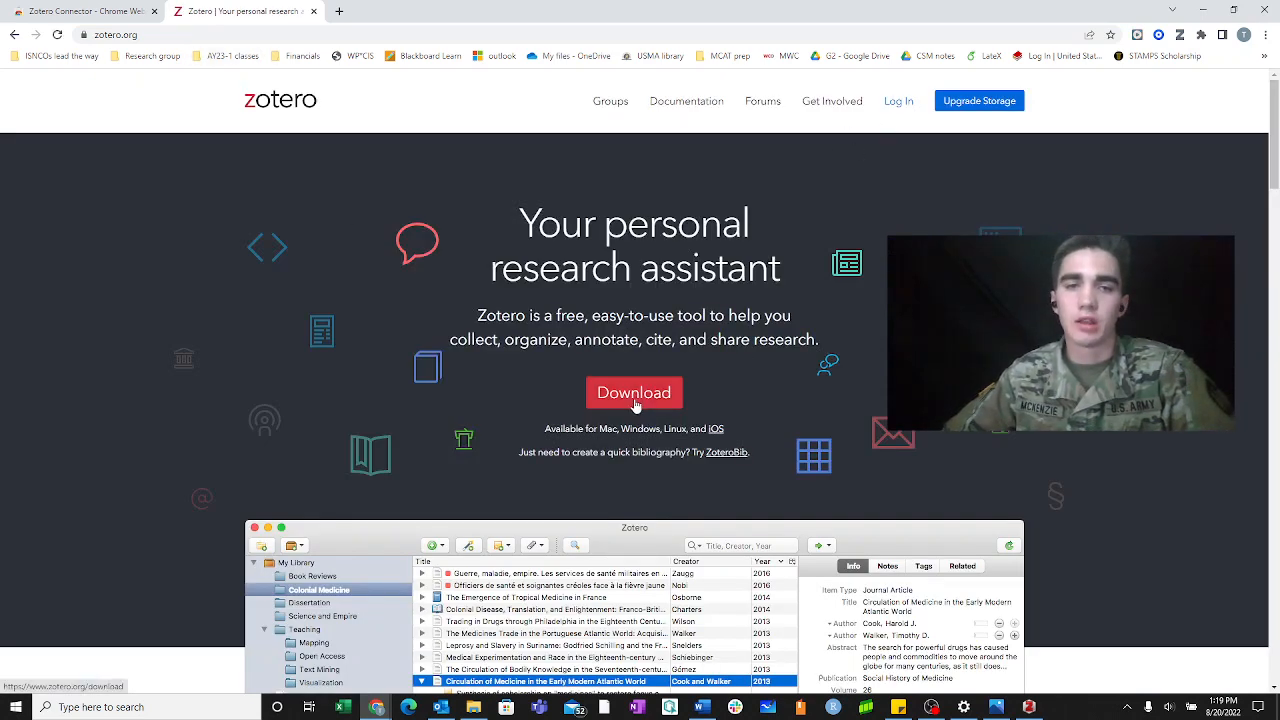
click(634, 392)
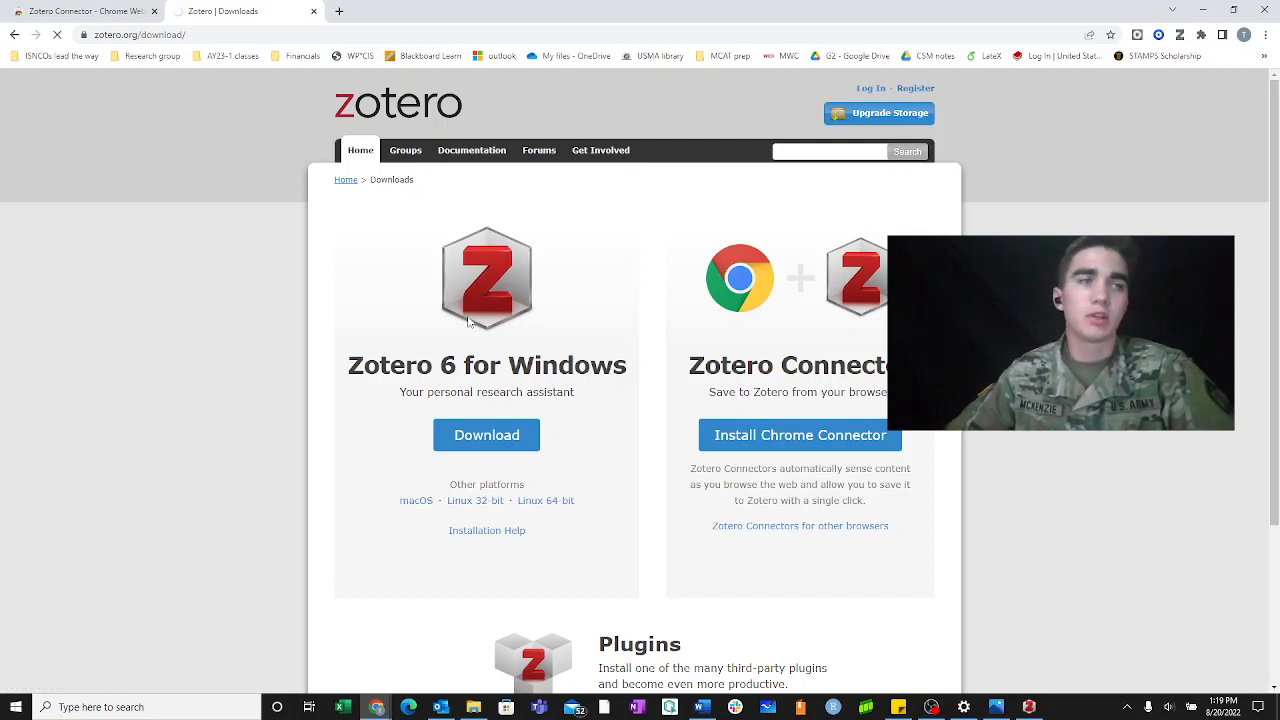
mouse_move(584, 260)
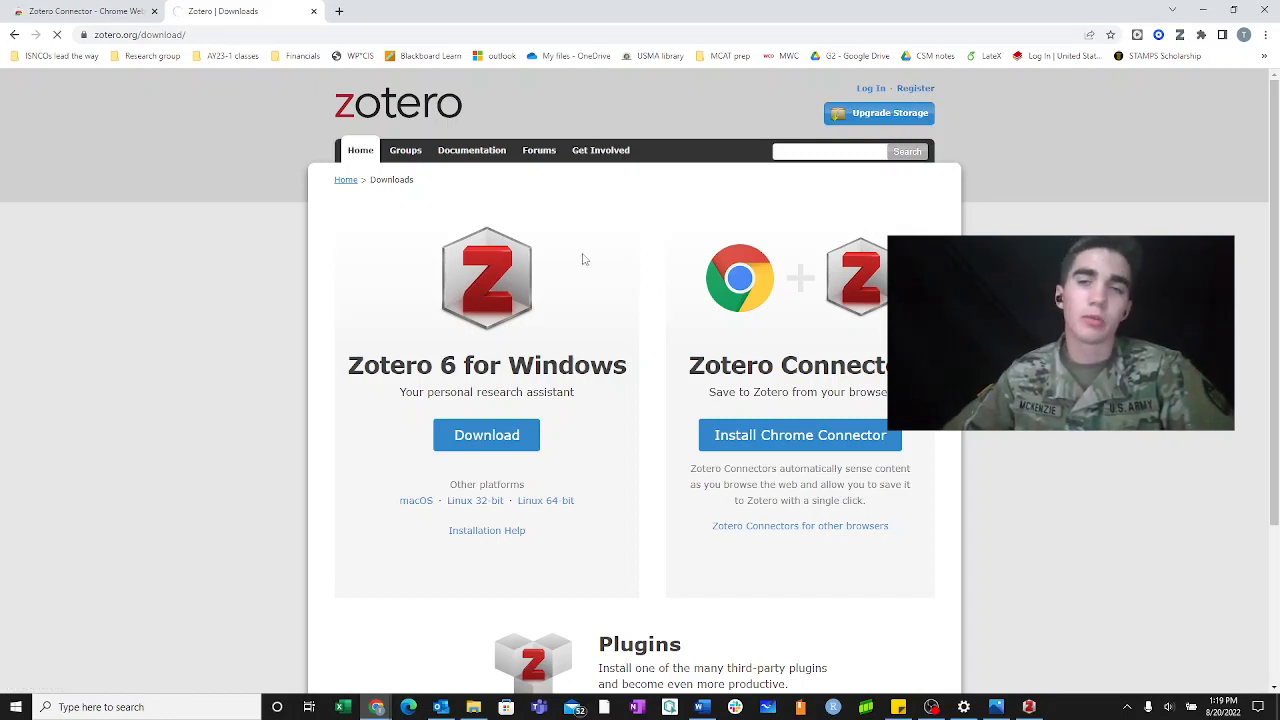
click(916, 88)
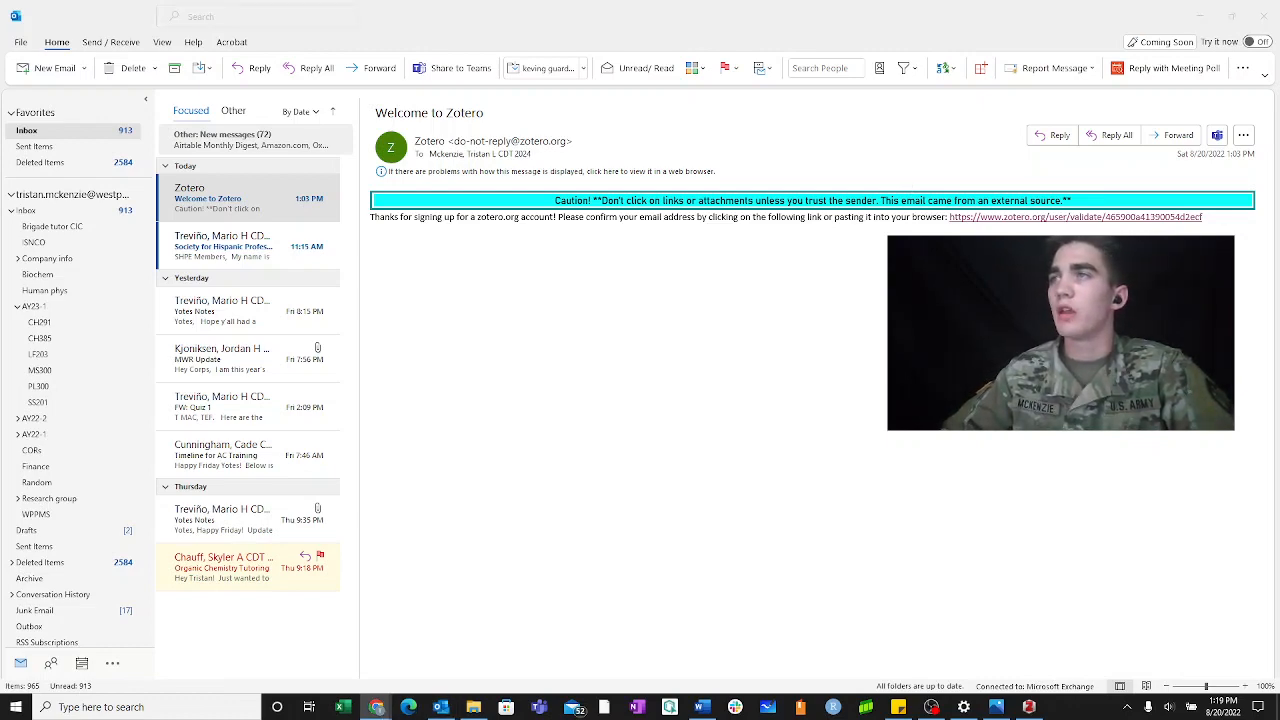
Validate the new Zotero account via the email link, then return to the Zotero desktop library
click(1076, 216)
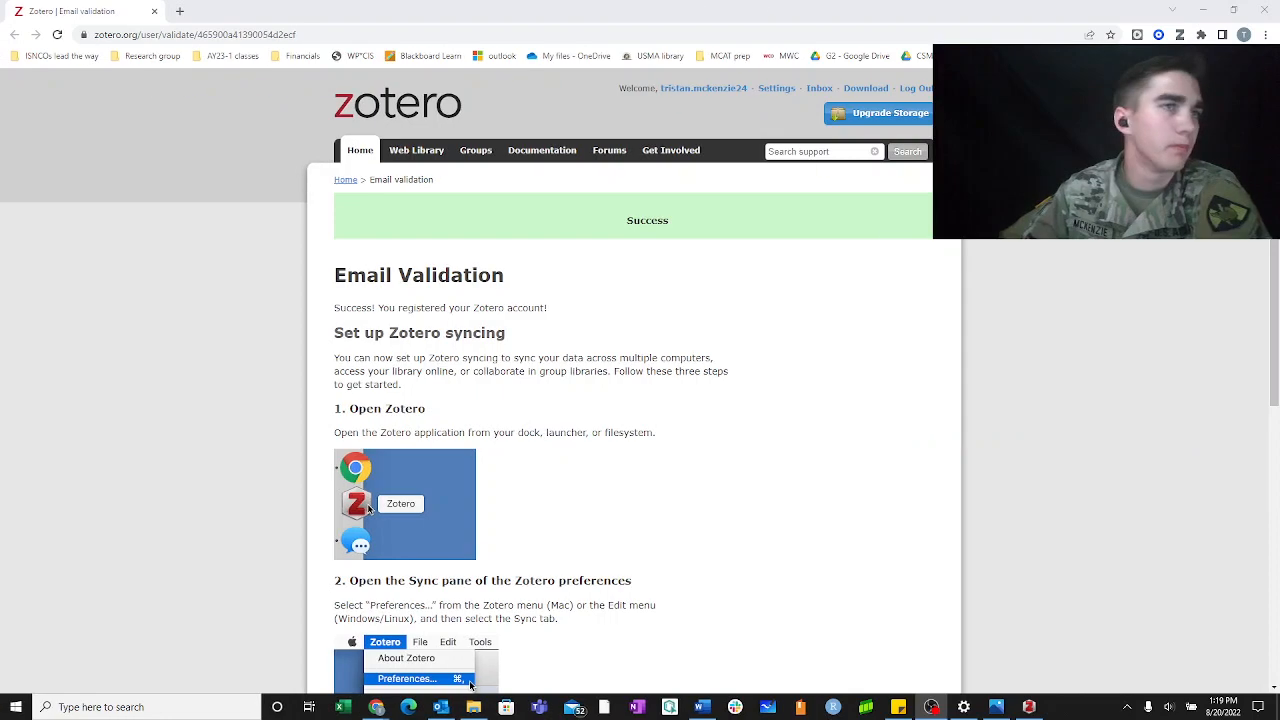
scroll(down, 3)
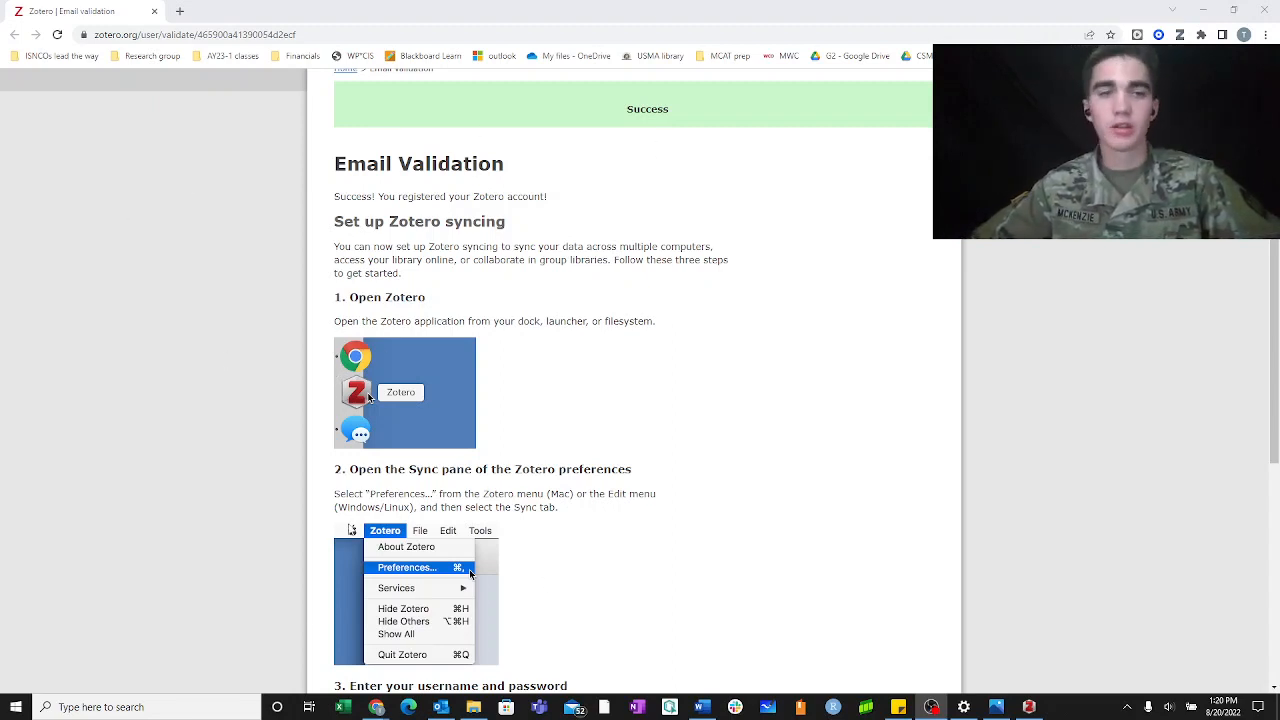
click(60, 708)
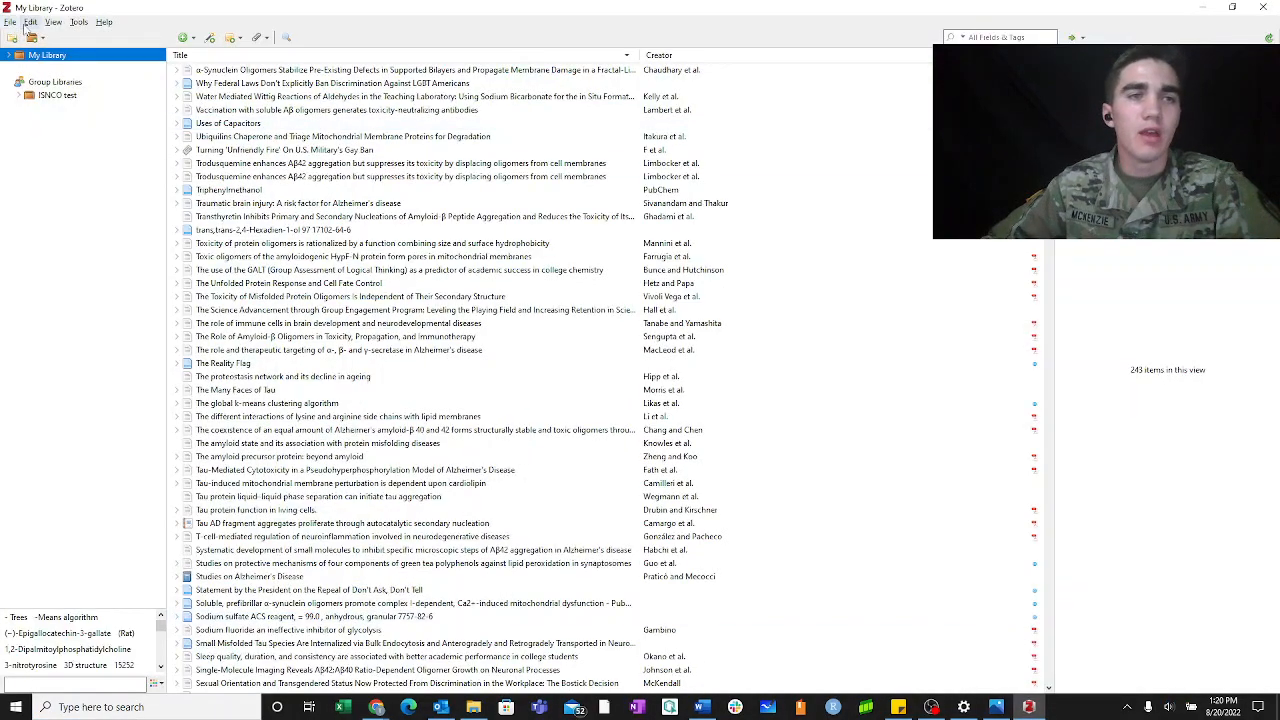
In Zotero Preferences > Sync, unlink the currently connected sync account
click(32, 22)
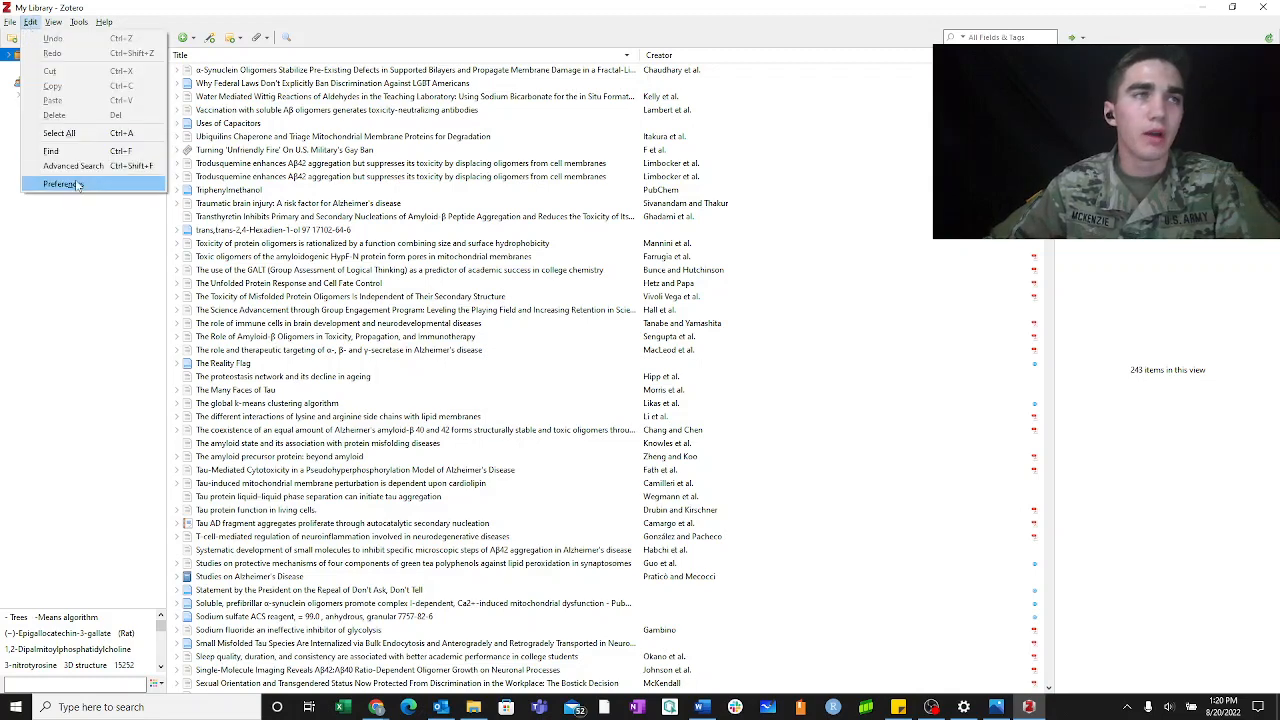
click(62, 184)
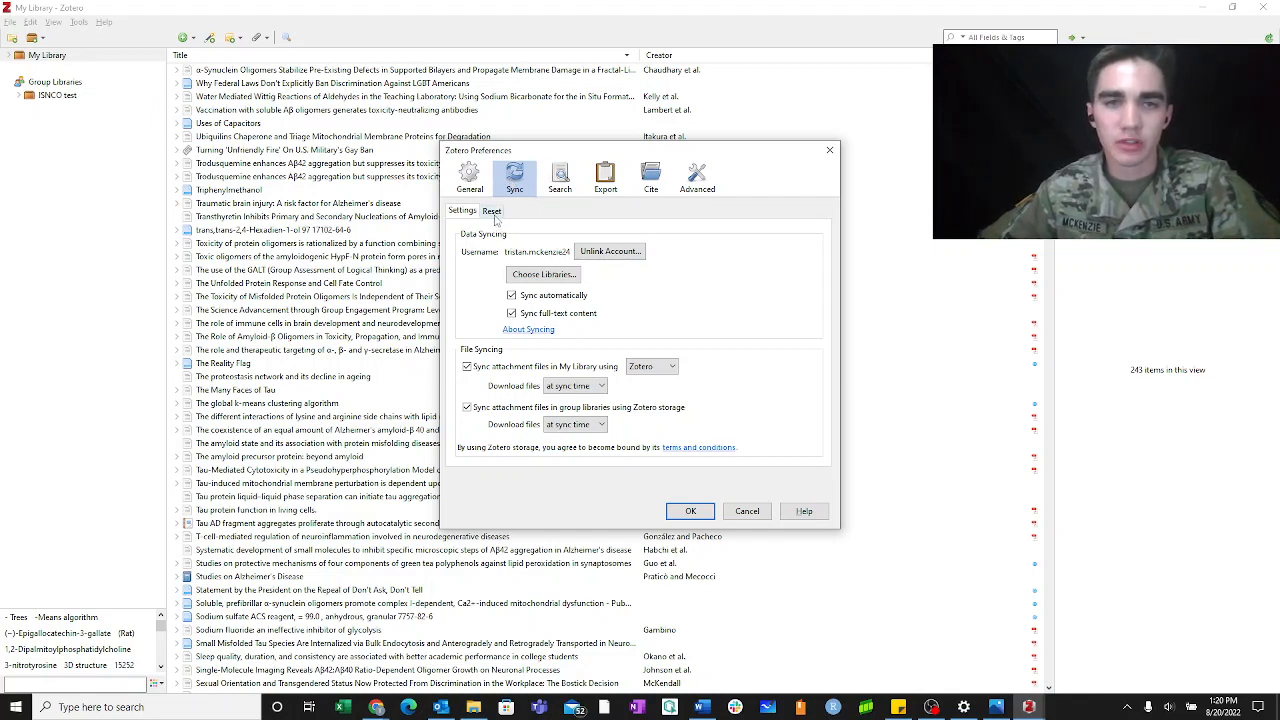
click(492, 212)
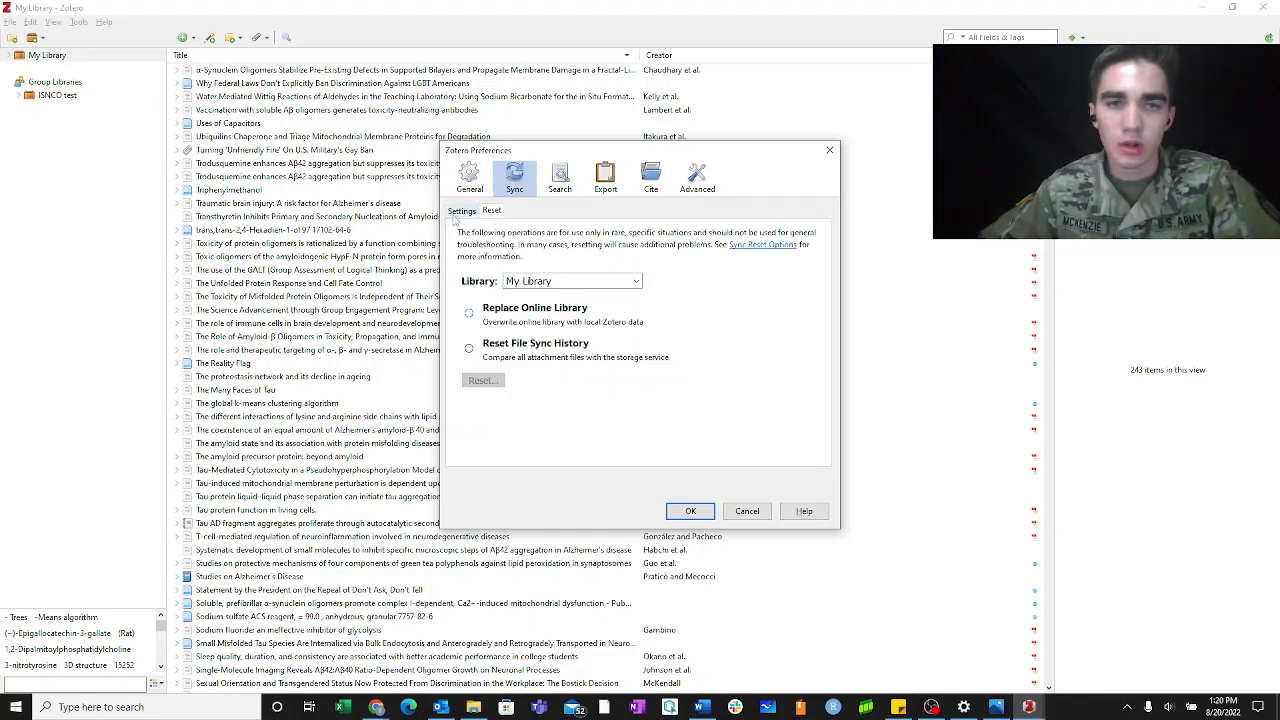
click(460, 210)
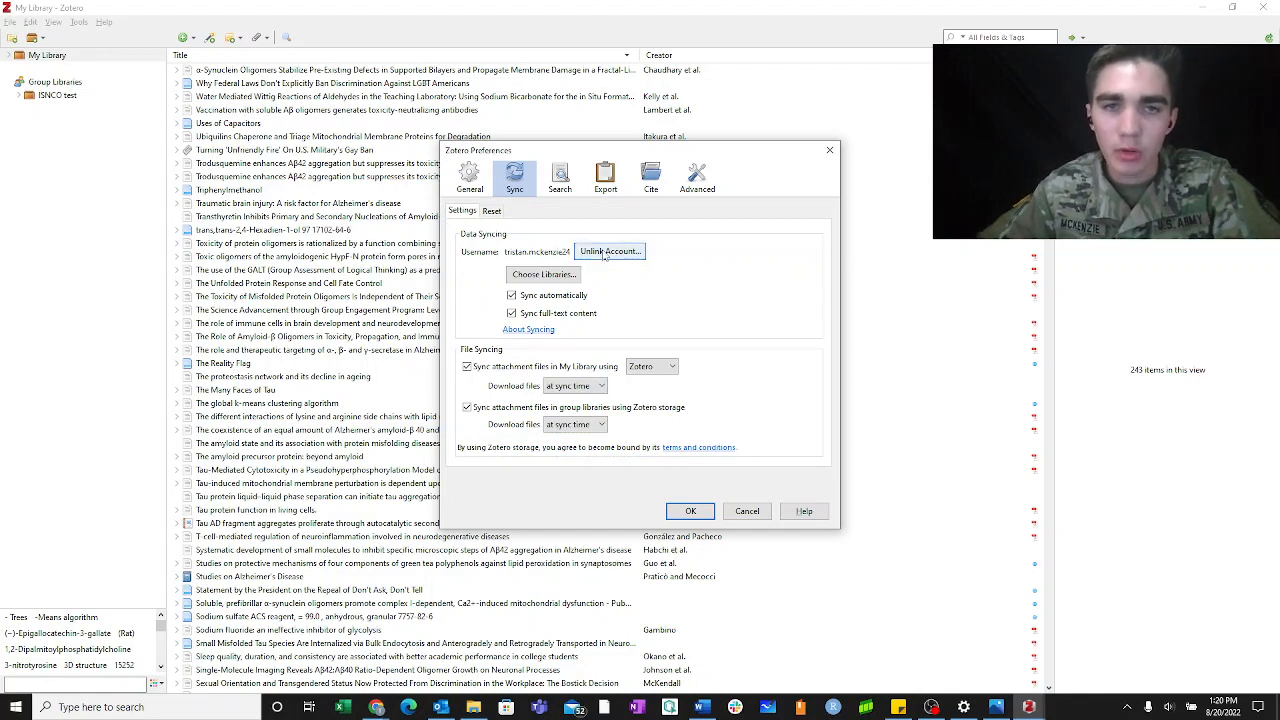
click(610, 252)
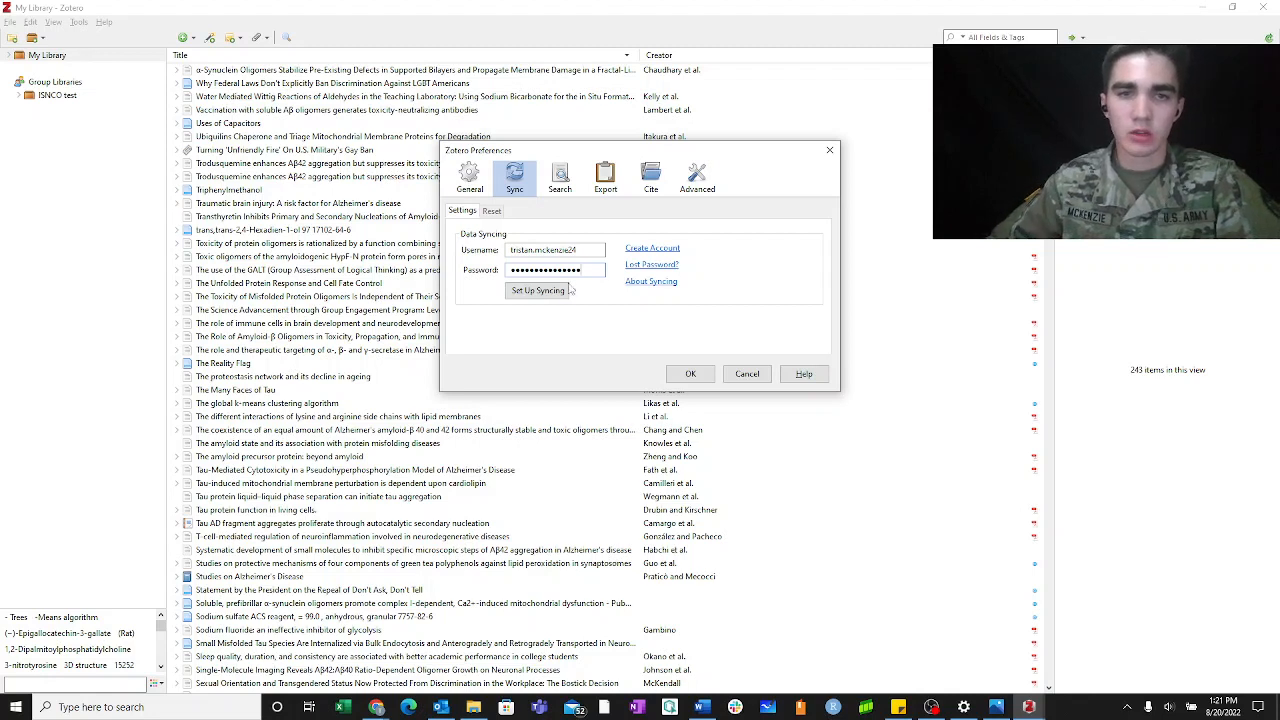
Sign in to set up syncing, keep attachment downloads at sync time, and save the preferences
click(536, 290)
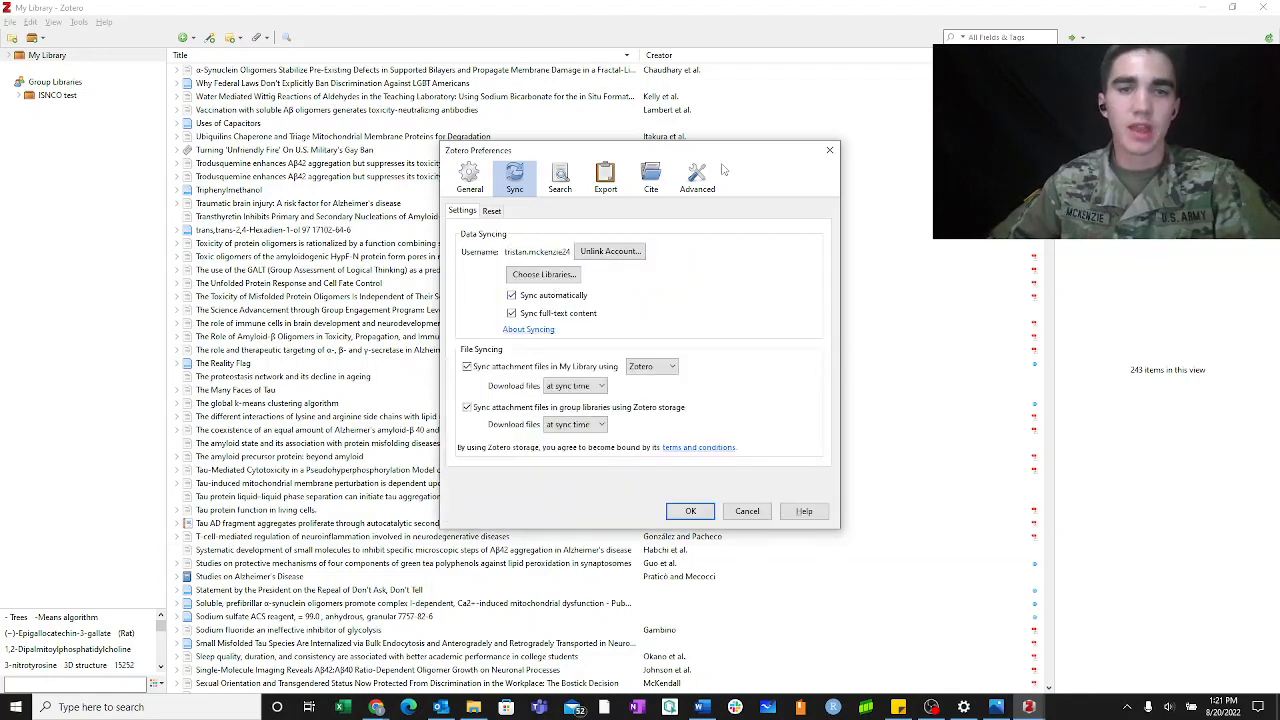
click(602, 386)
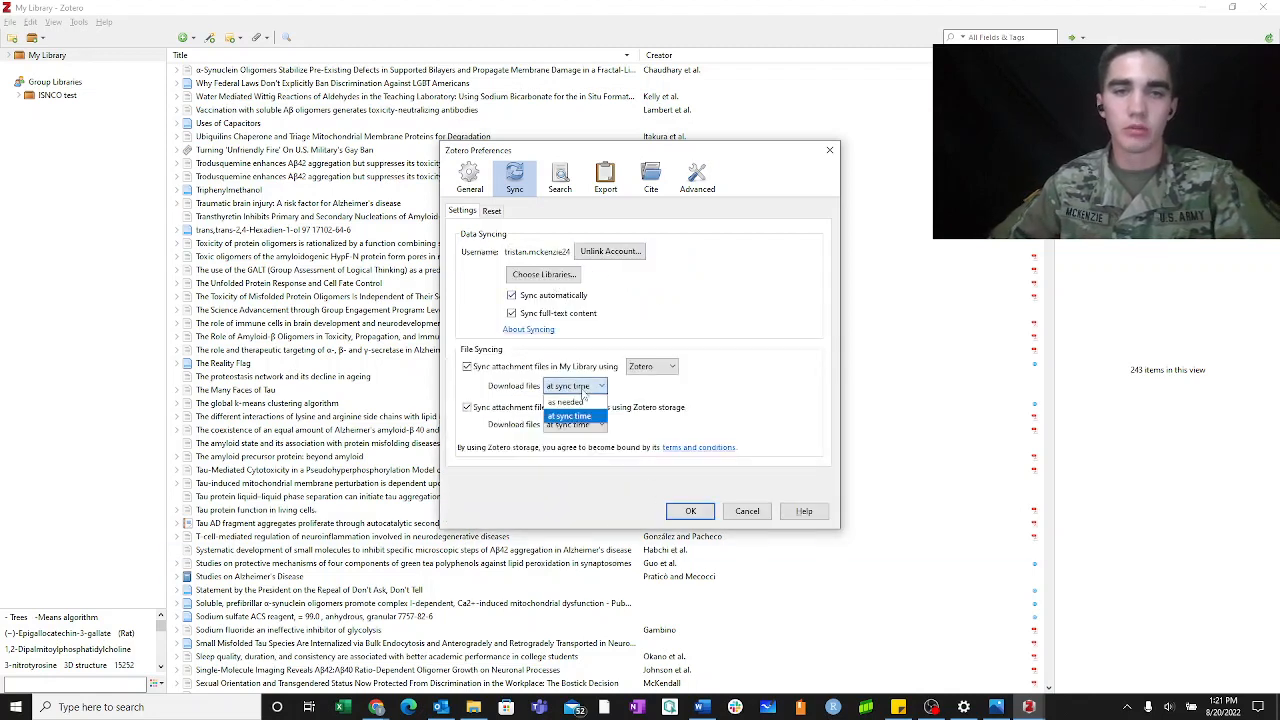
click(568, 400)
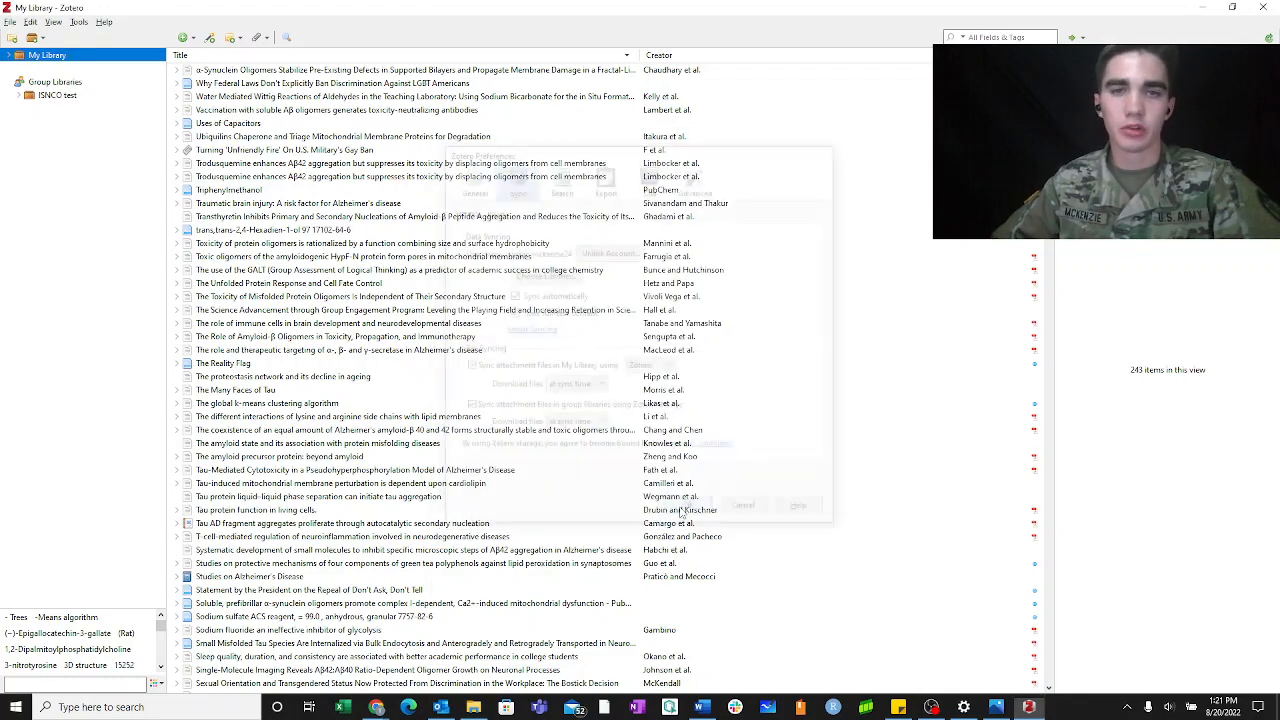
click(742, 504)
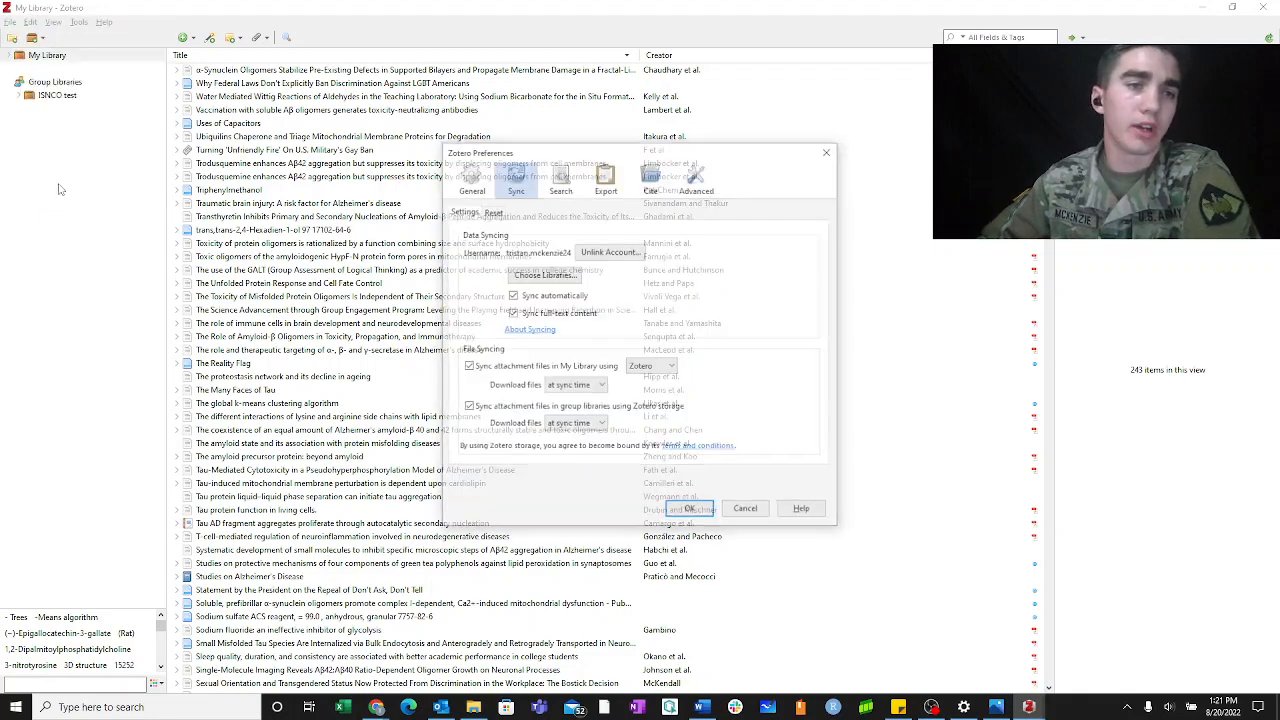
Under Cite > Word Processors, reinstall the Microsoft Word add-in, closing Word so it succeeds
click(652, 178)
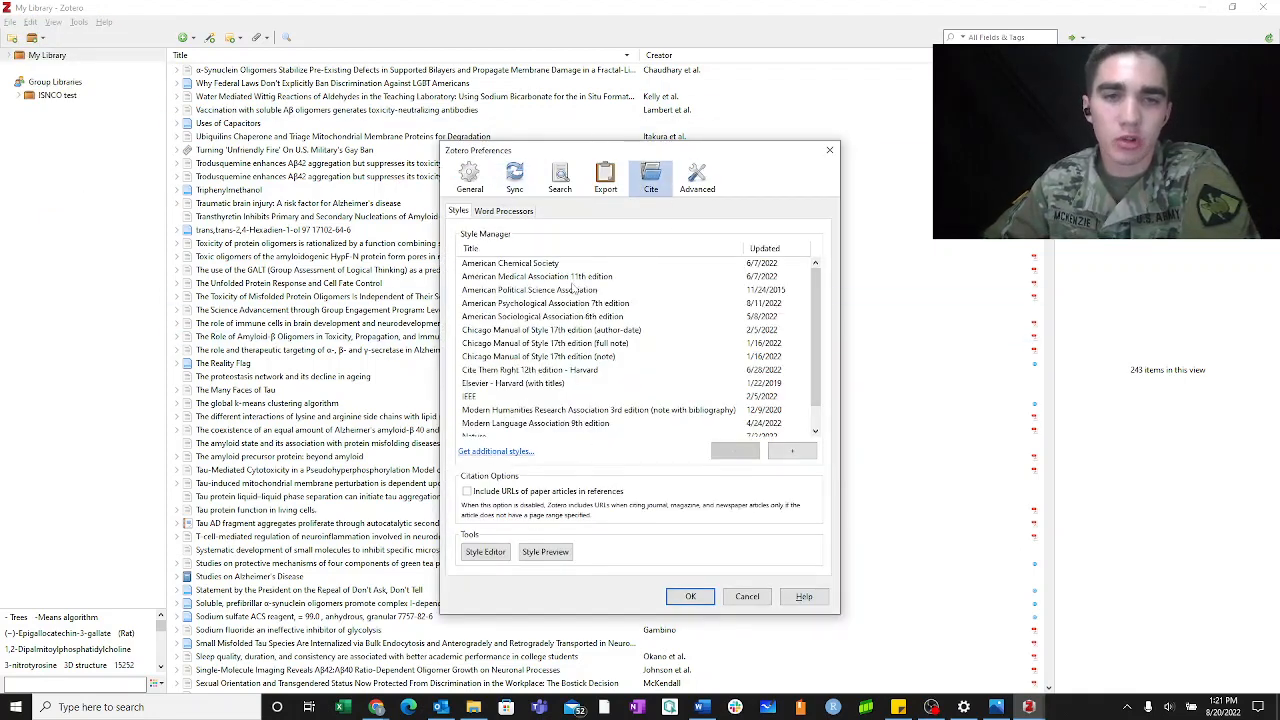
click(504, 210)
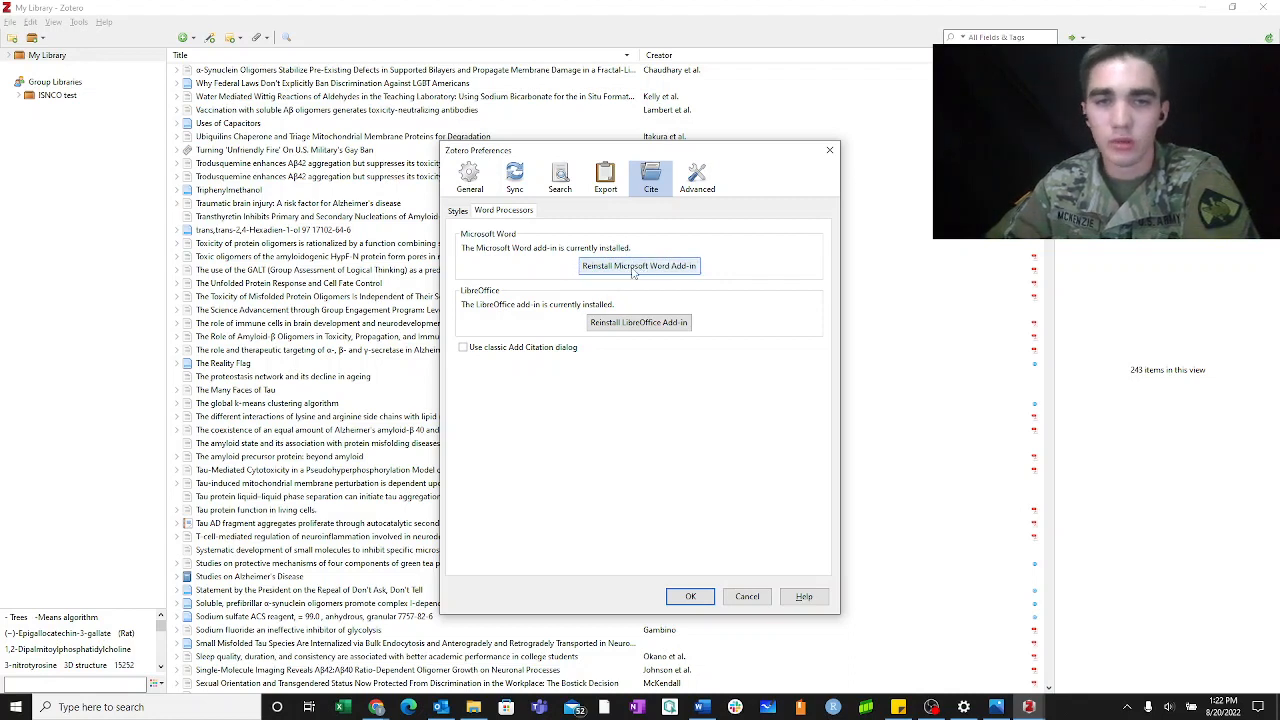
click(638, 264)
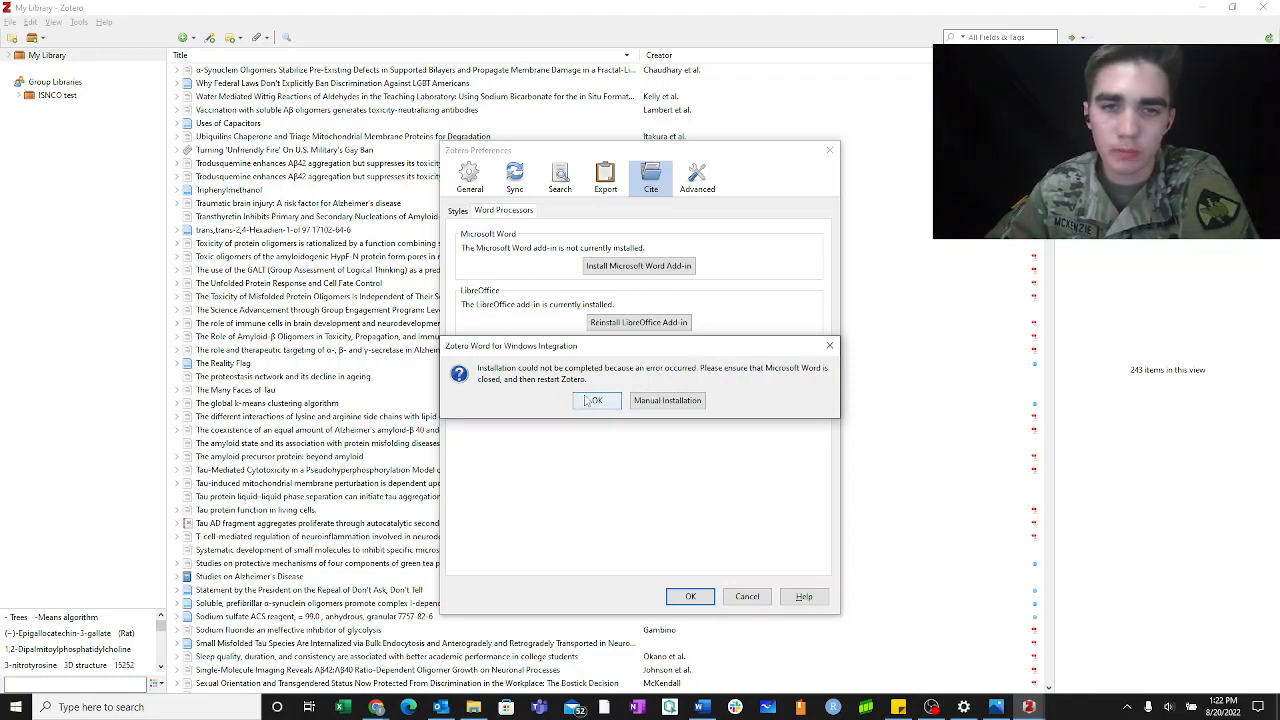
click(596, 400)
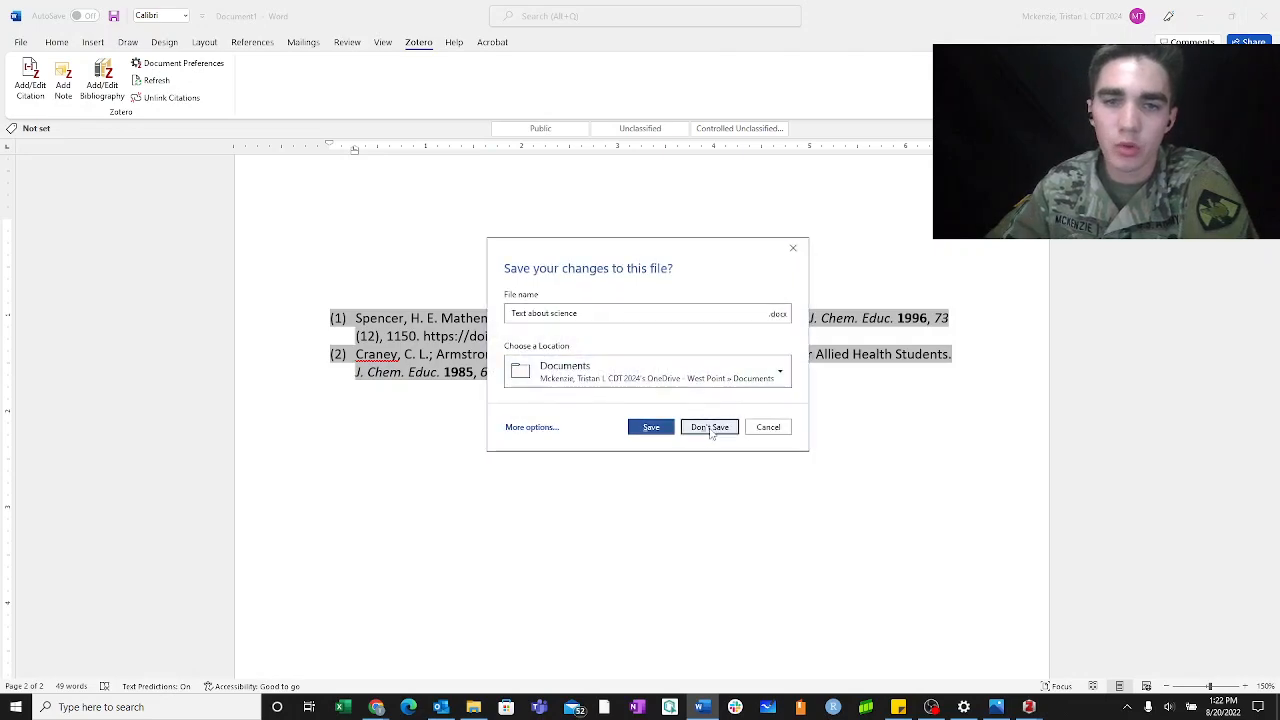
click(708, 428)
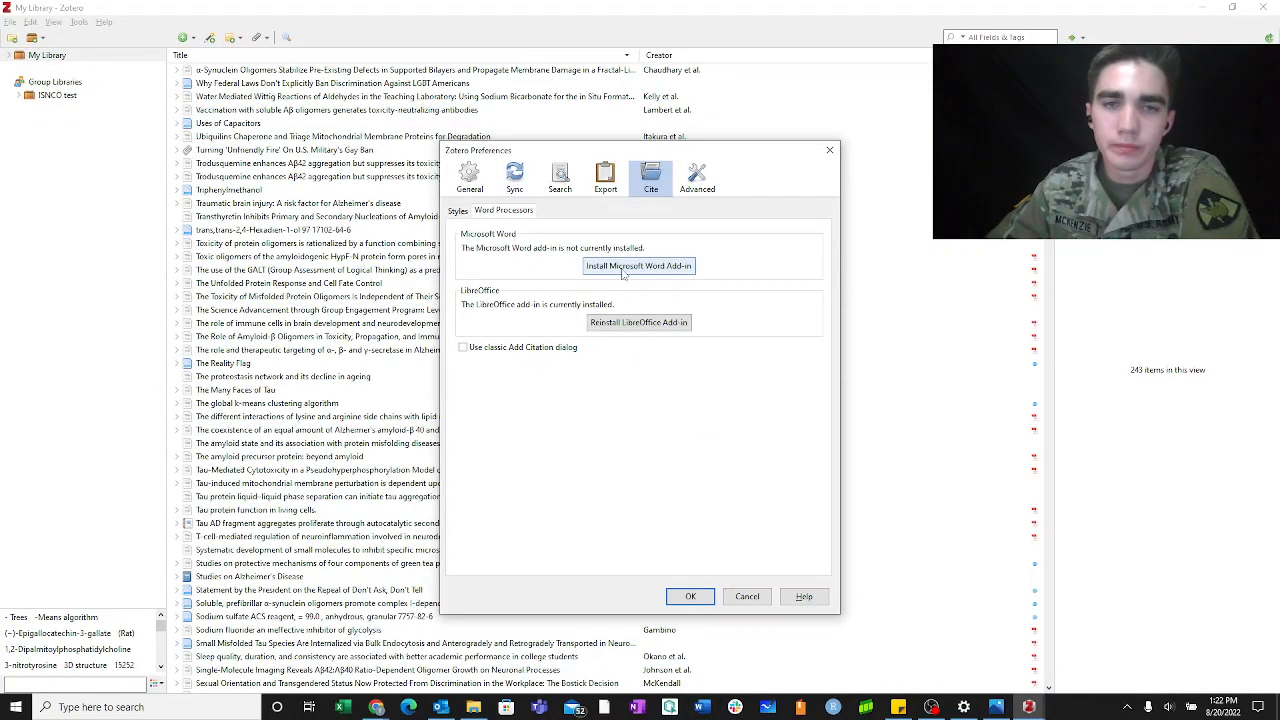
click(638, 264)
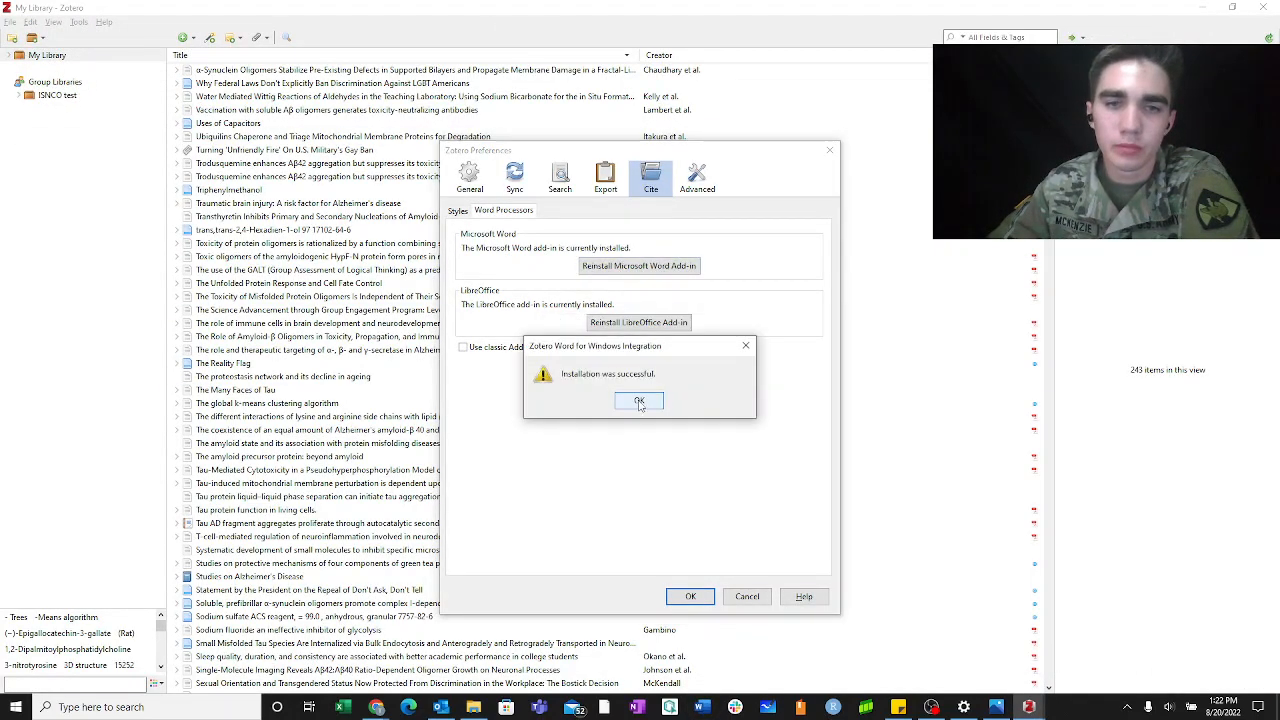
click(638, 400)
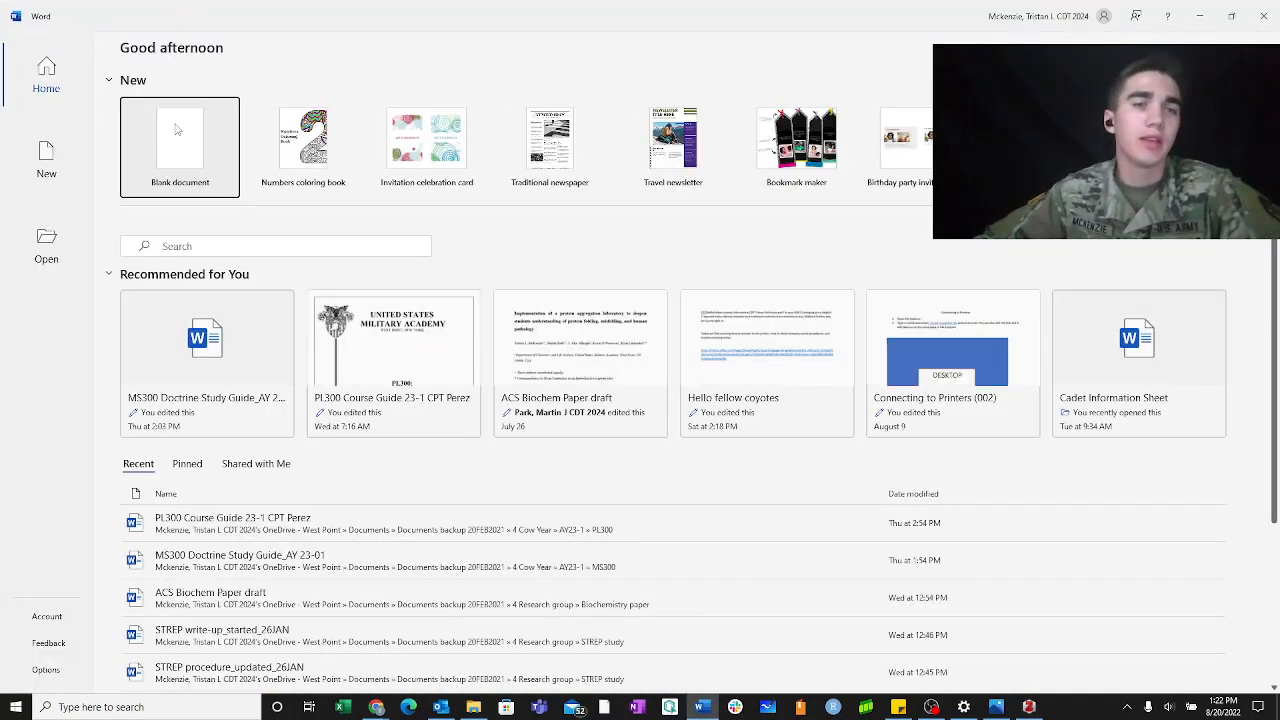
click(180, 148)
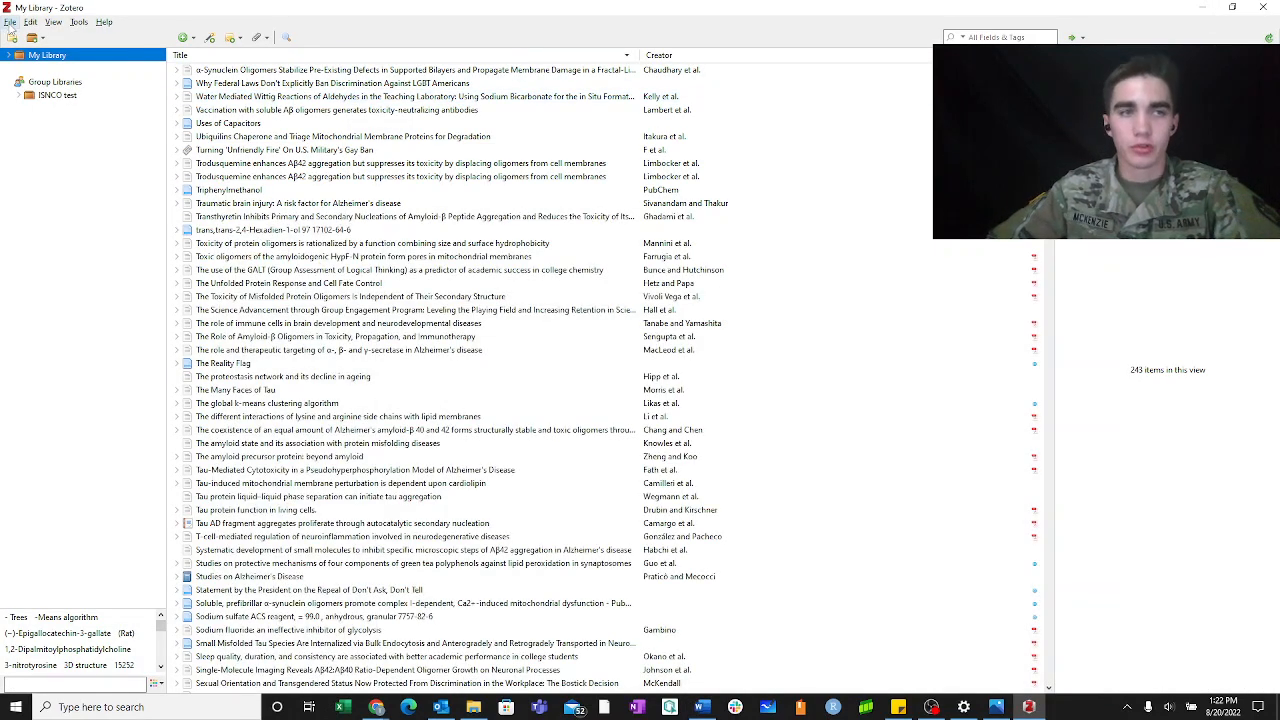
click(32, 22)
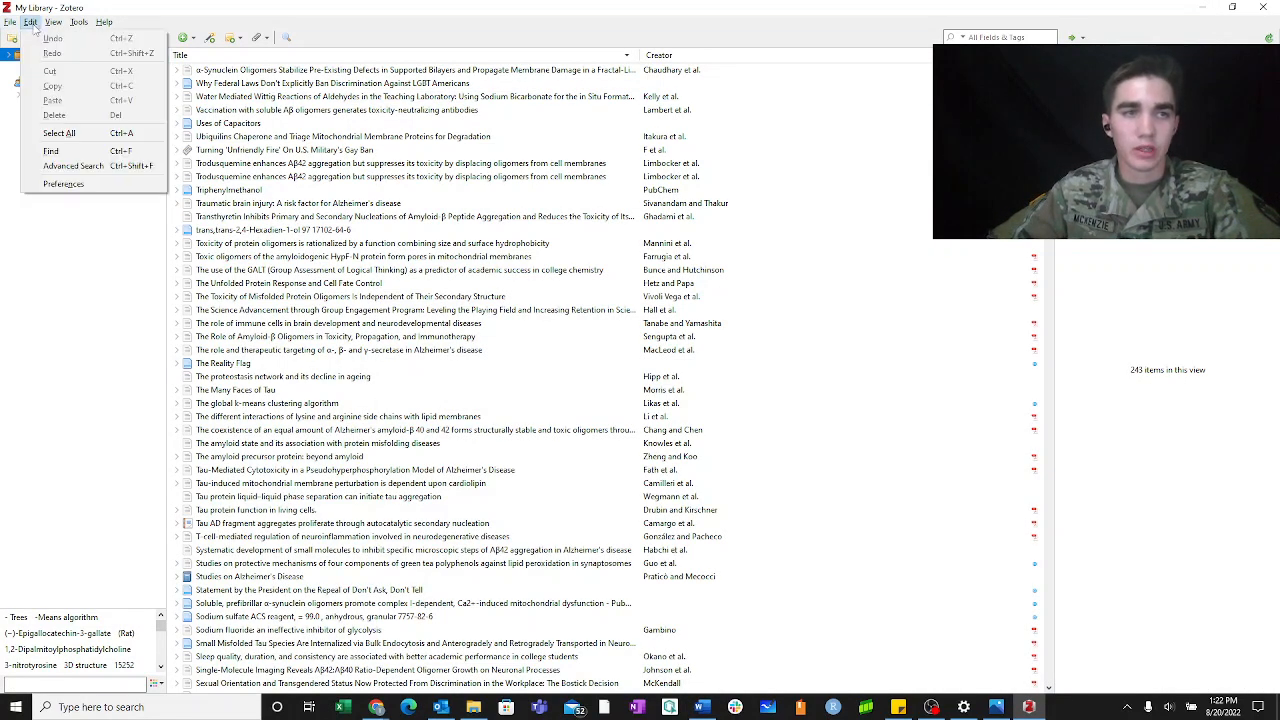
click(78, 22)
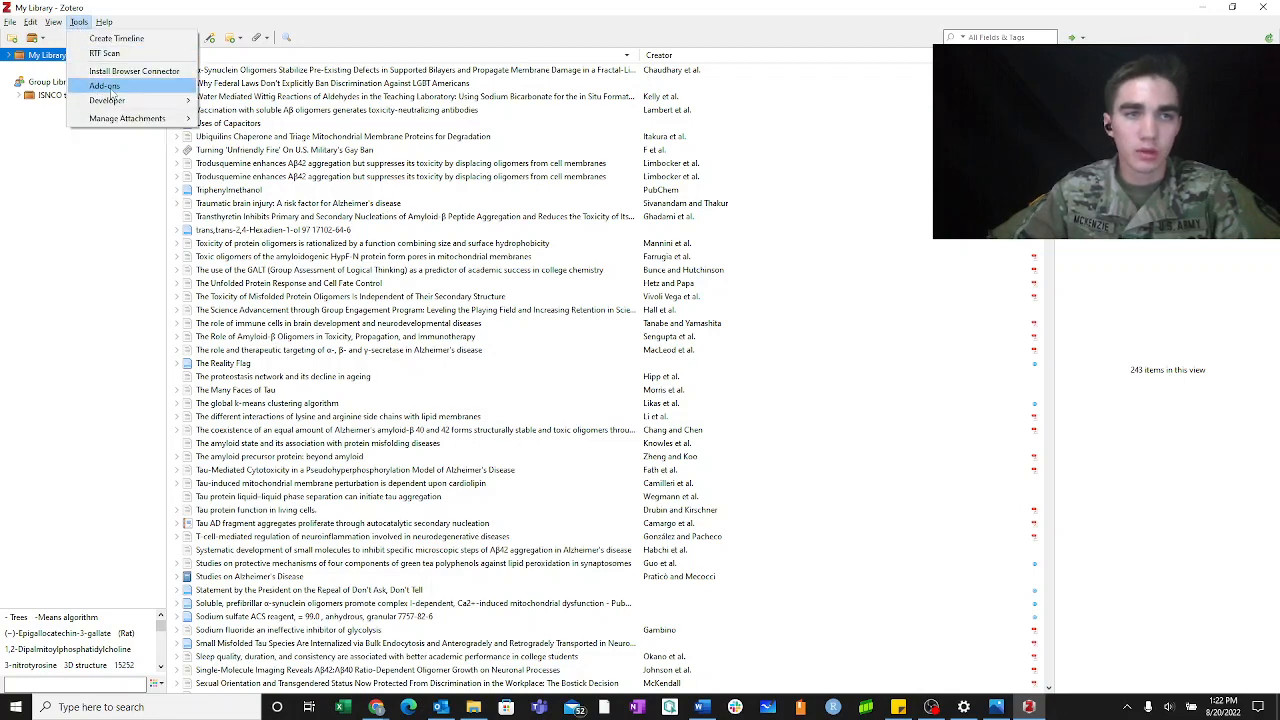
click(104, 84)
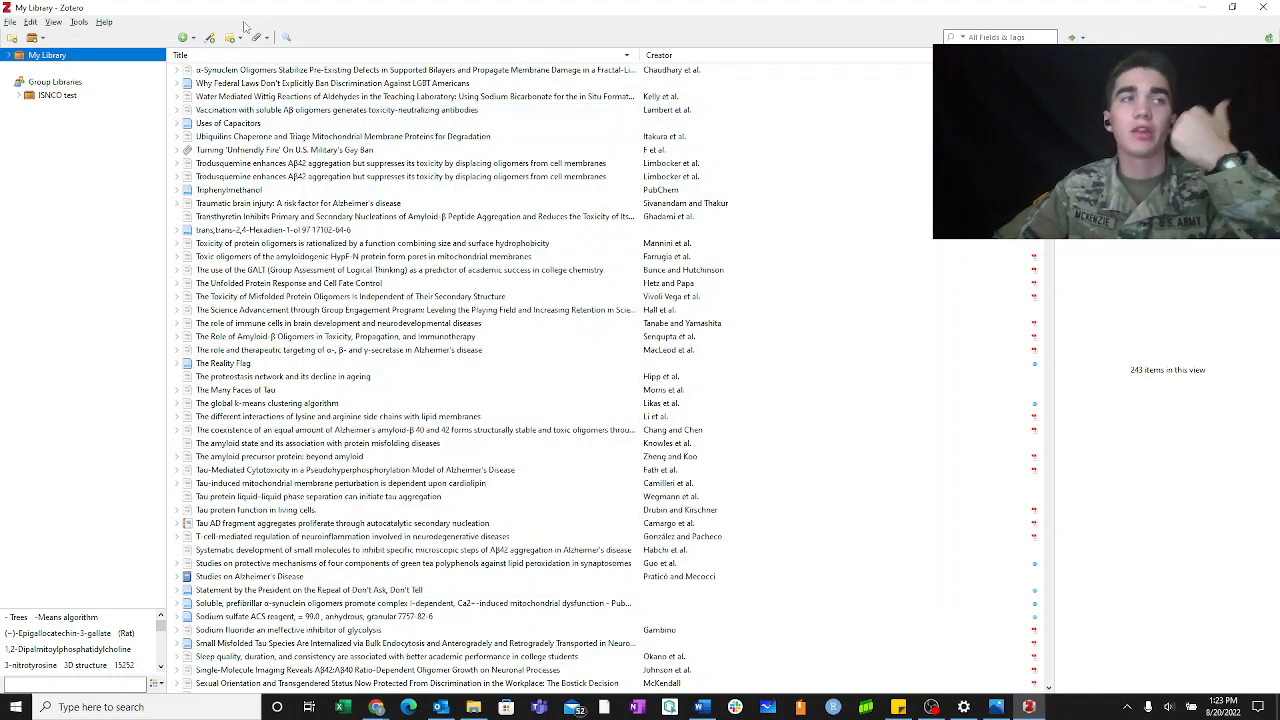
click(300, 148)
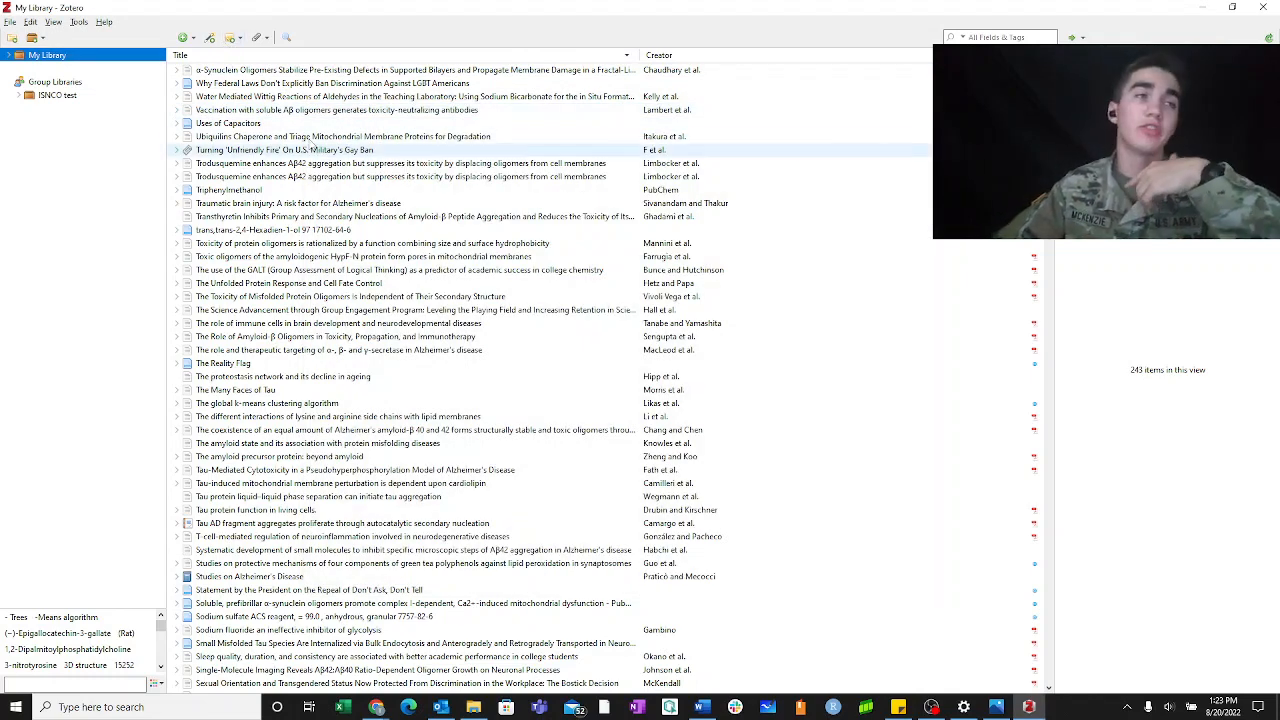
click(228, 124)
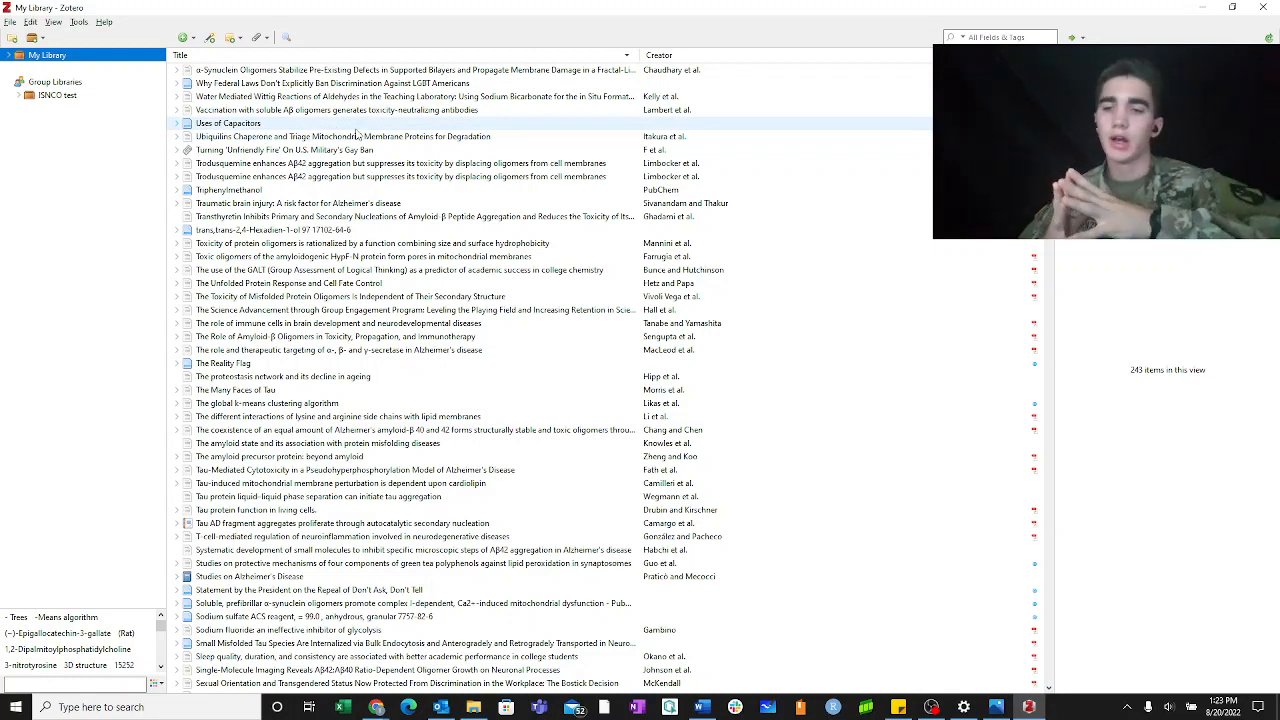
click(284, 148)
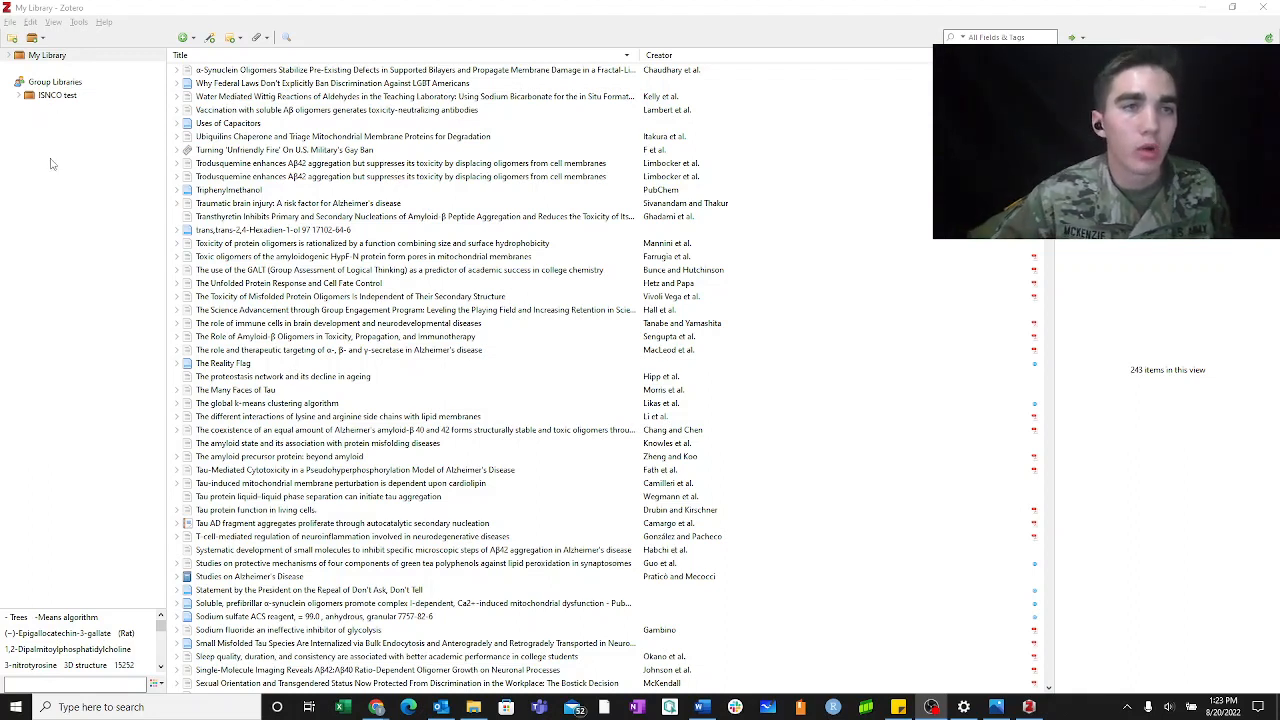
Log in to zotero.org and create a public open group named CHEM LAB 1, viewing its settings
click(38, 38)
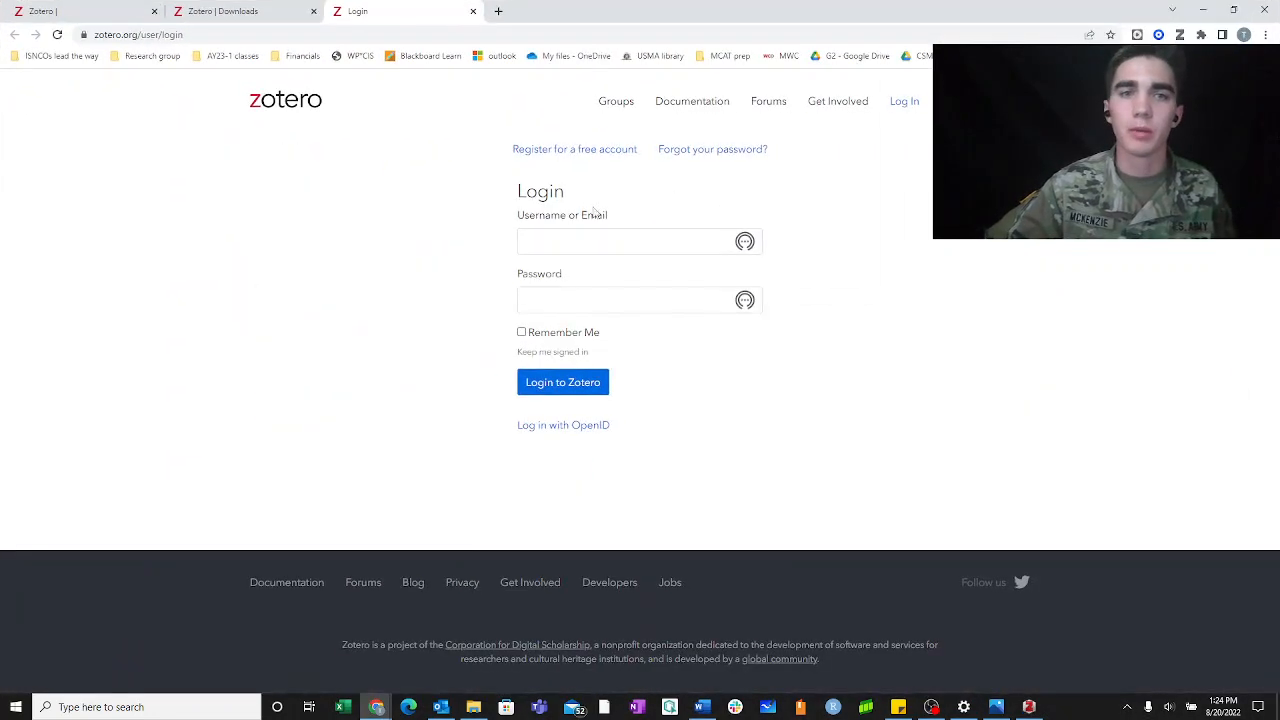
click(630, 240)
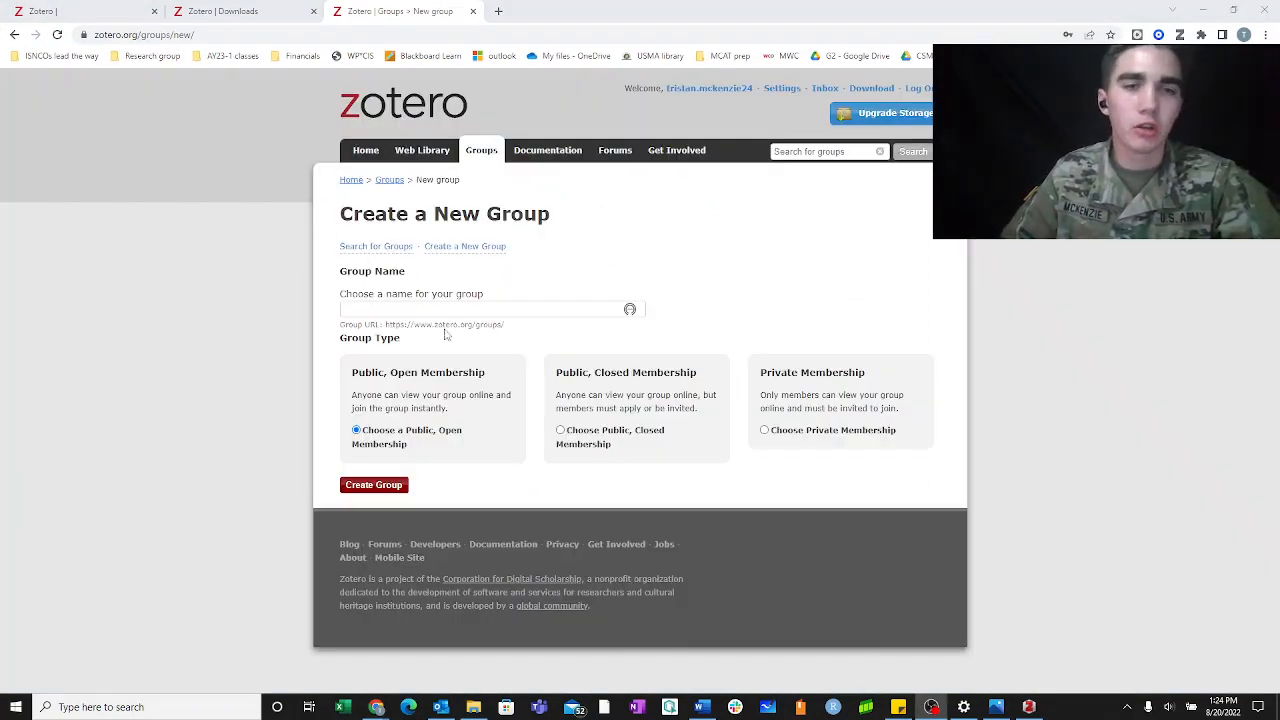
text(CH)
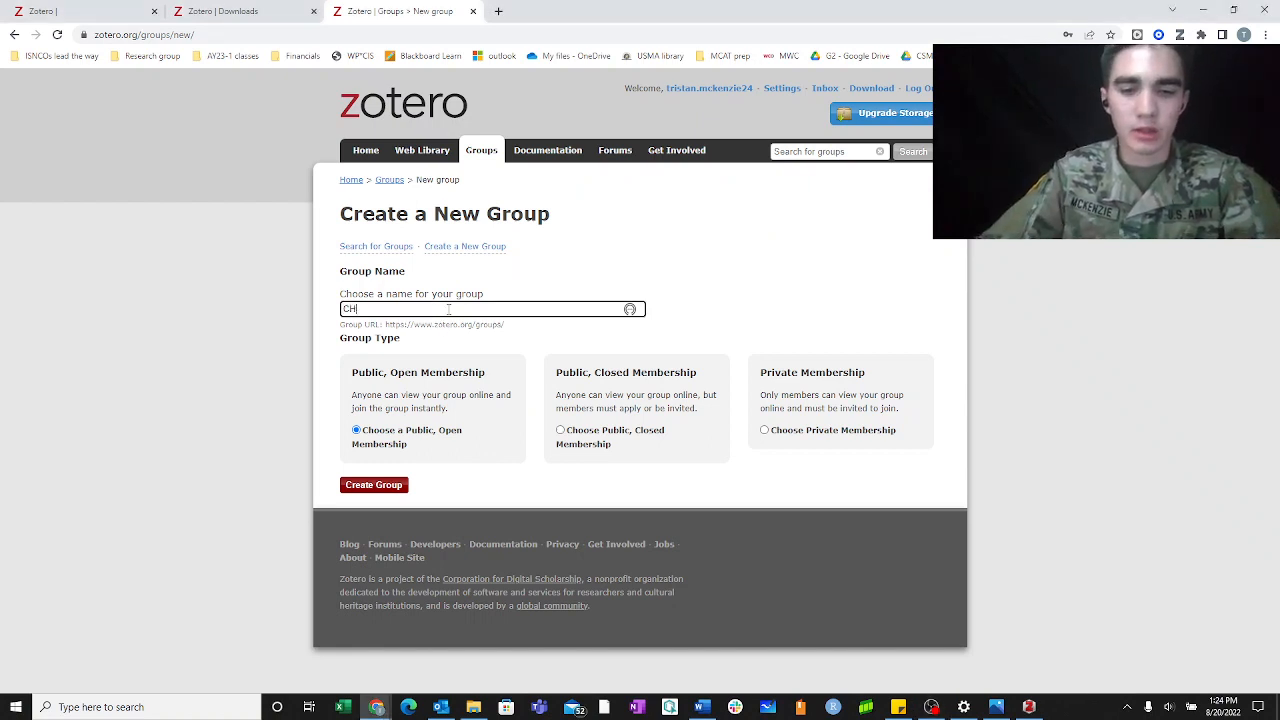
text(chem)
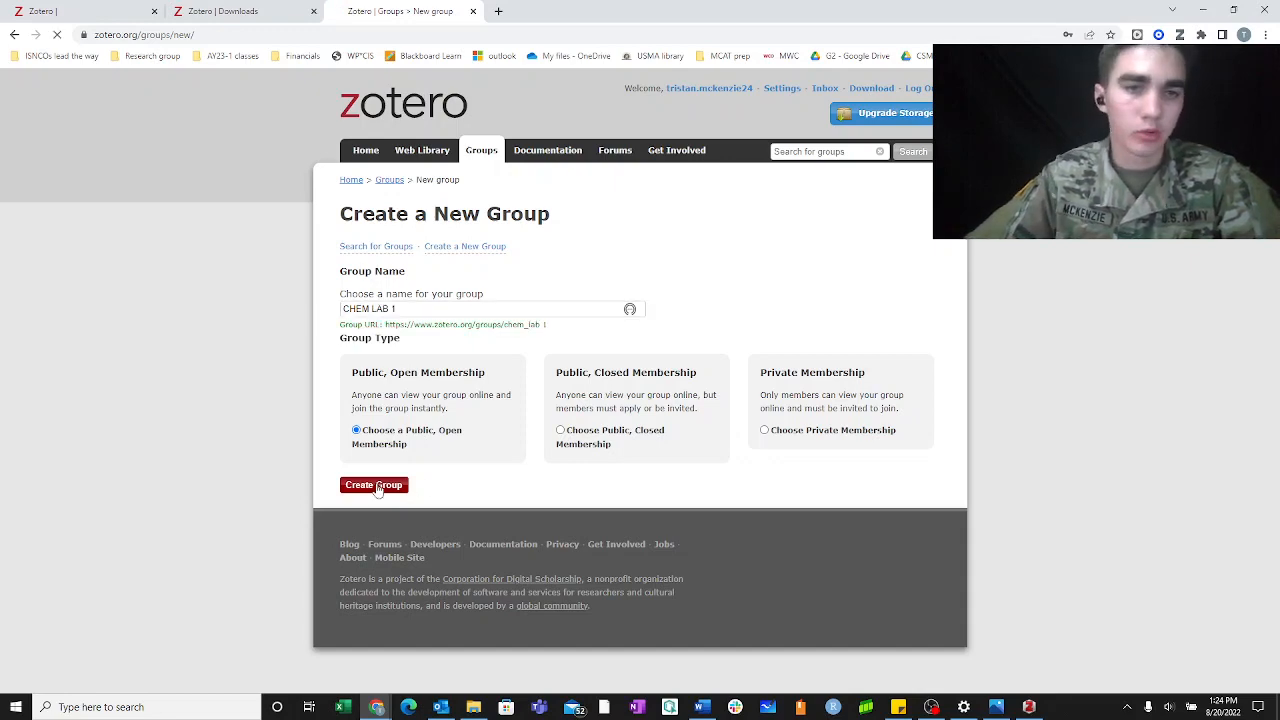
click(372, 486)
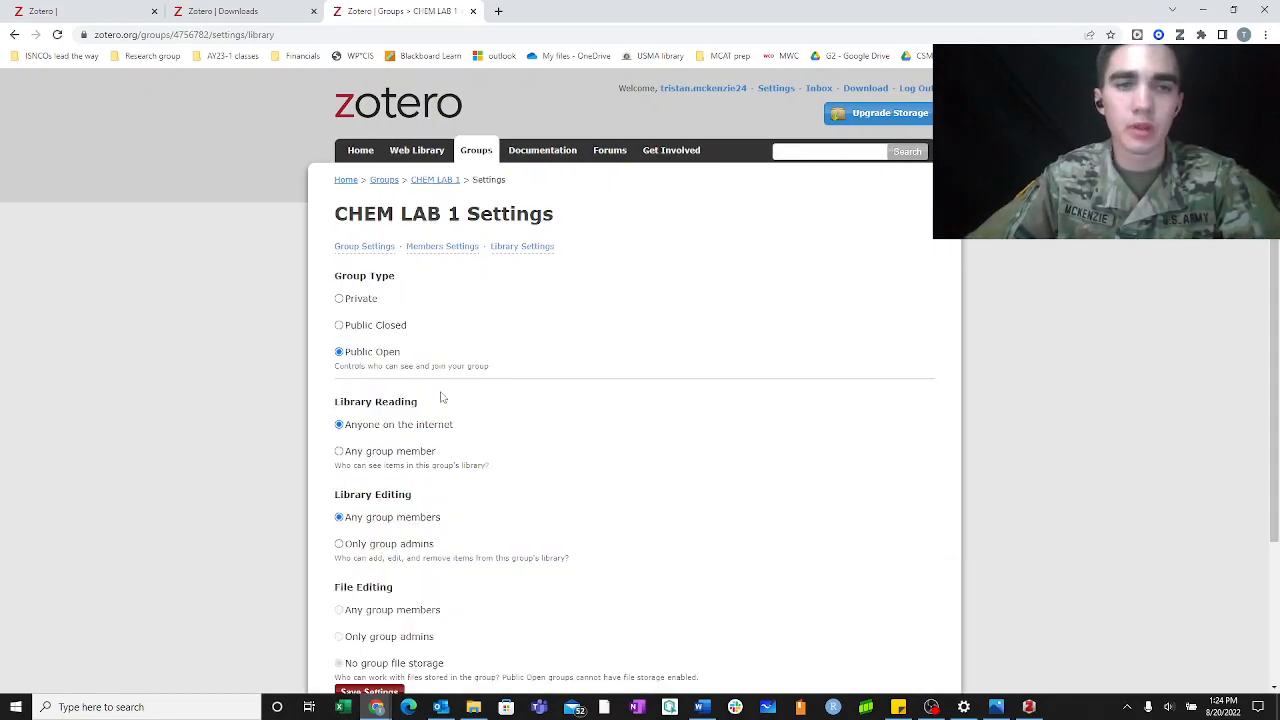
scroll(down, 3)
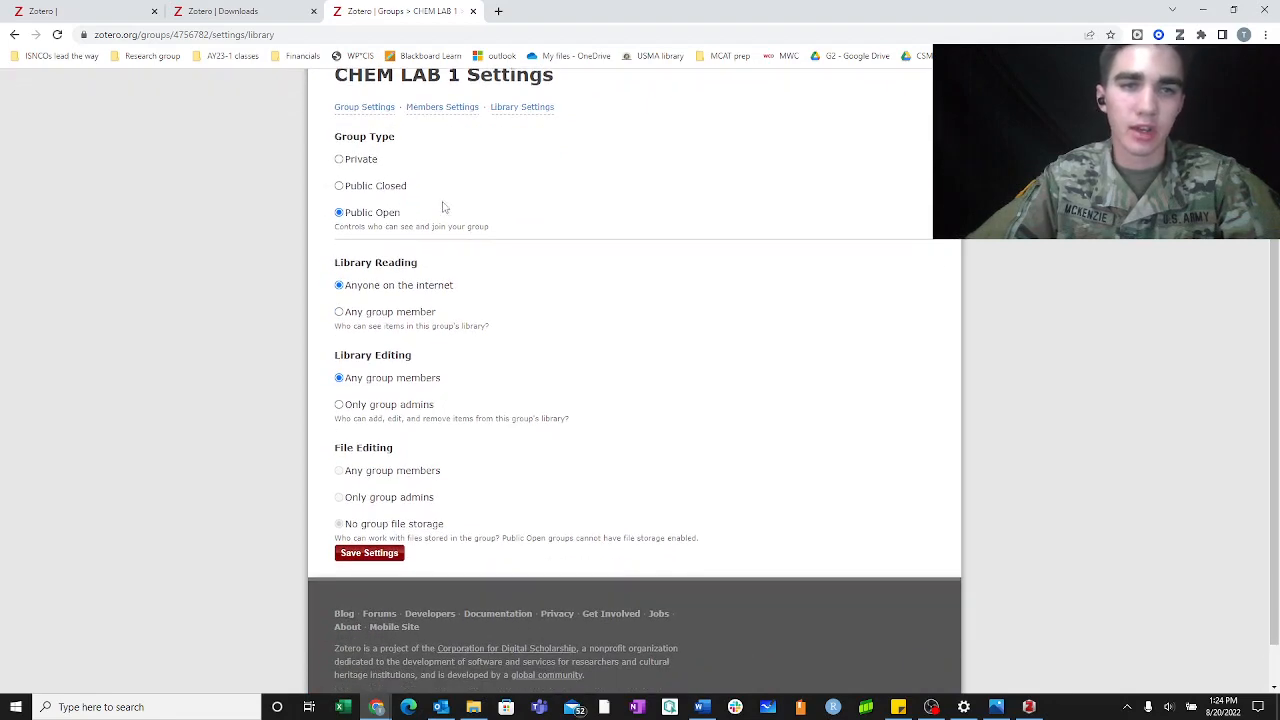
scroll(down, 3)
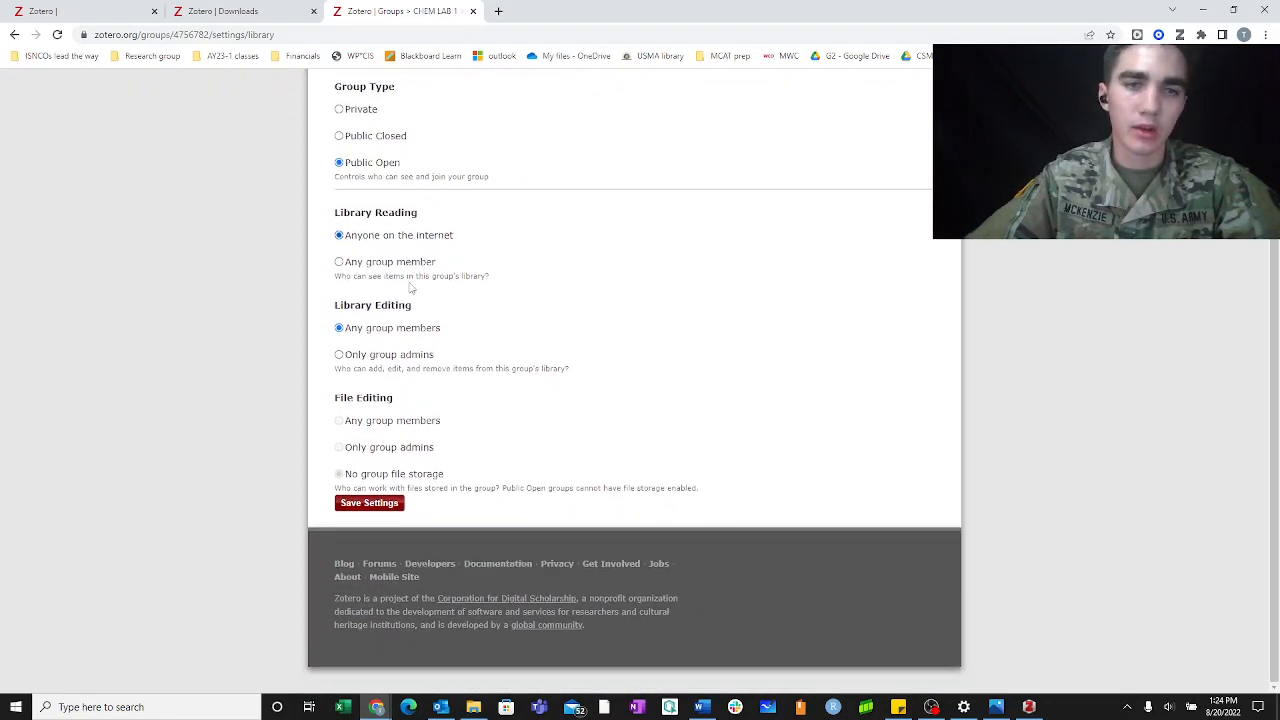
mouse_move(400, 352)
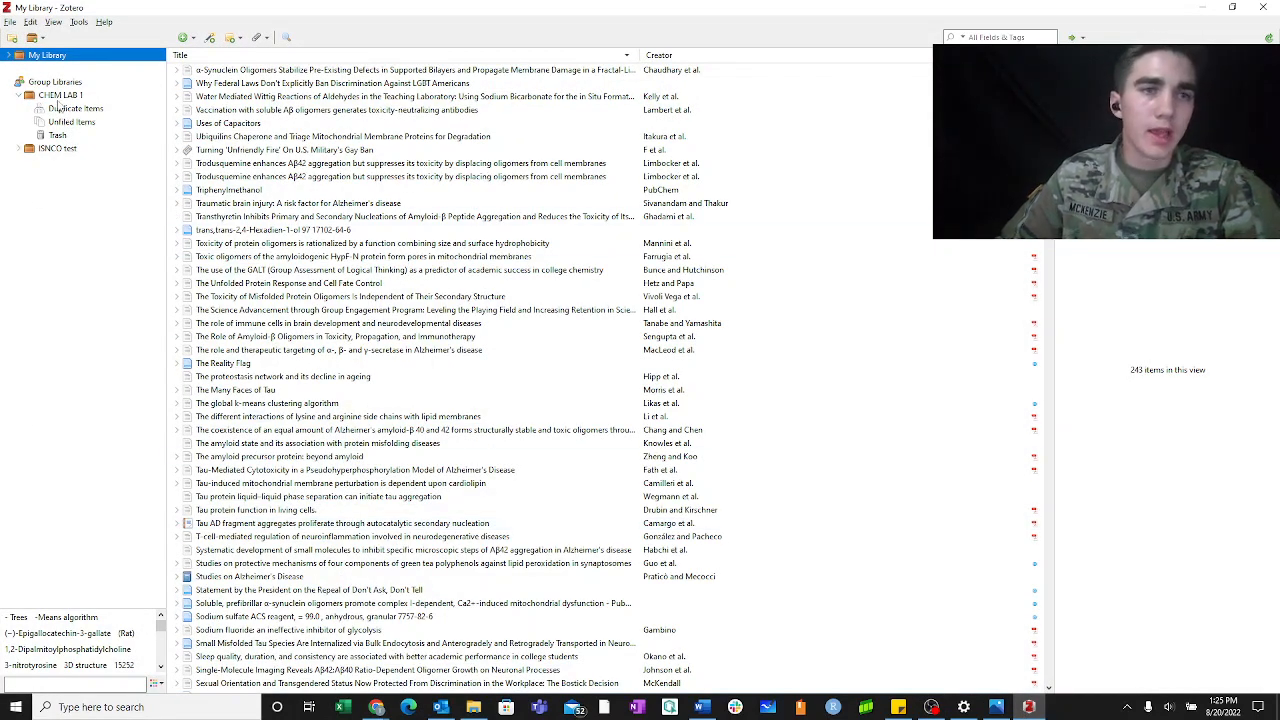
Select the CHEM LAB 1 group library and browse the New Item types, including More, without adding any
click(60, 94)
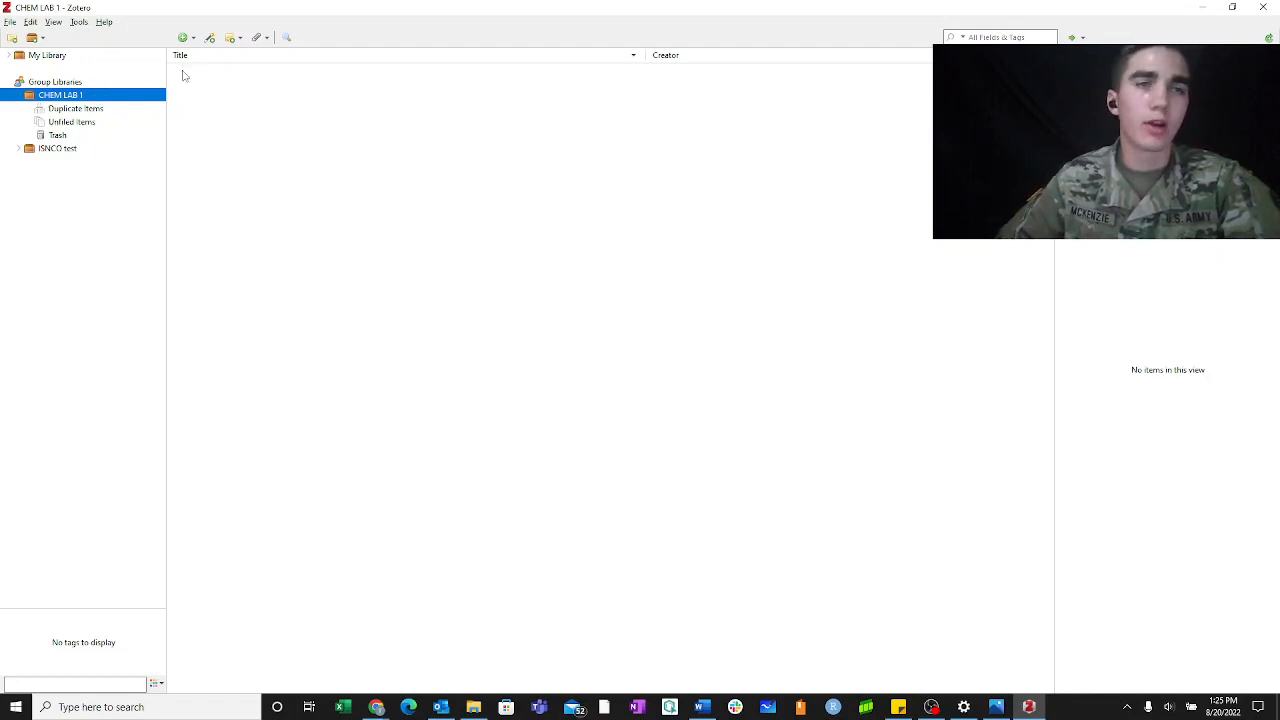
click(184, 36)
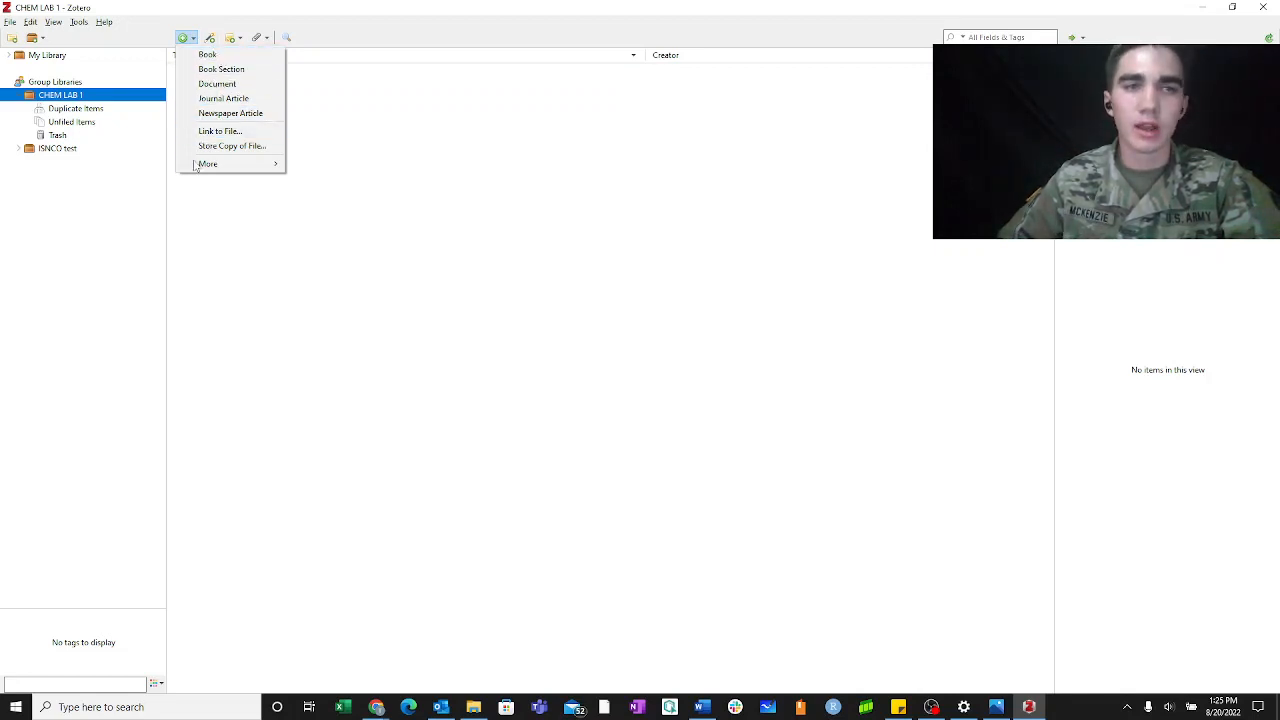
click(208, 164)
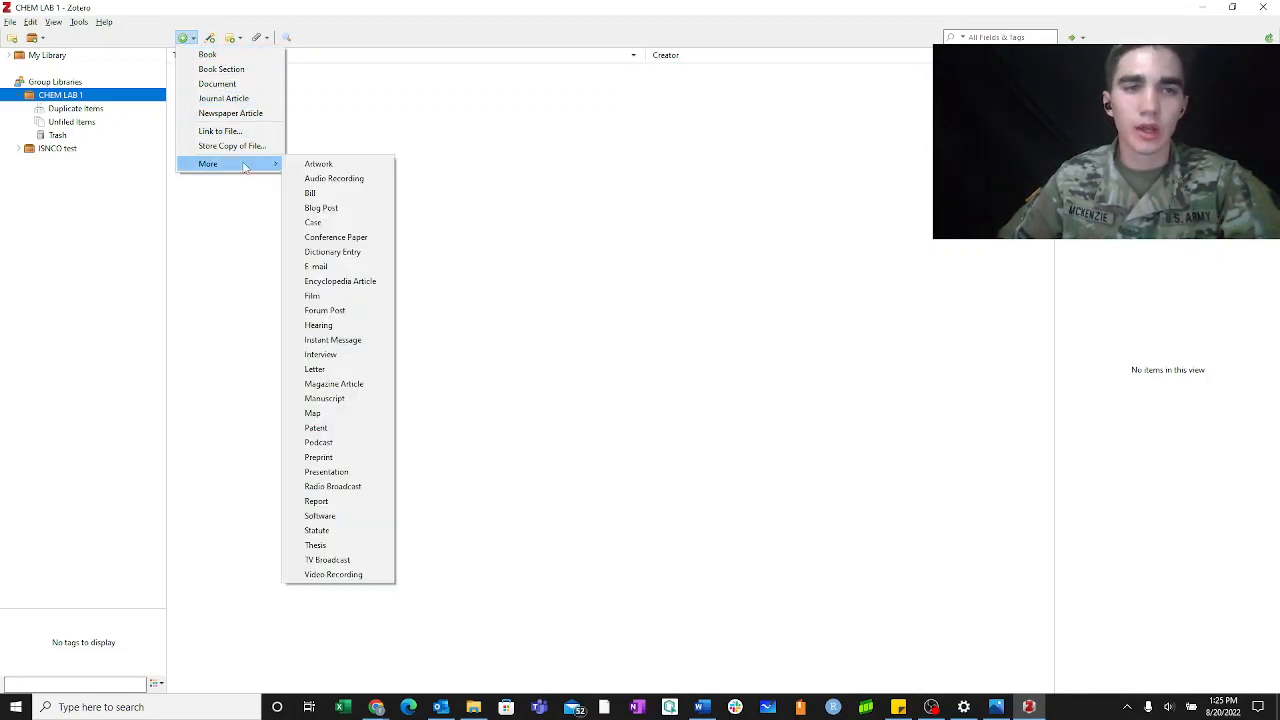
mouse_move(384, 540)
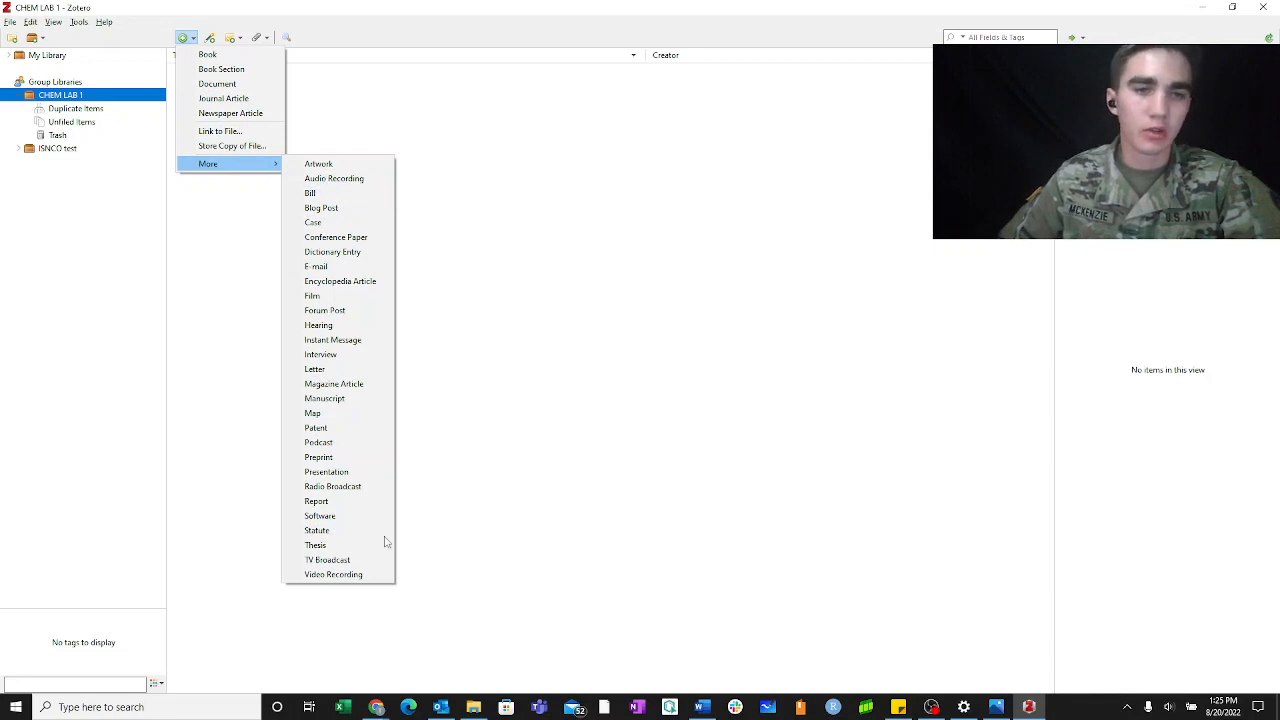
mouse_move(334, 178)
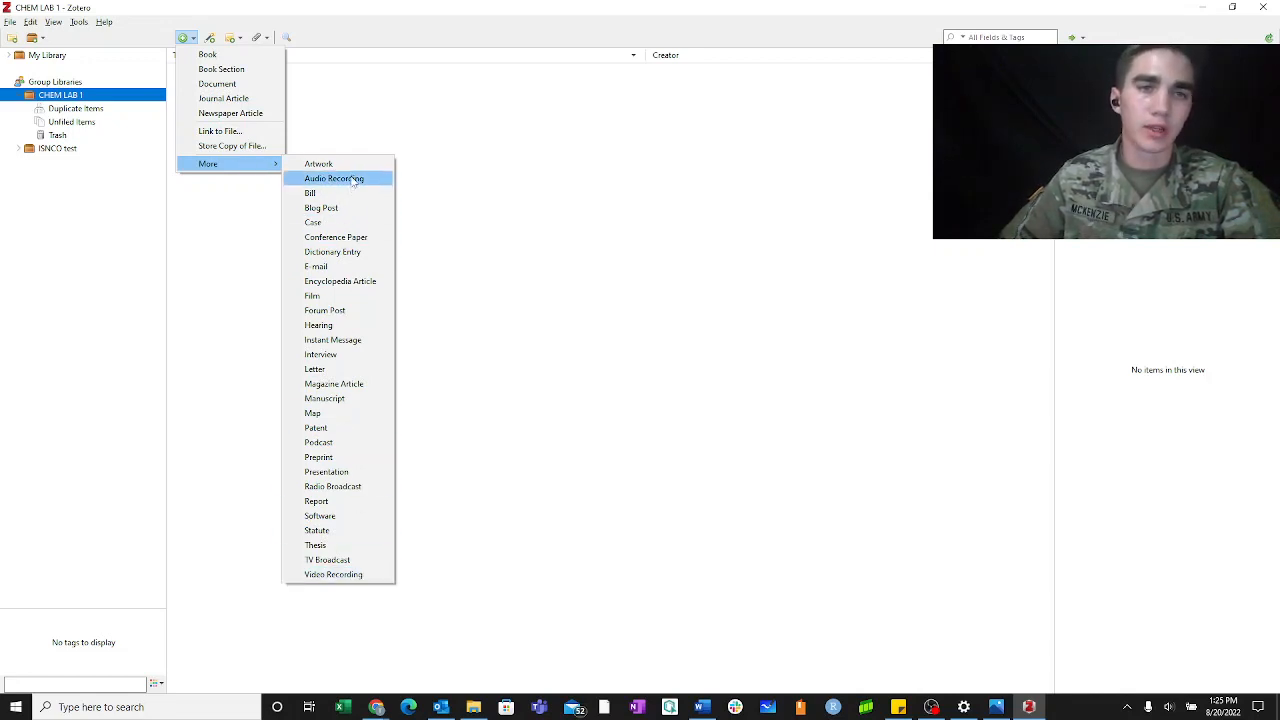
mouse_move(332, 252)
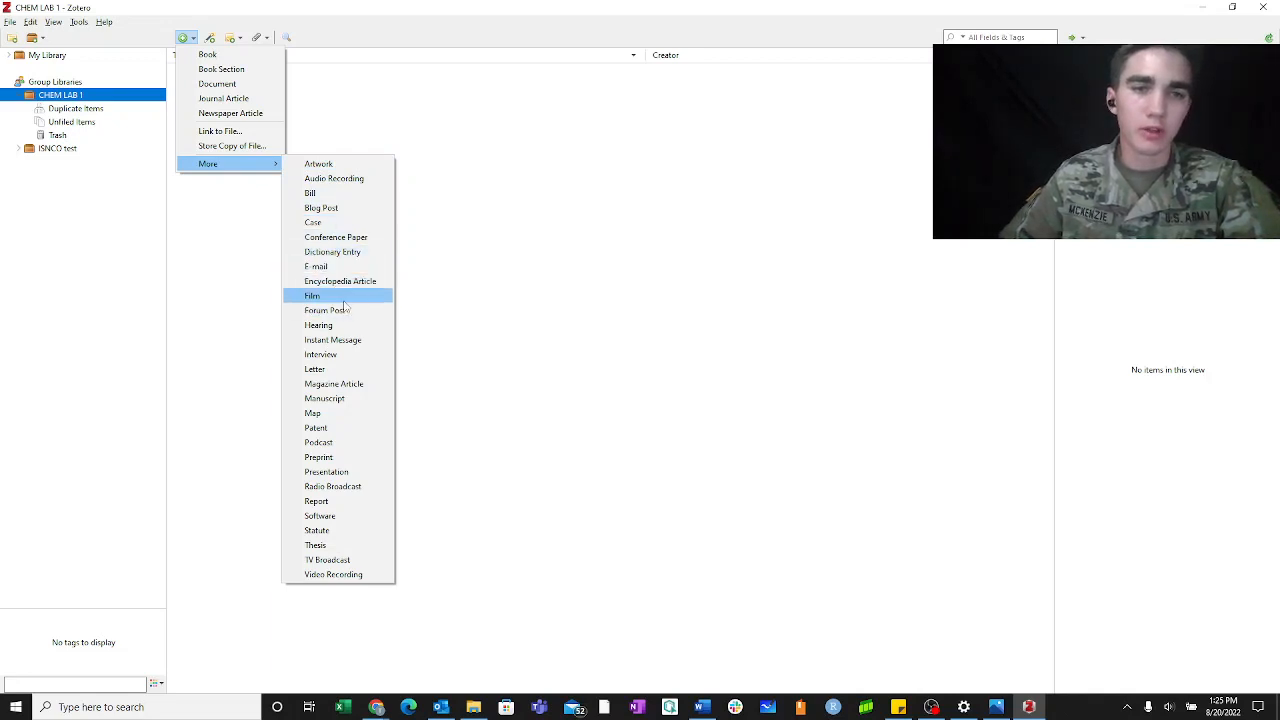
mouse_move(338, 354)
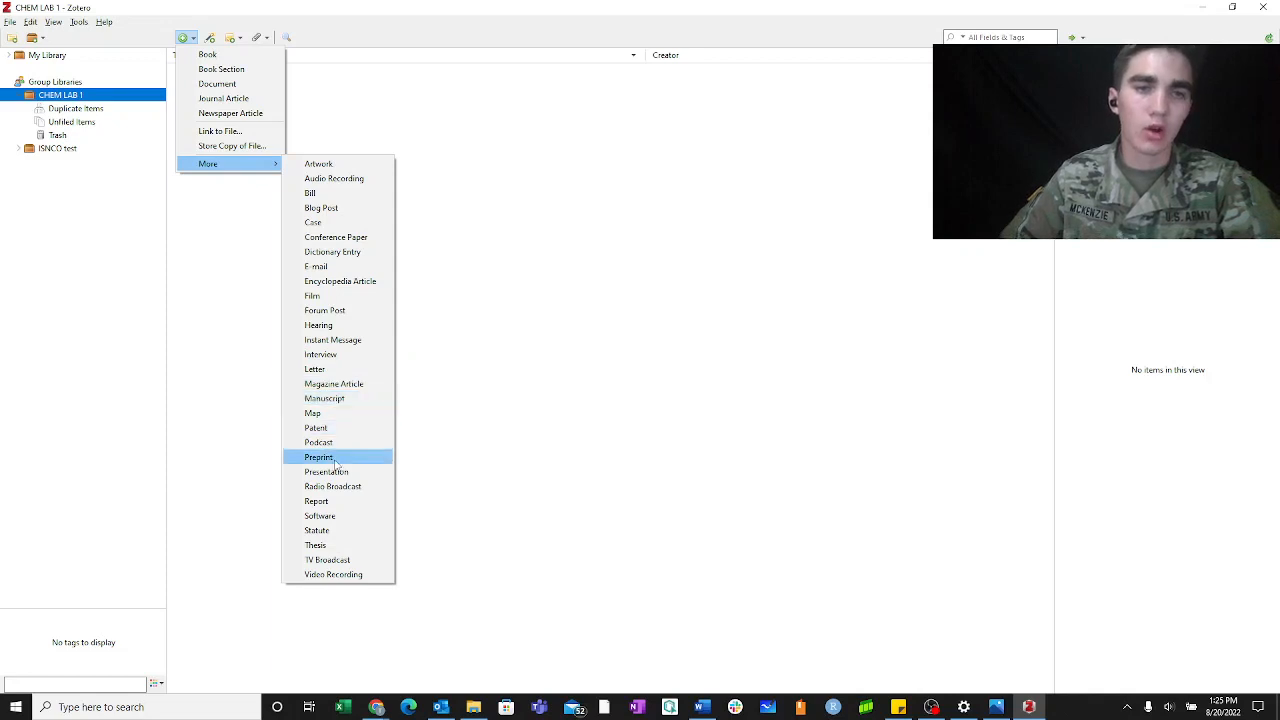
mouse_move(330, 368)
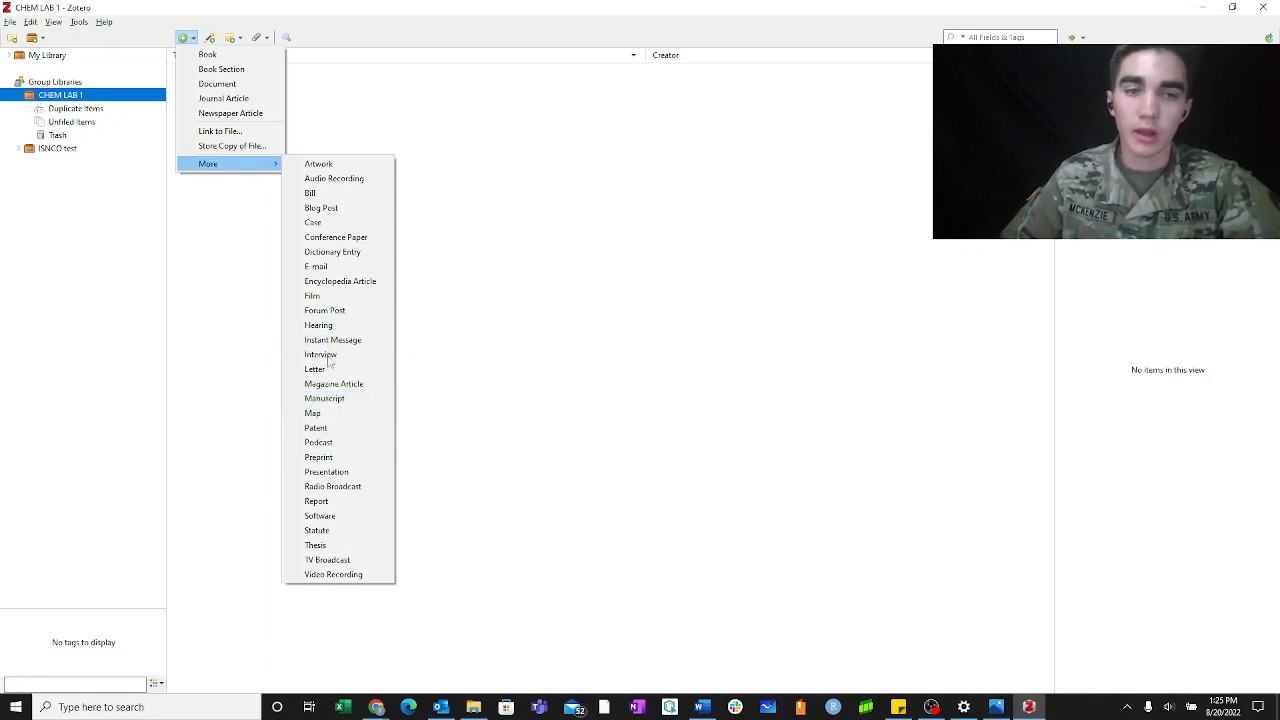
click(232, 38)
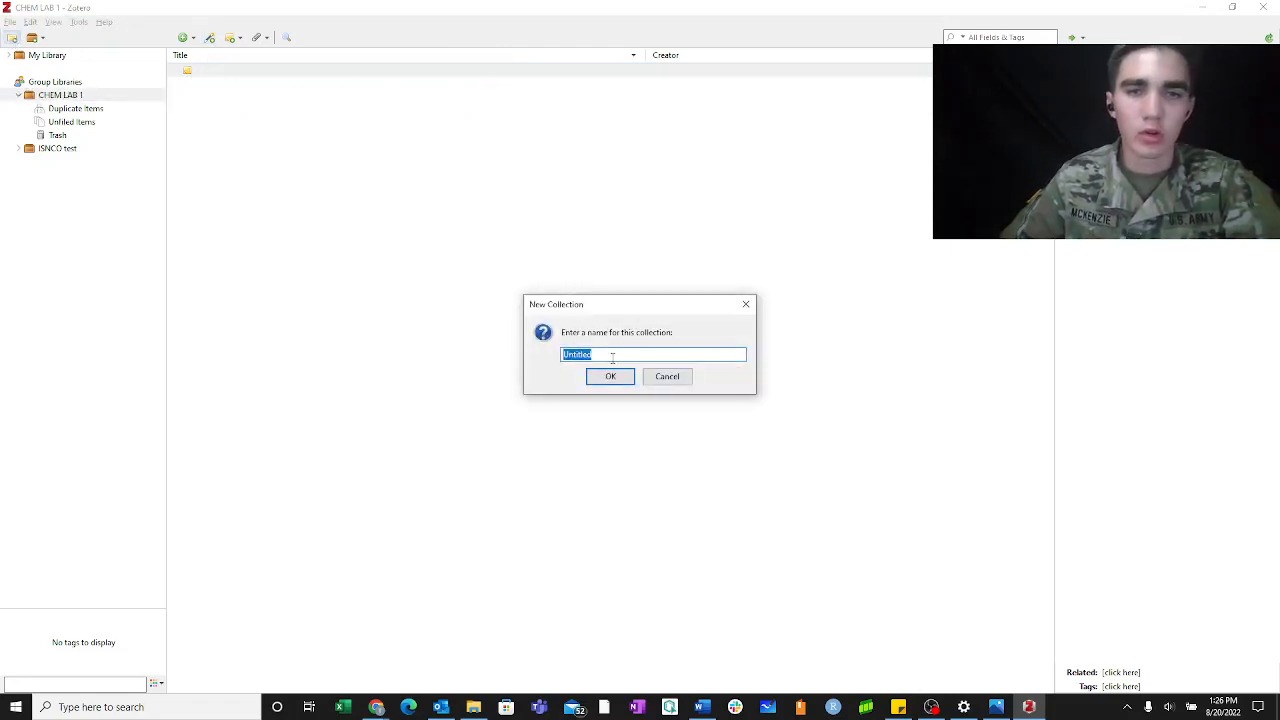
mouse_move(628, 348)
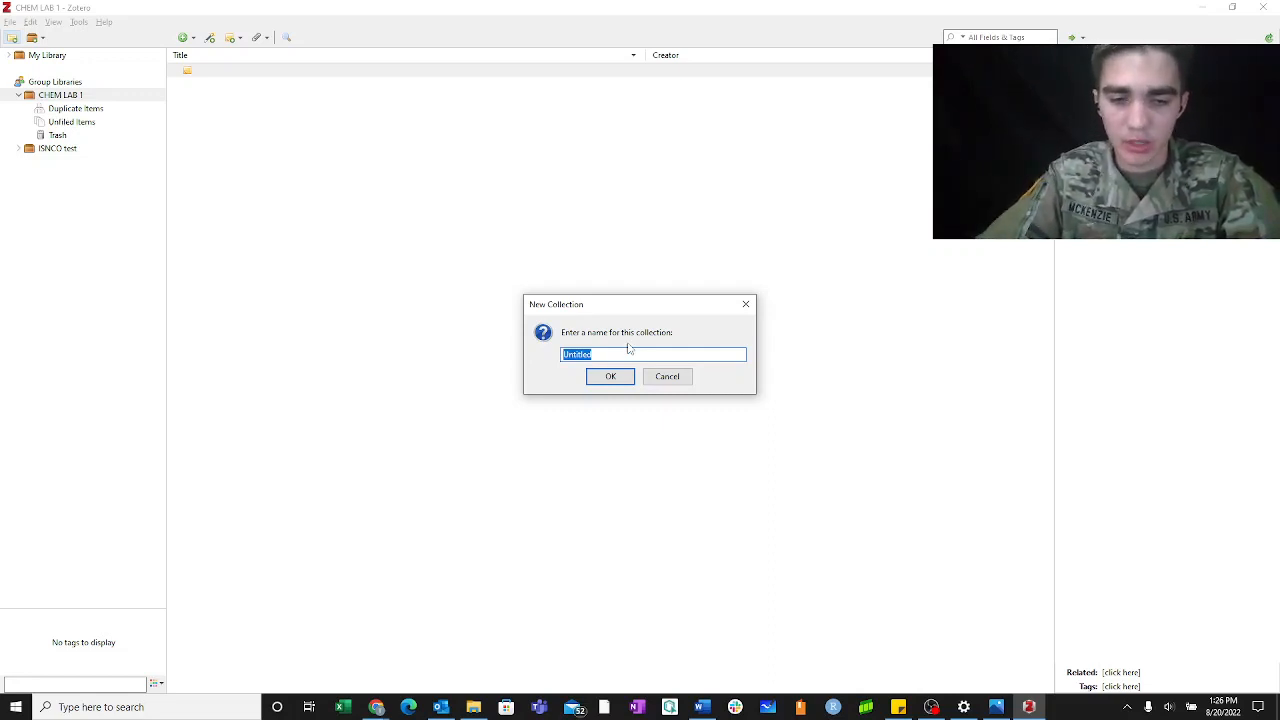
Name the new collection 'stoich' and confirm it in the CHEM LAB 1 group library
text(stoich)
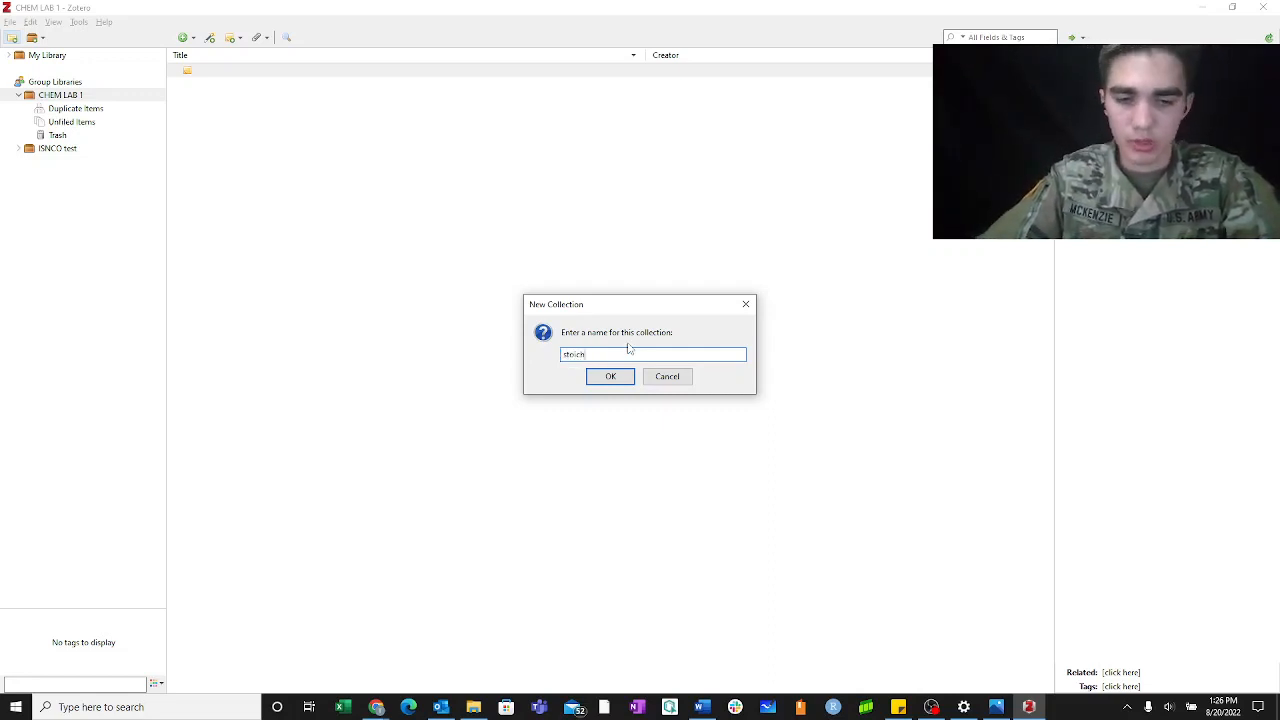
click(610, 376)
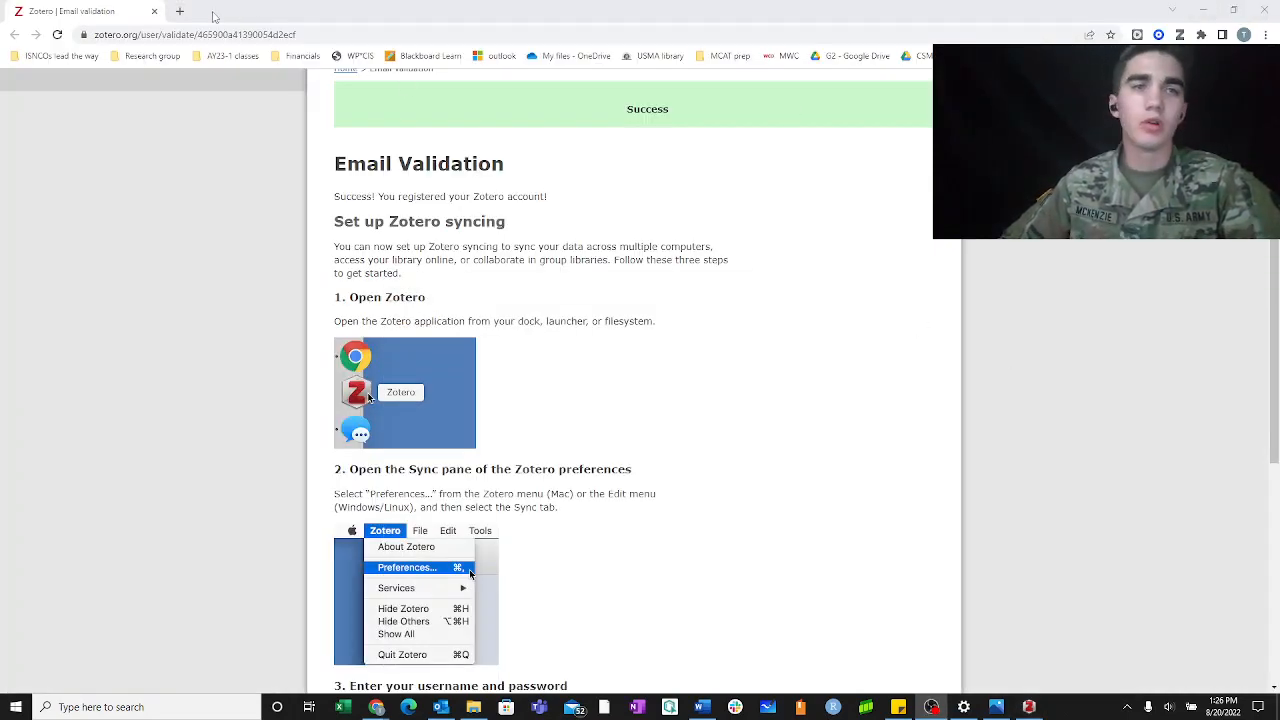
Search Google for 'paper on stoichiometry' and open the Ecoenzymatic Stoichiometry article result
text(paper sto)
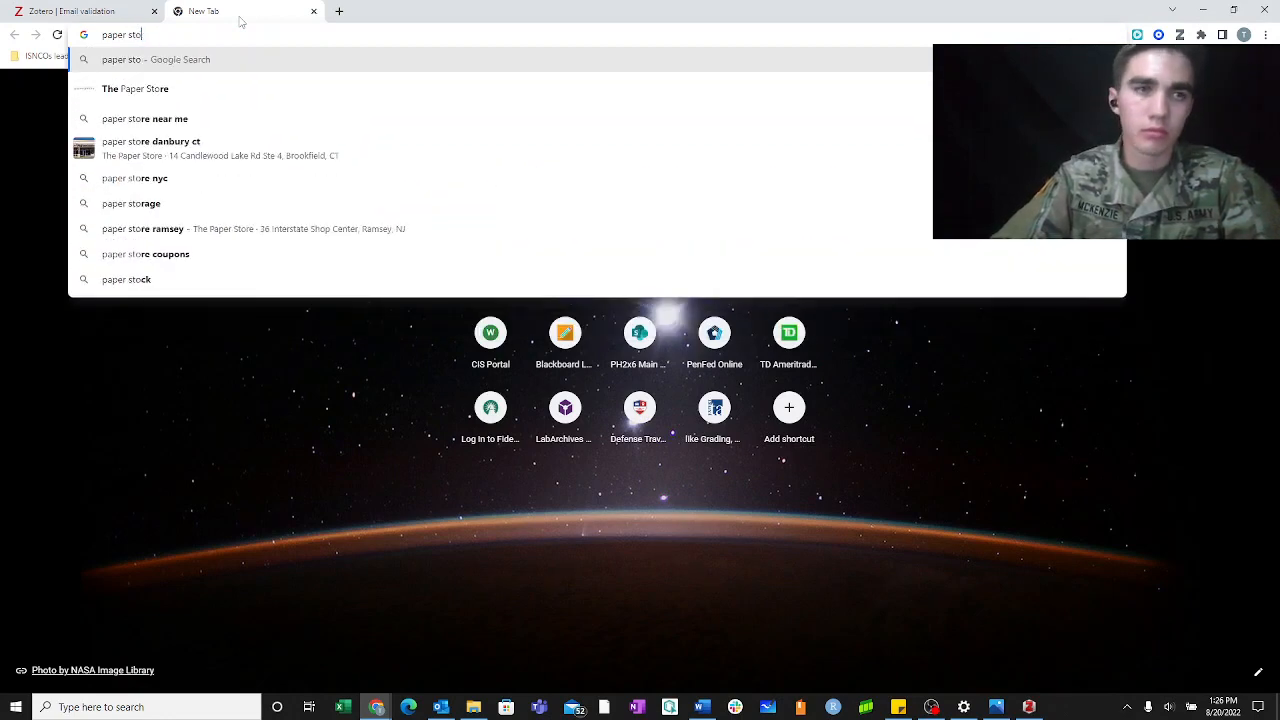
text(paper of)
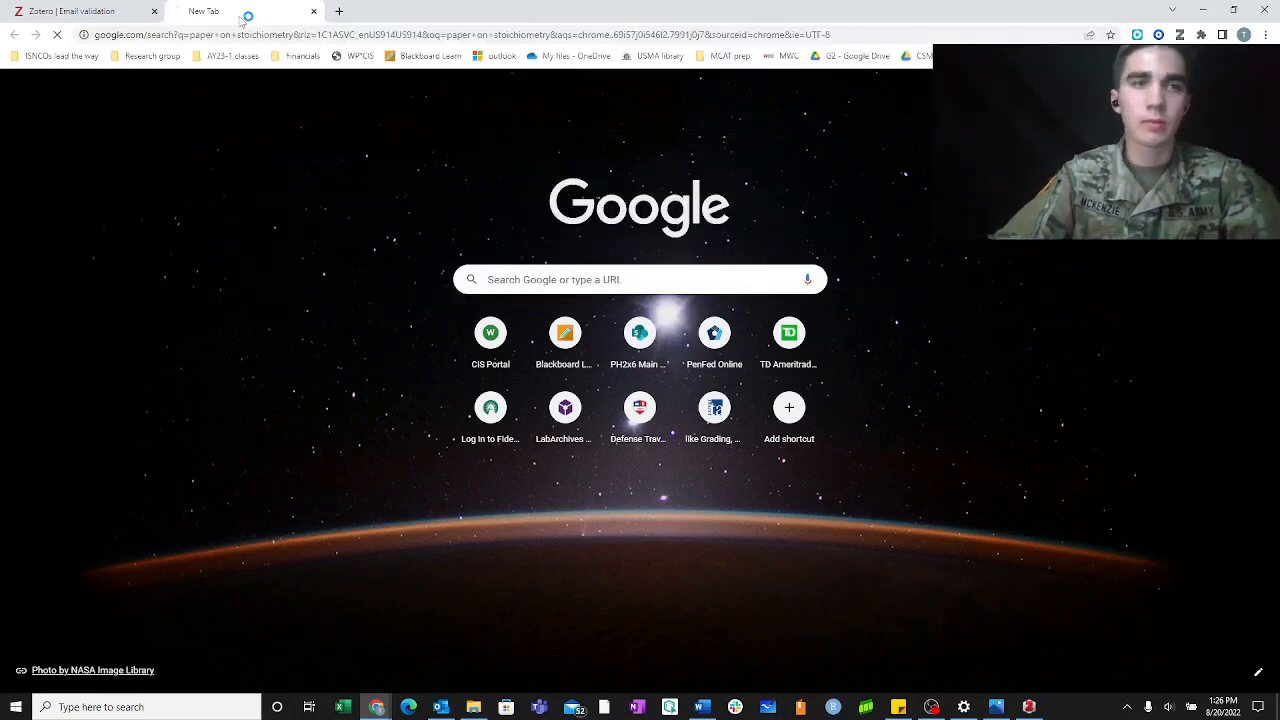
text(paper on stoichiometry)
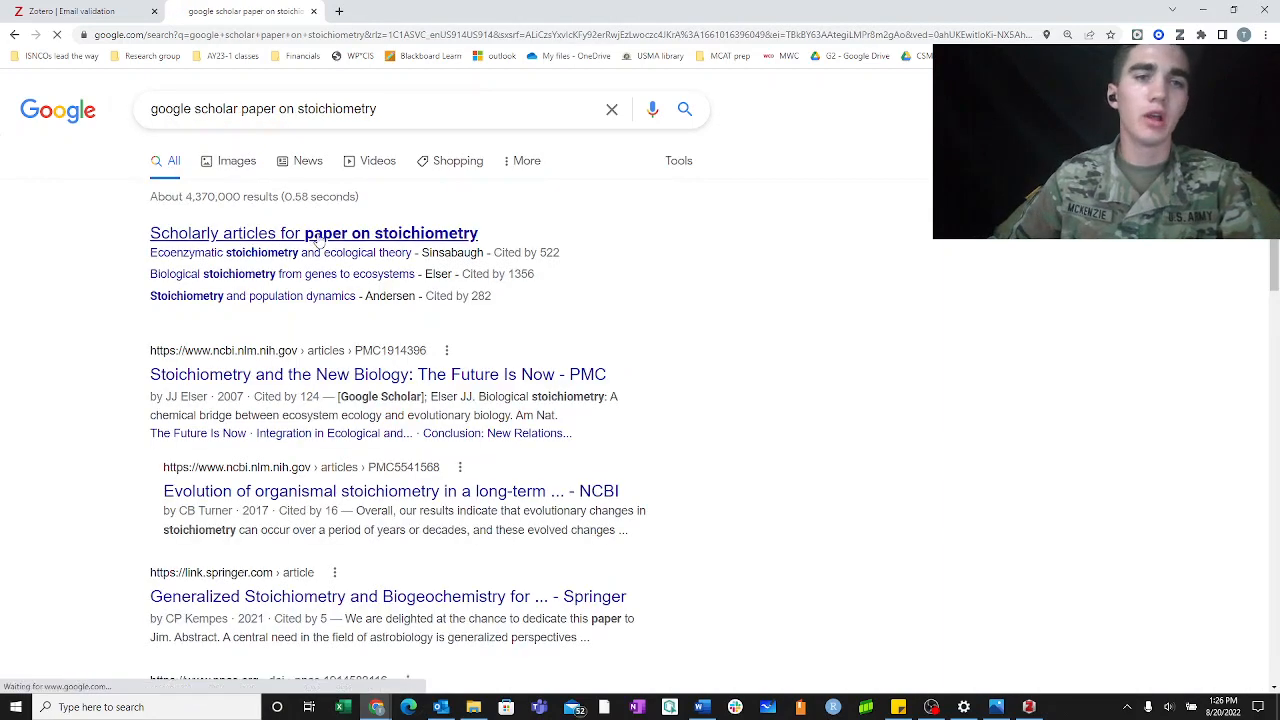
click(312, 232)
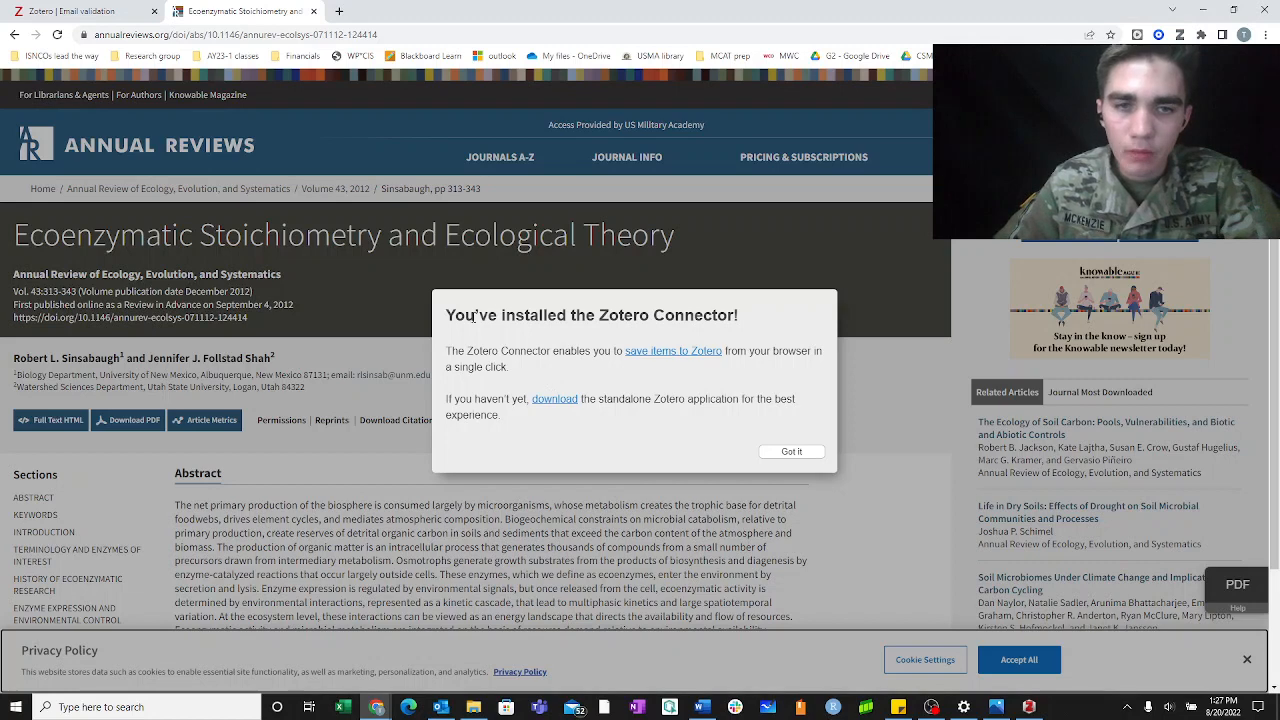
mouse_move(532, 390)
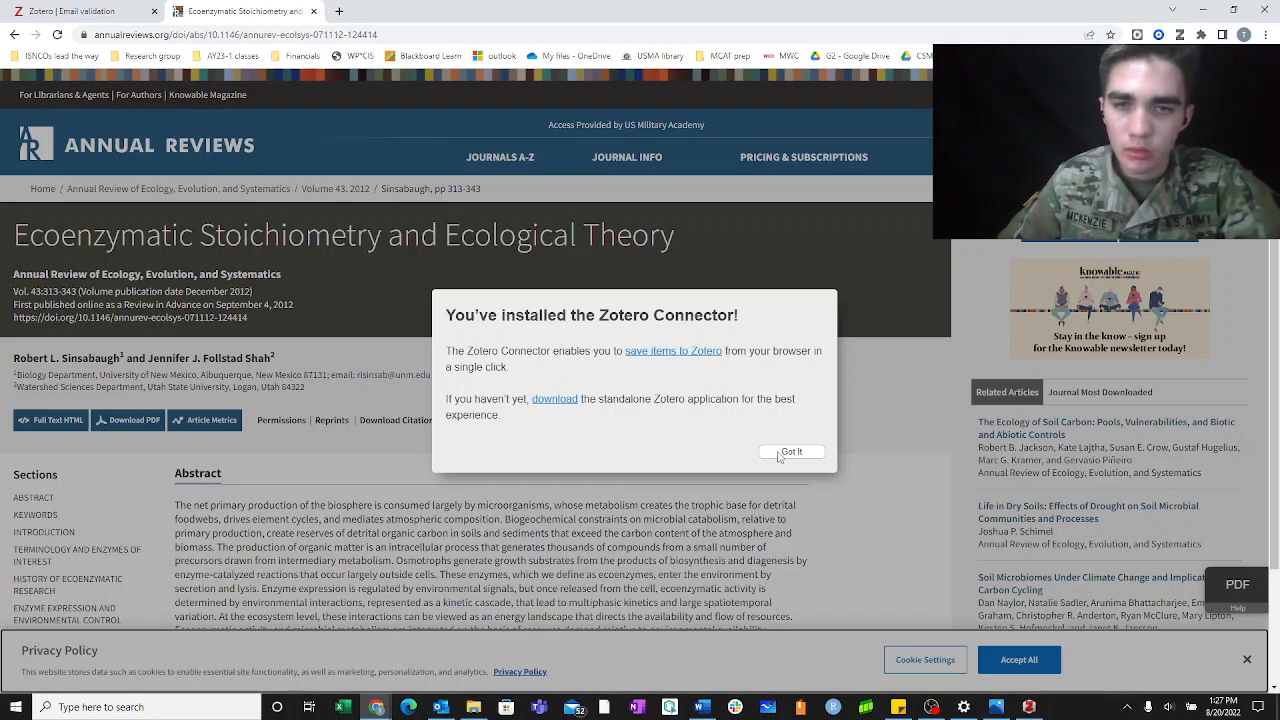
Save the article via the Zotero Connector into the CHEM LAB 1 stoichiometry collection
click(792, 452)
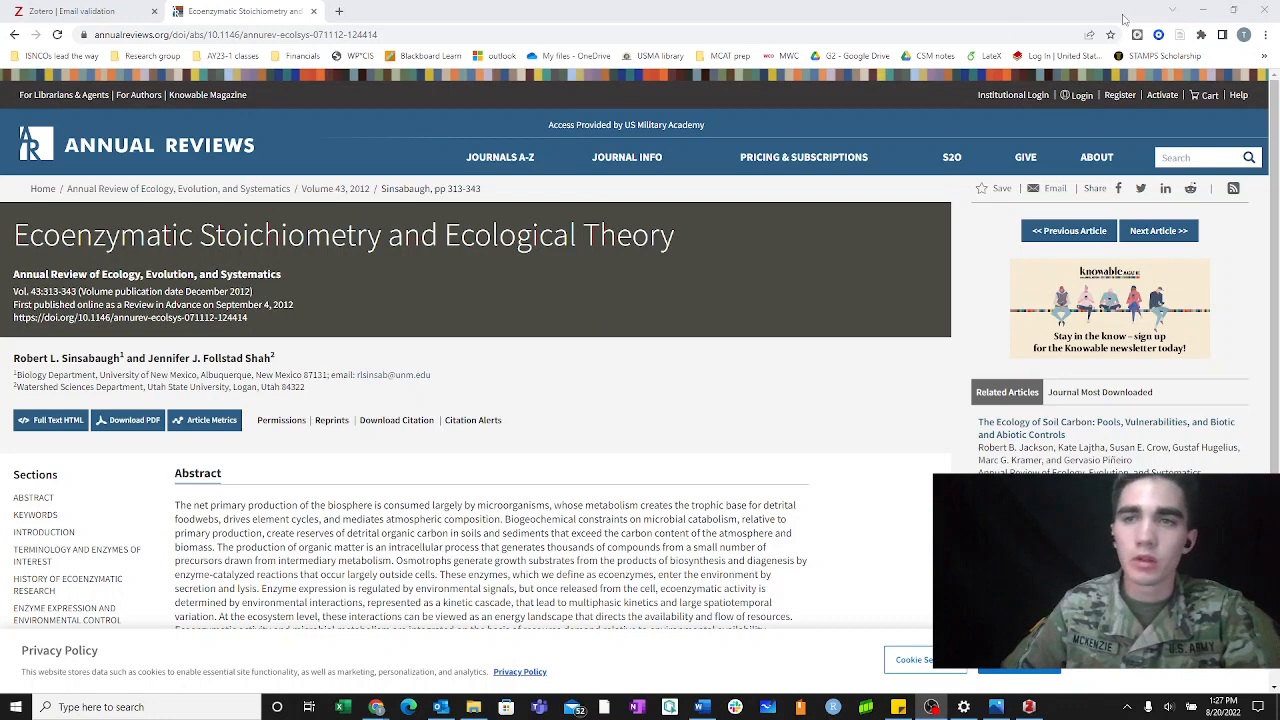
click(1182, 36)
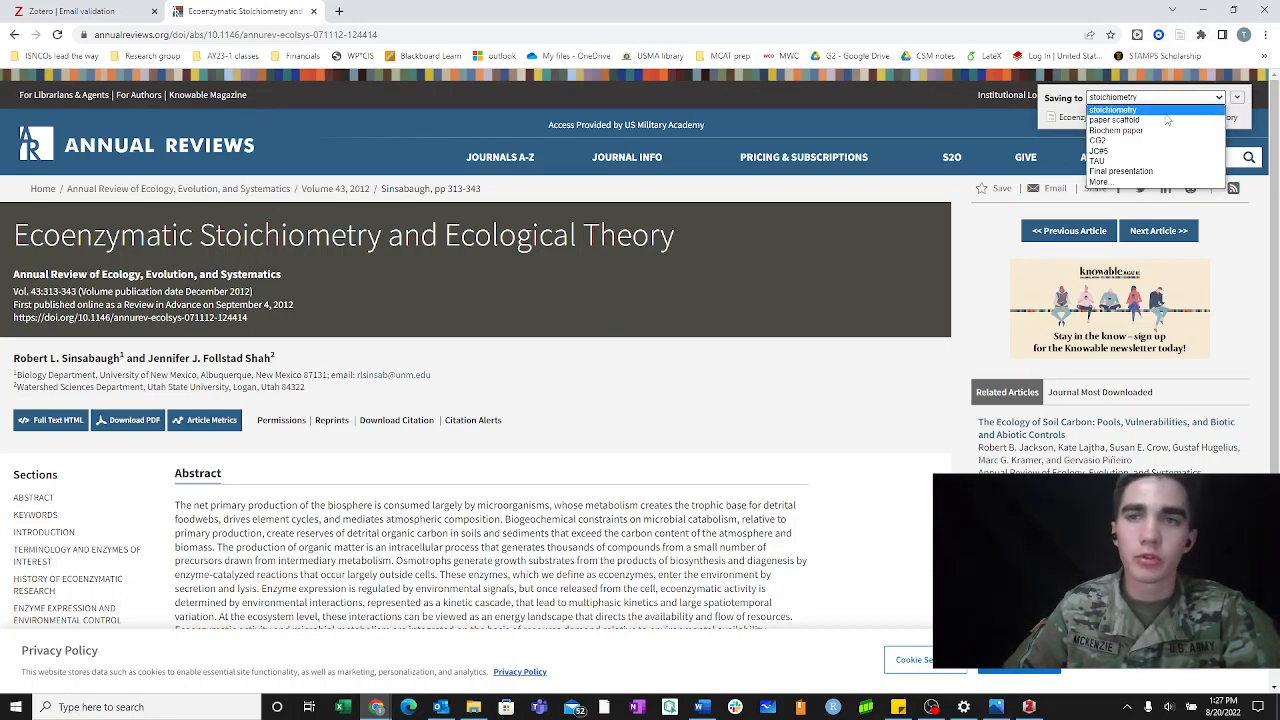
click(1144, 116)
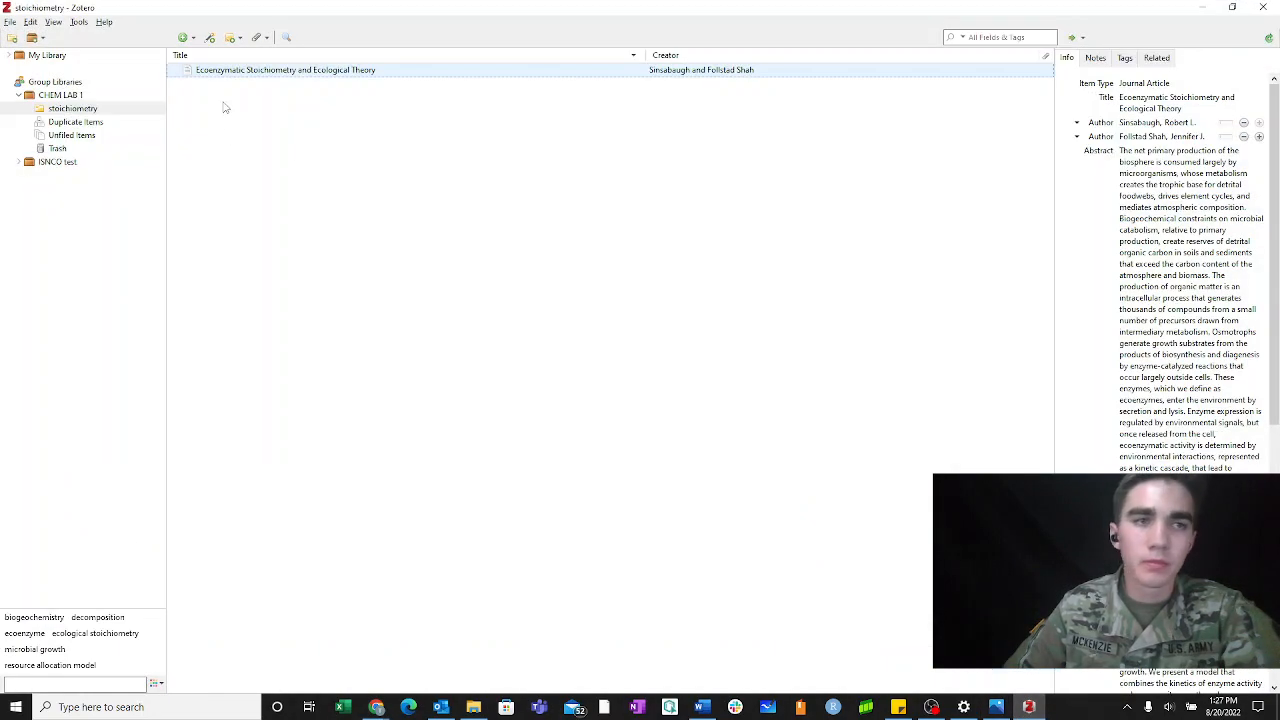
mouse_move(298, 226)
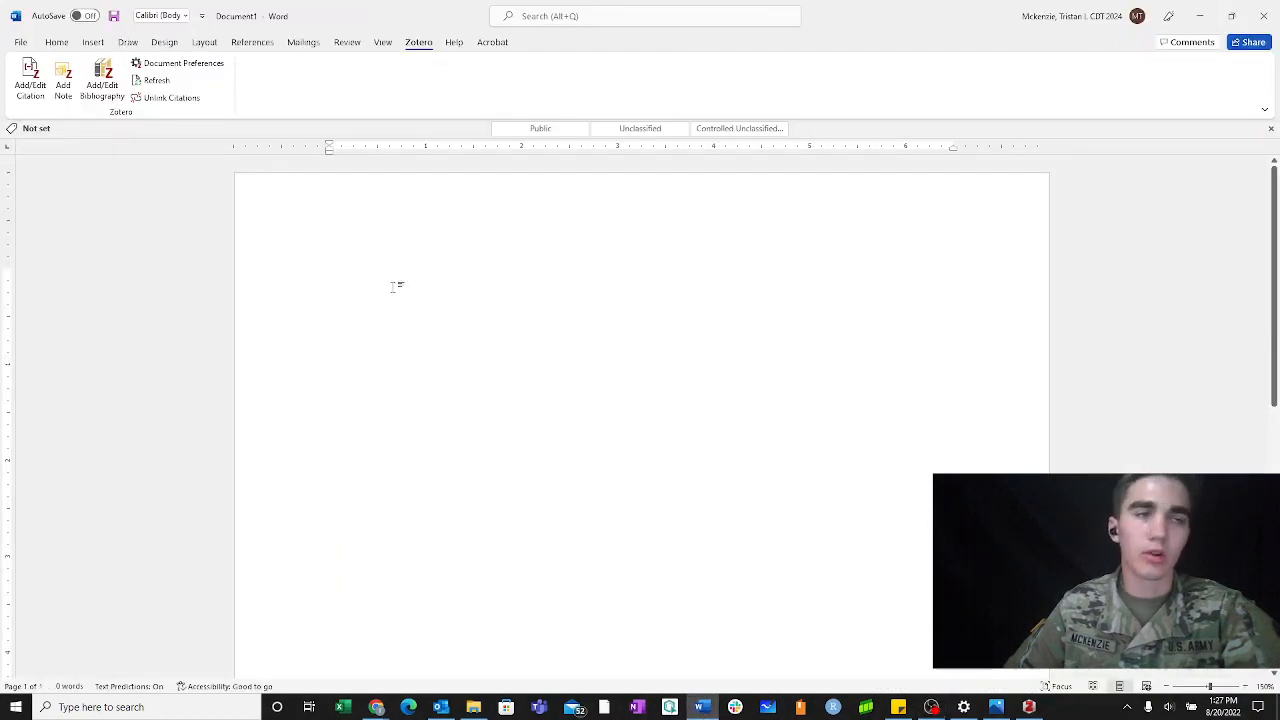
Begin typing 'Stoichiometry' in the blank Word document after confirming the saved item
text(stoid)
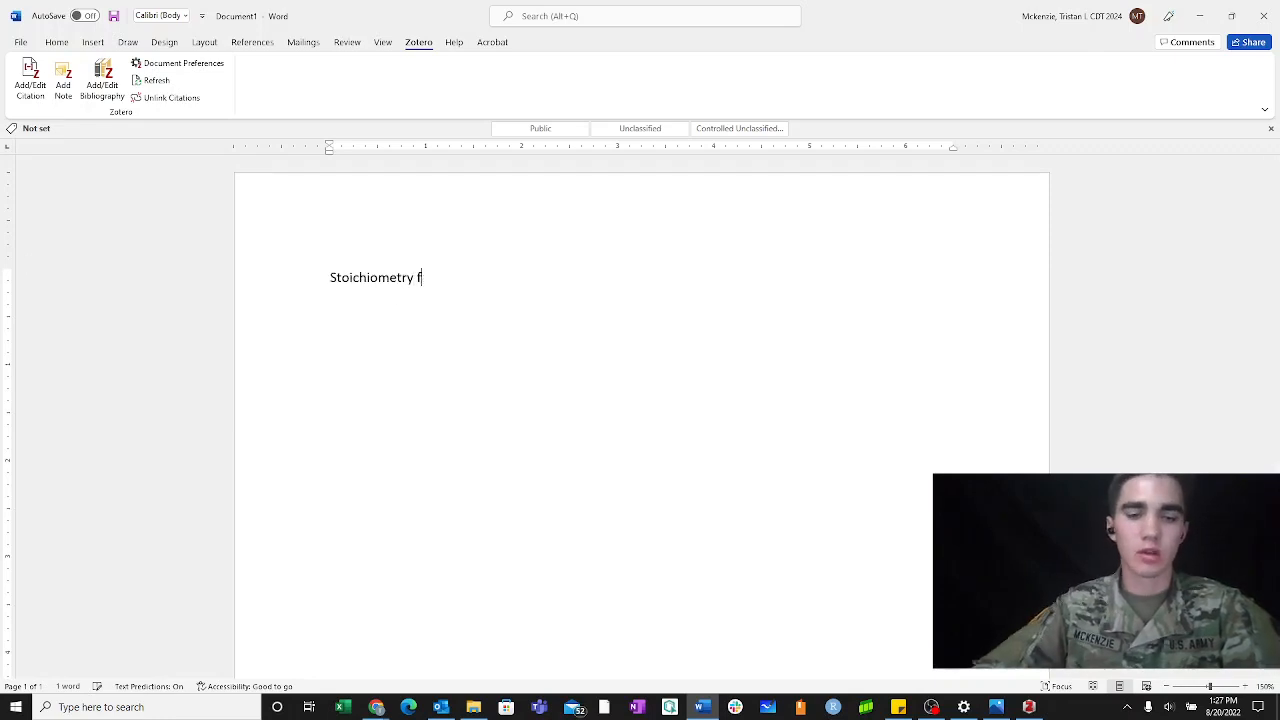
Finish the sentence 'Stoichiometry fact.' ready for choosing a citation style
text(act.)
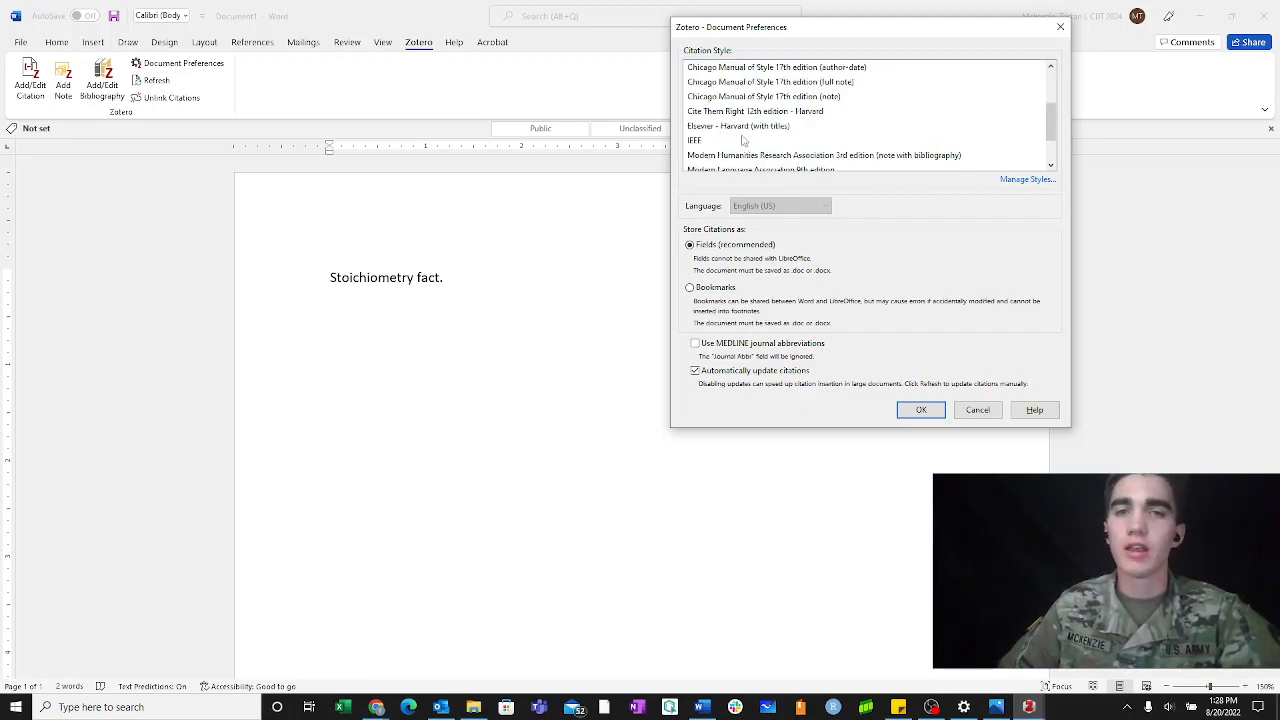
Set the document's citation style to American Chemical Society in Zotero Document Preferences
click(822, 112)
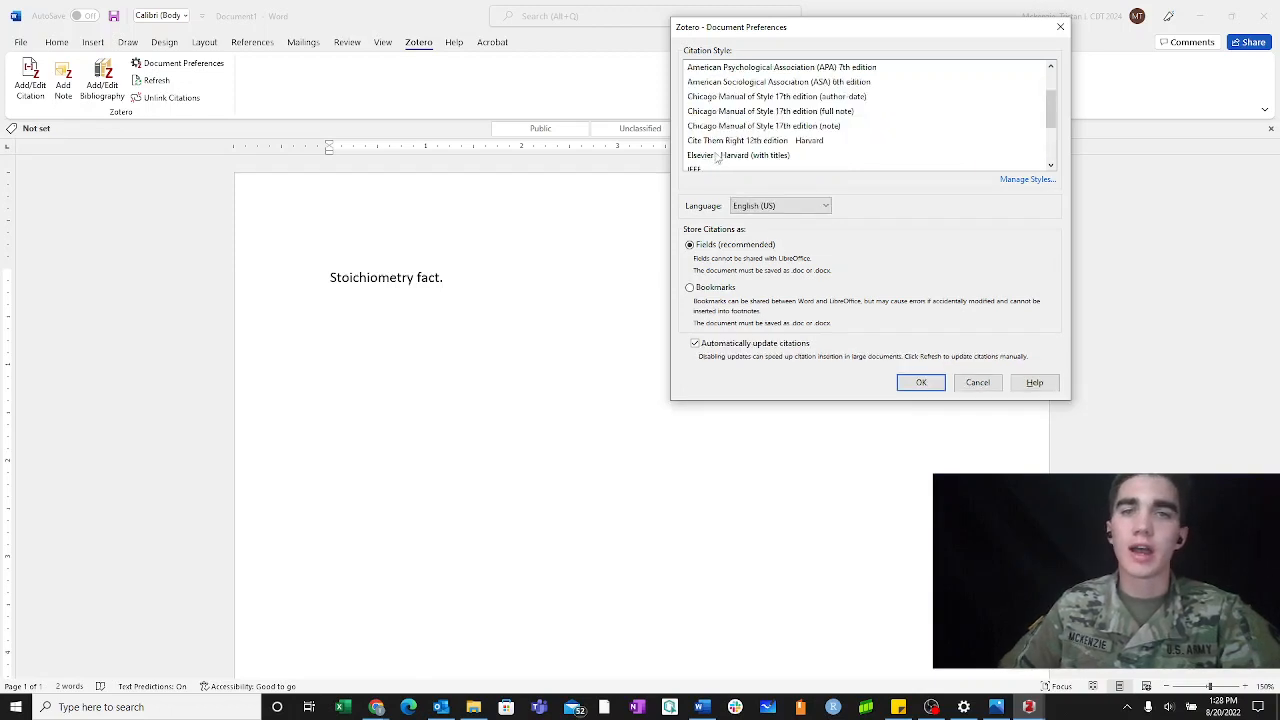
scroll(up, 3)
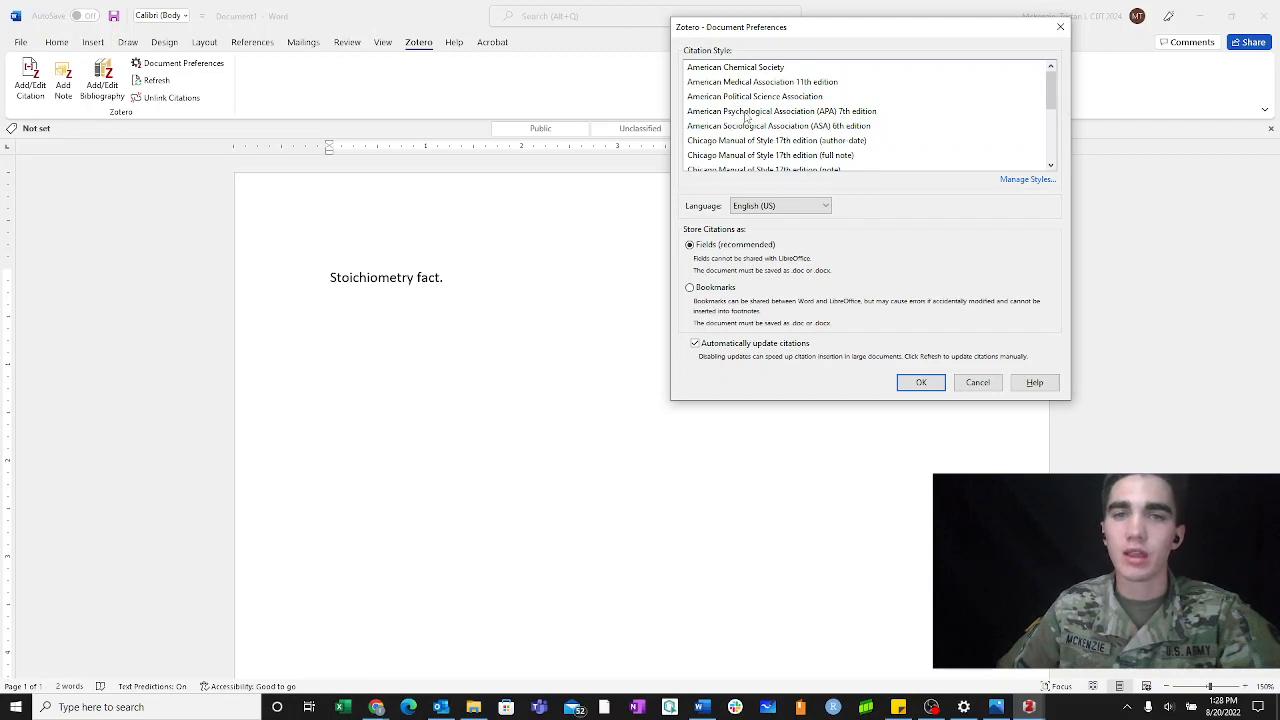
click(780, 112)
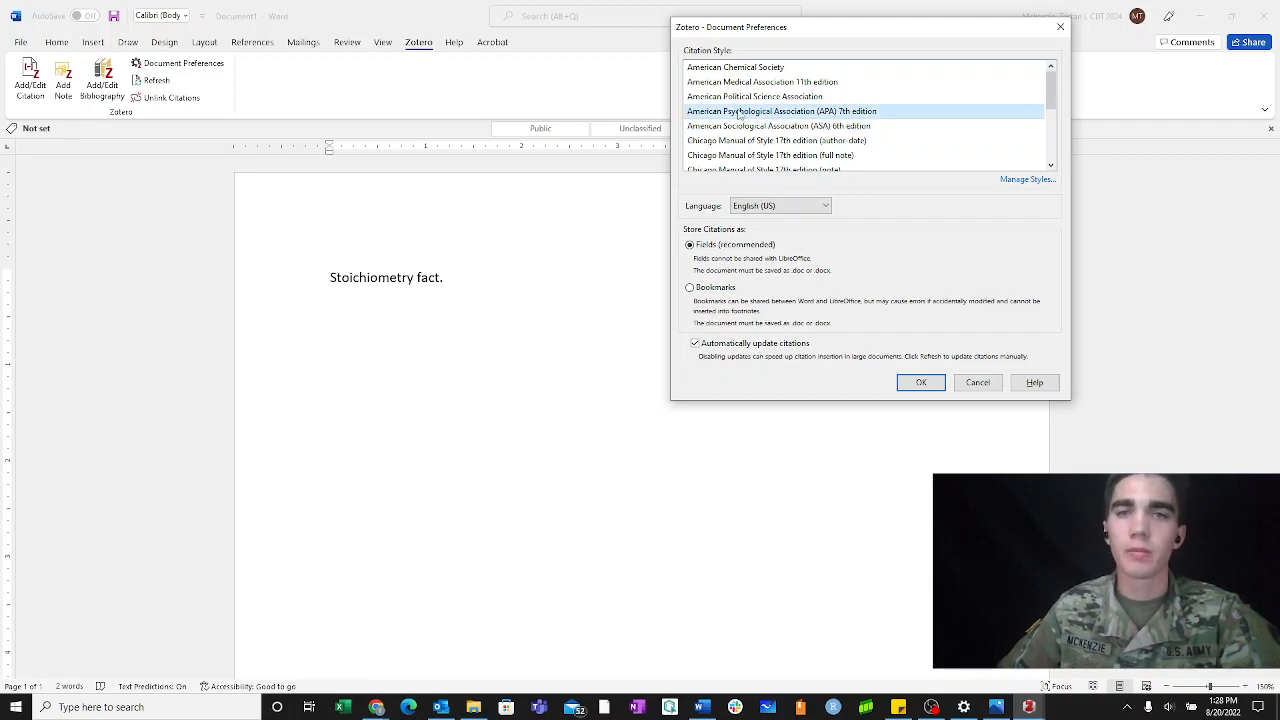
click(736, 68)
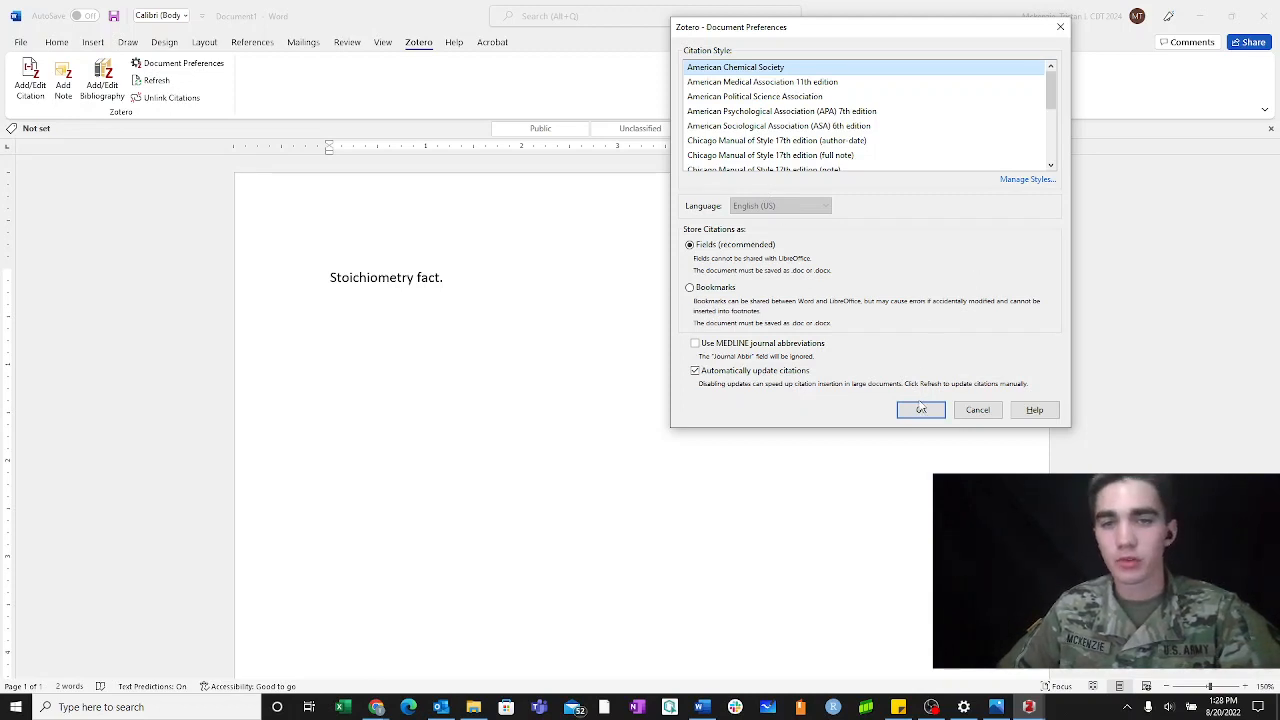
click(920, 410)
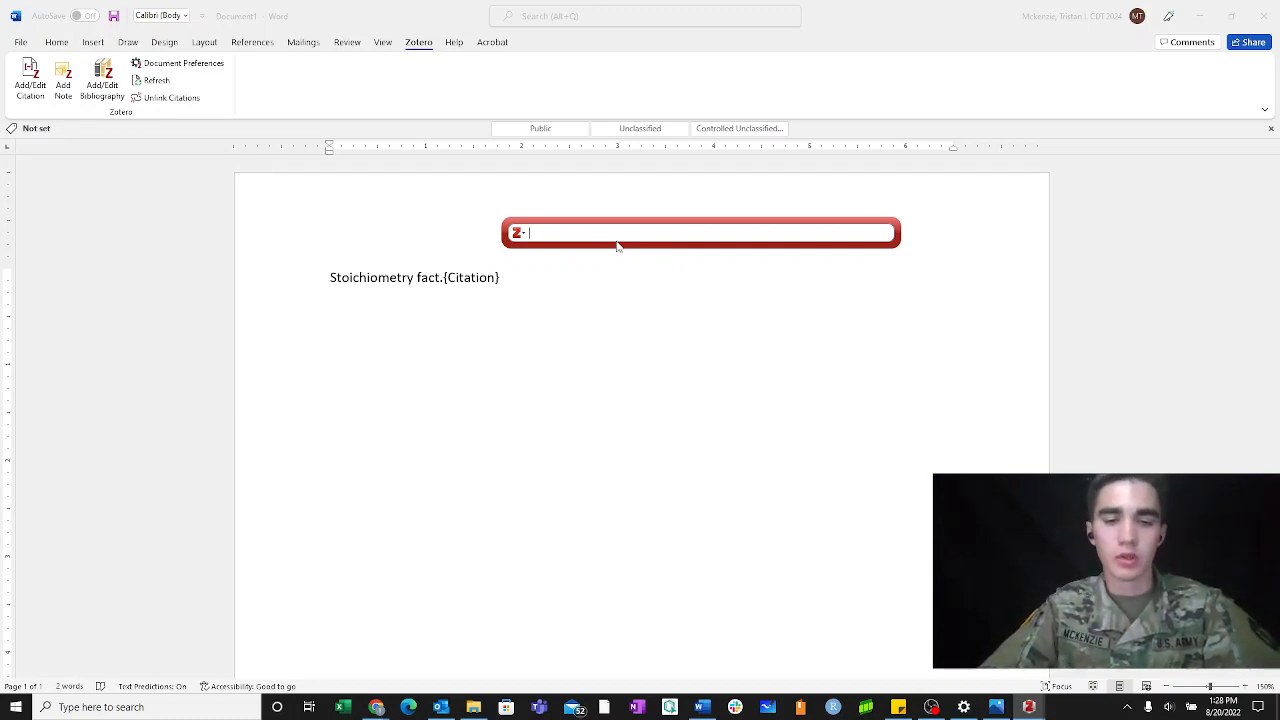
Insert an ACS citation to the Sinsabaugh and Follstad Shah 2012 article, searching 'stoich' and using Classic View
text(stoi)
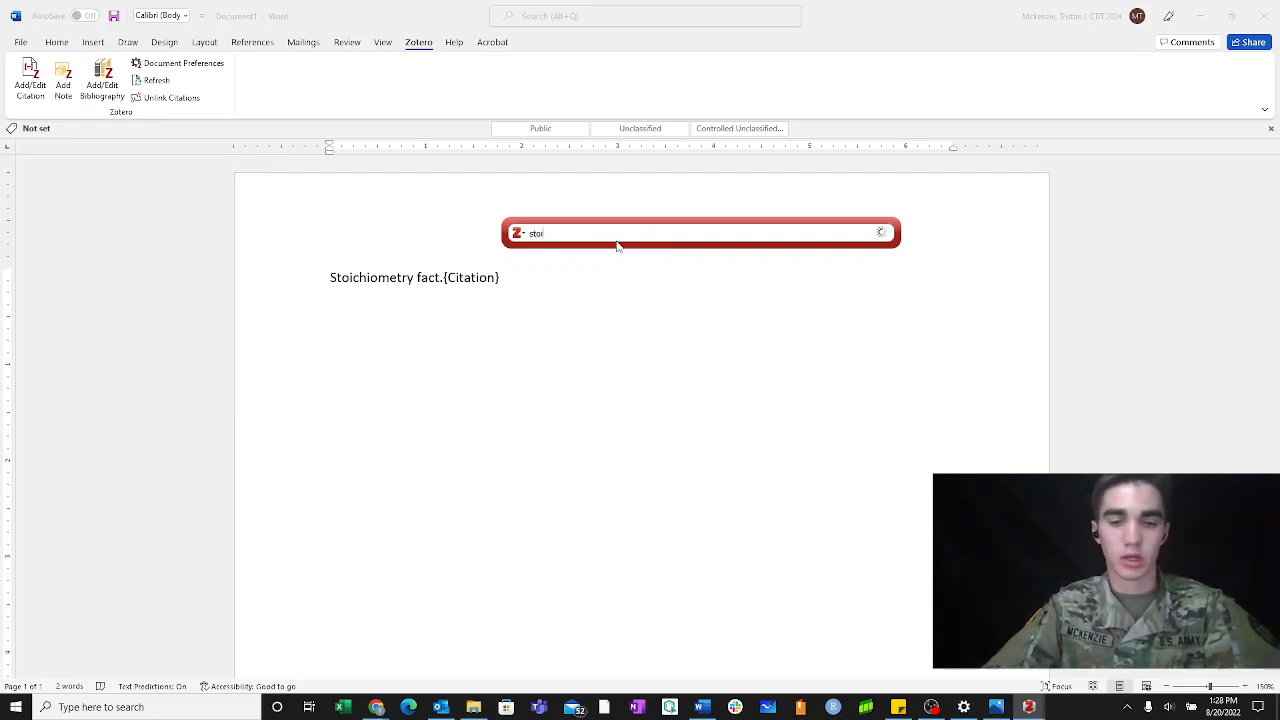
text(ch)
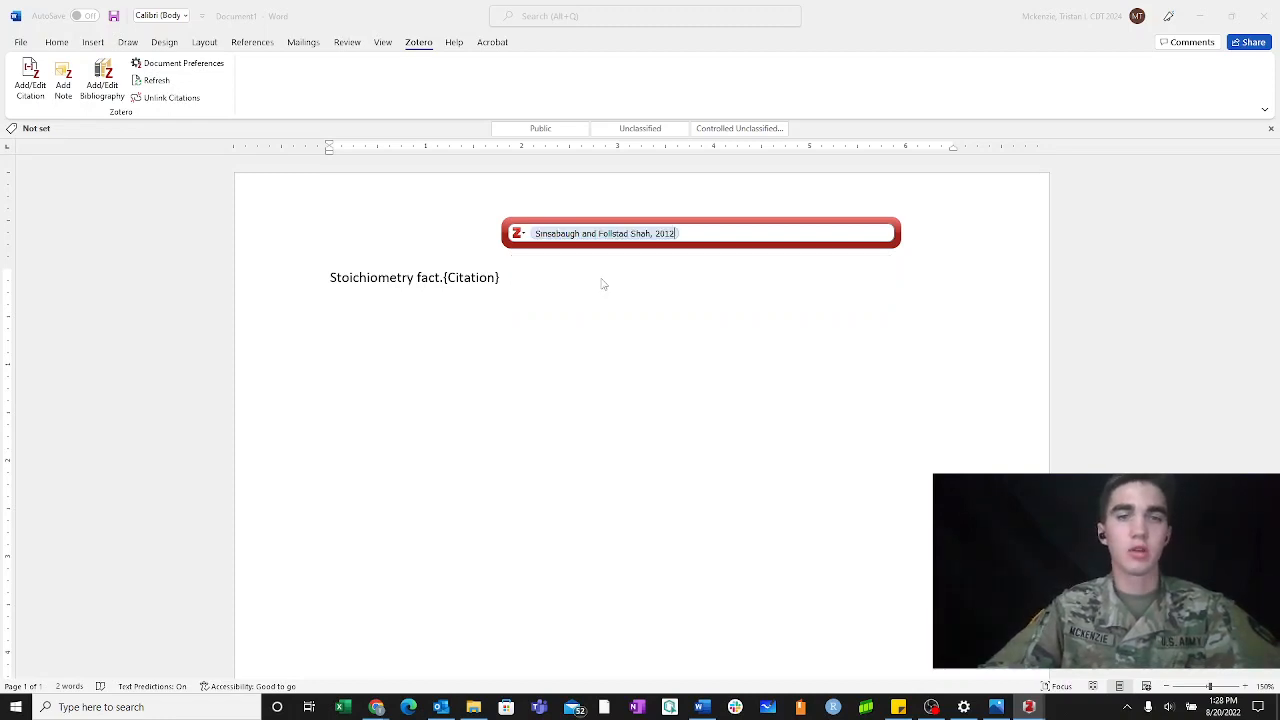
mouse_move(636, 272)
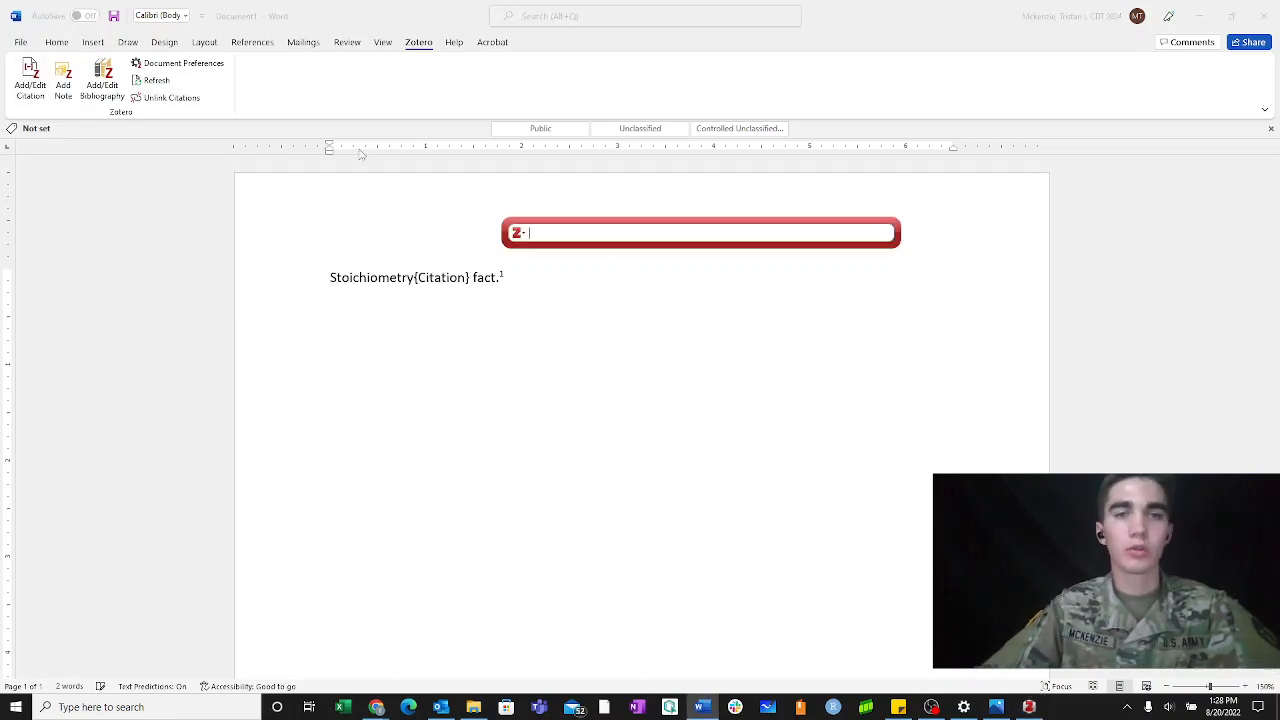
click(520, 232)
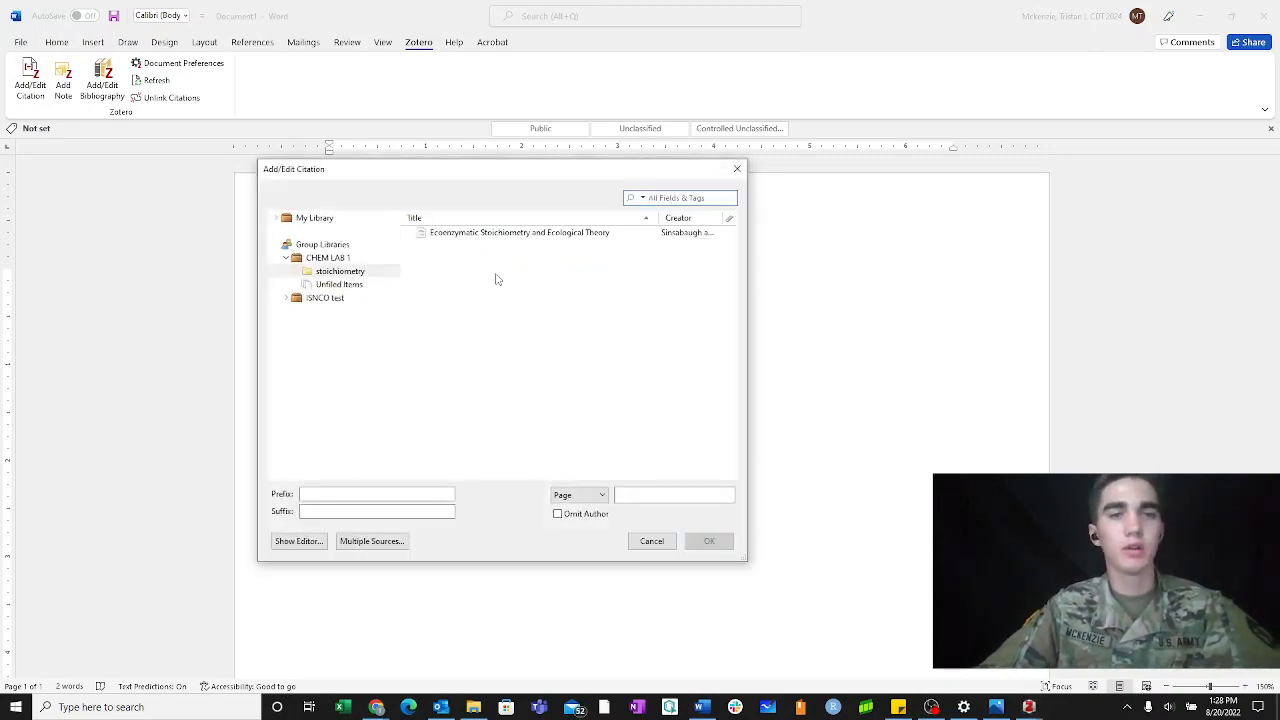
click(520, 232)
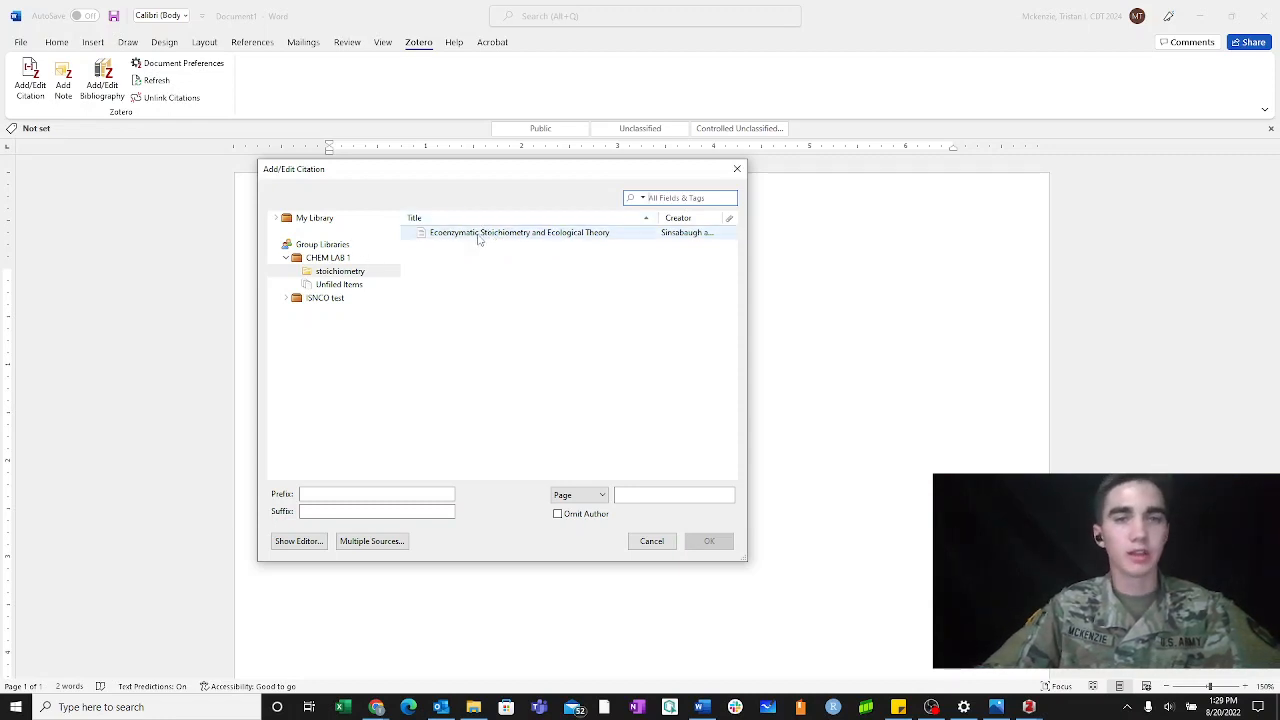
click(708, 540)
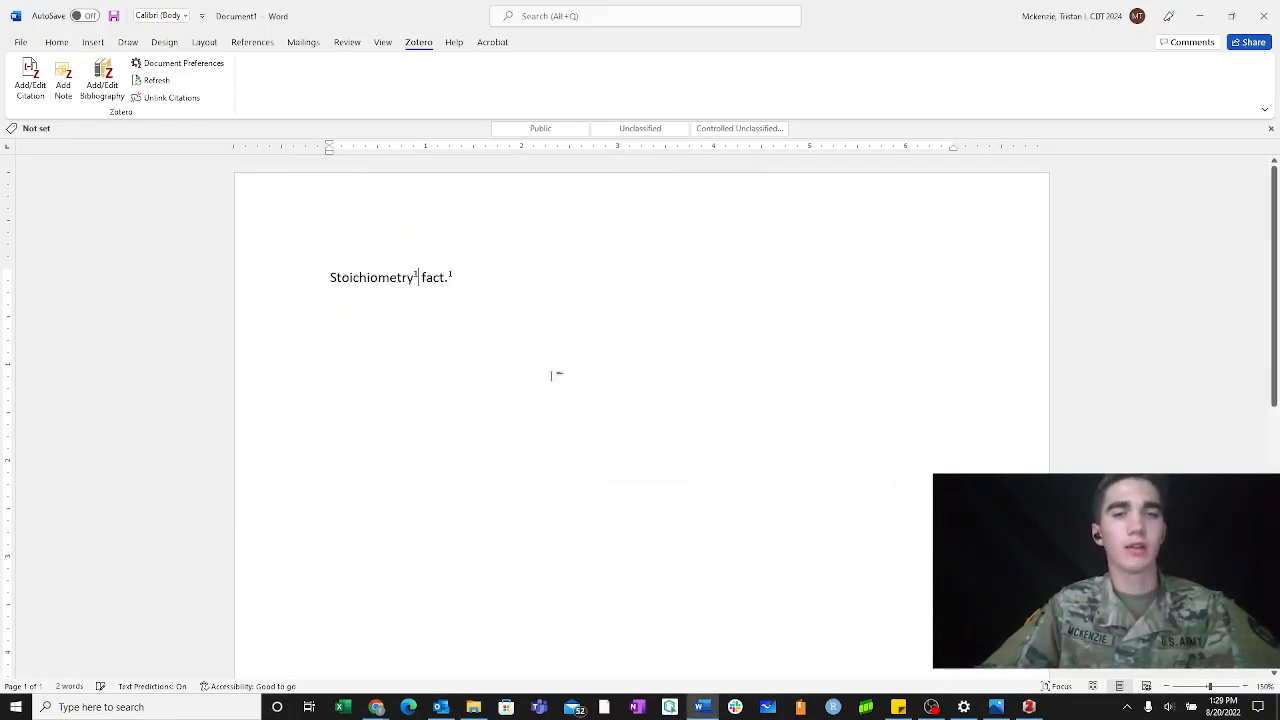
Start a new page after the 'Stoichiometry fact.' sentence
scroll(down, 3)
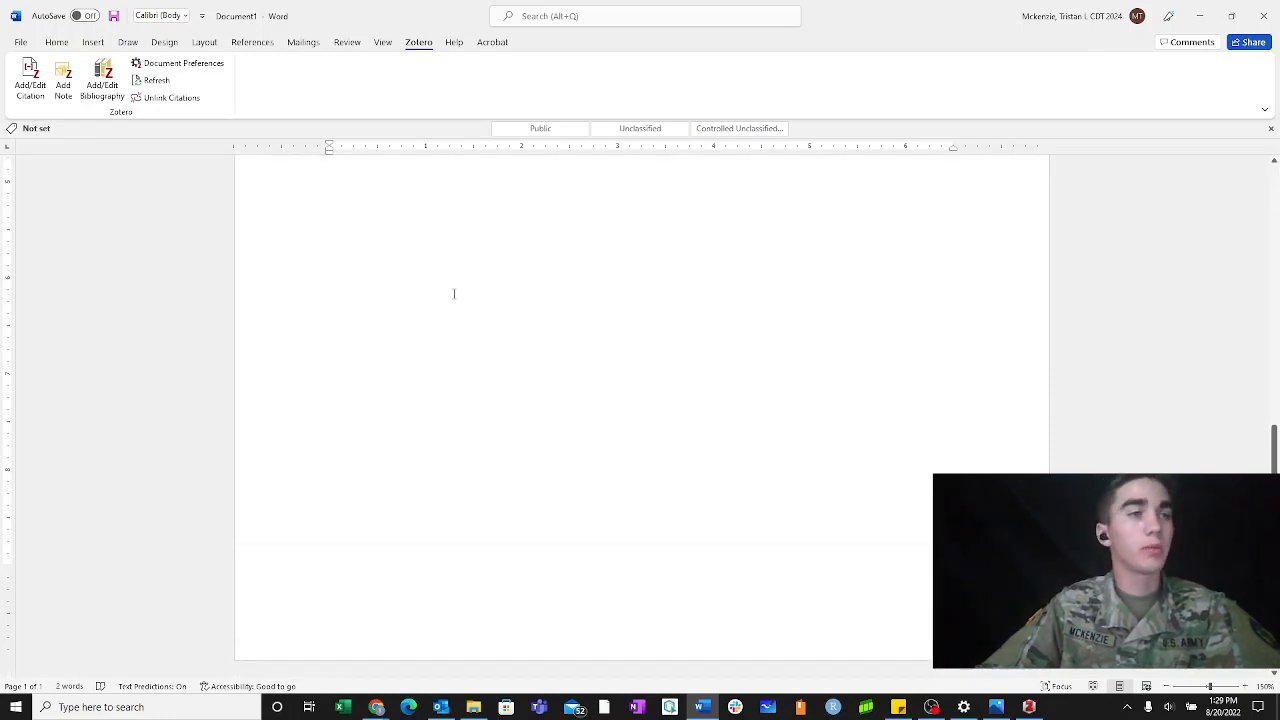
text(Stoichiometry fact.¹)
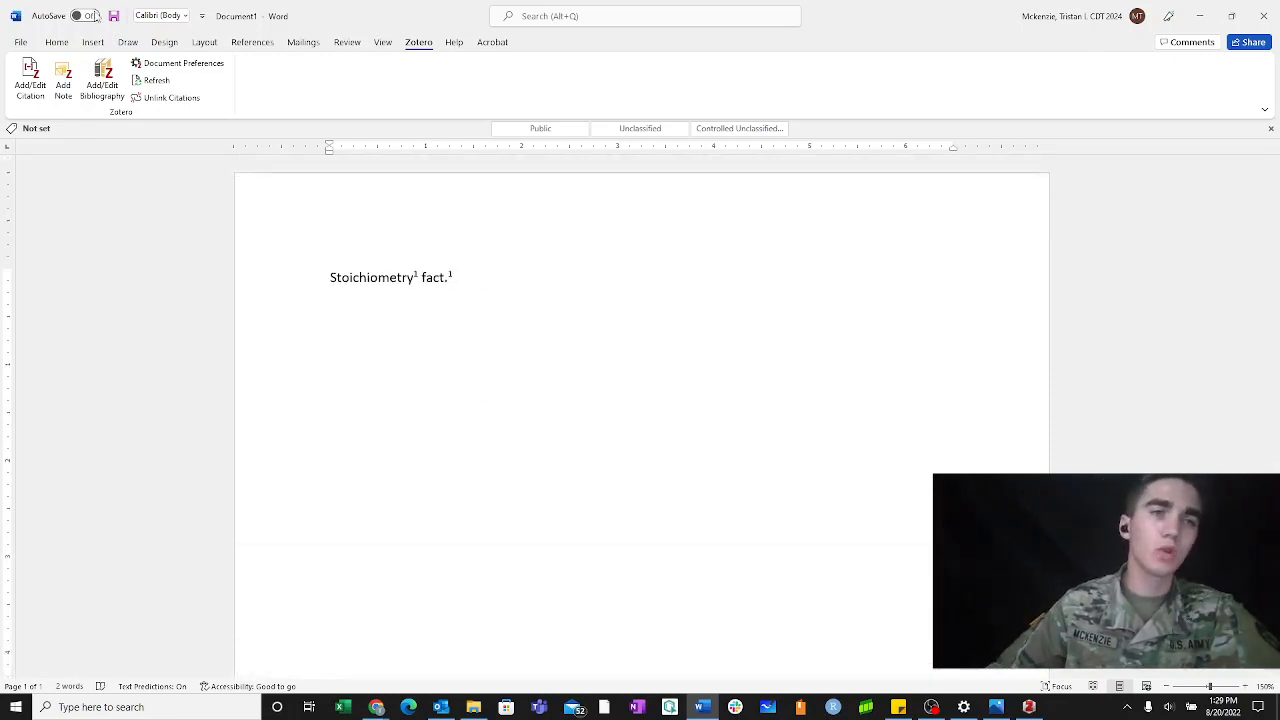
click(204, 42)
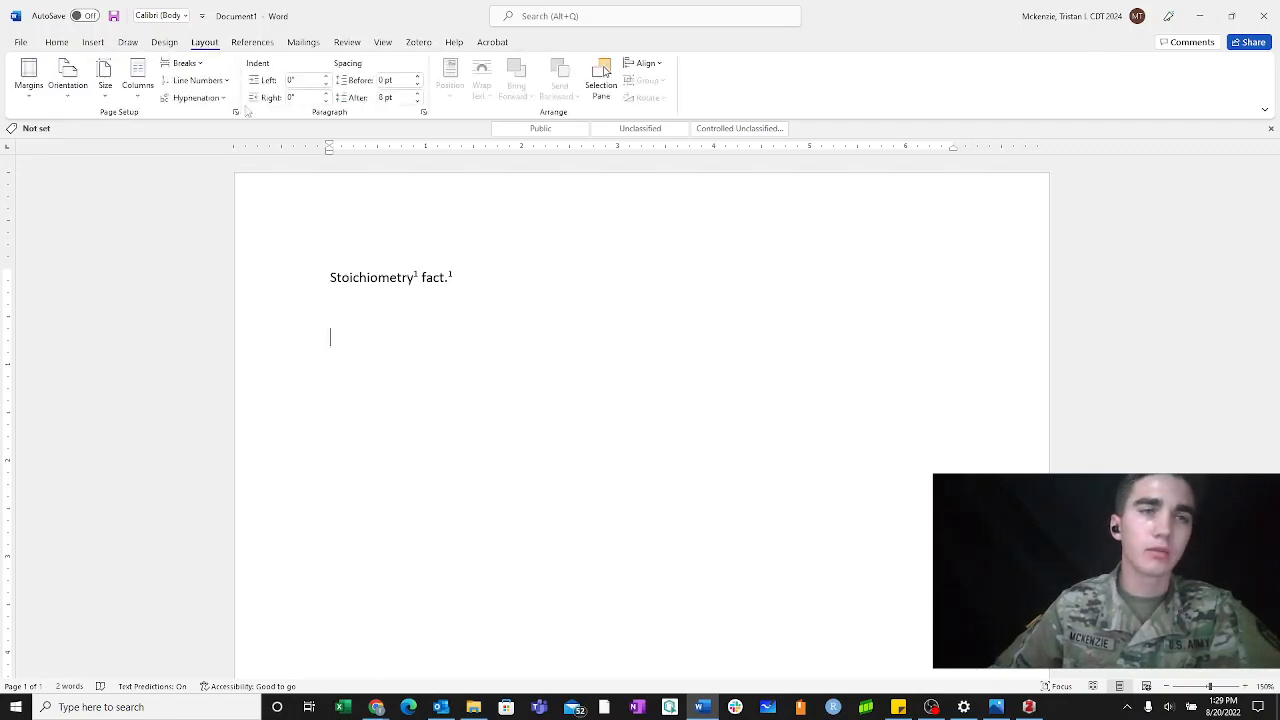
click(184, 62)
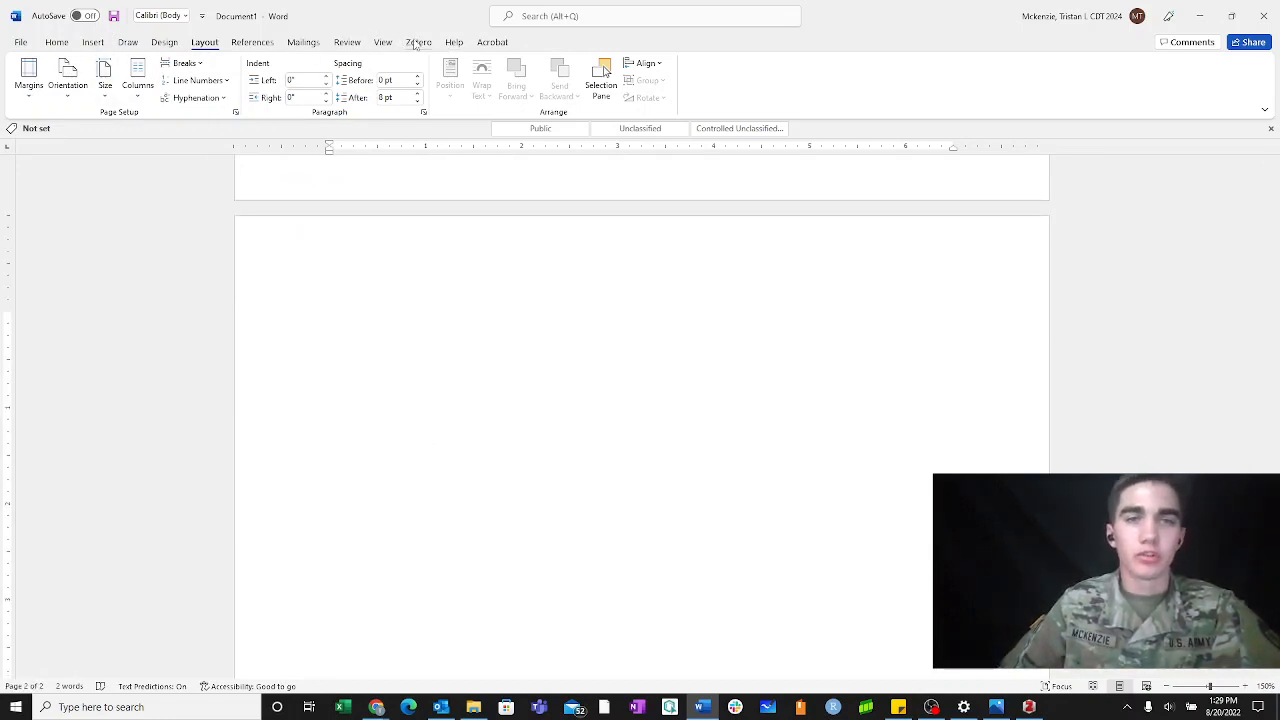
Insert the ACS-formatted Zotero bibliography for the Sinsabaugh article on page two
click(418, 42)
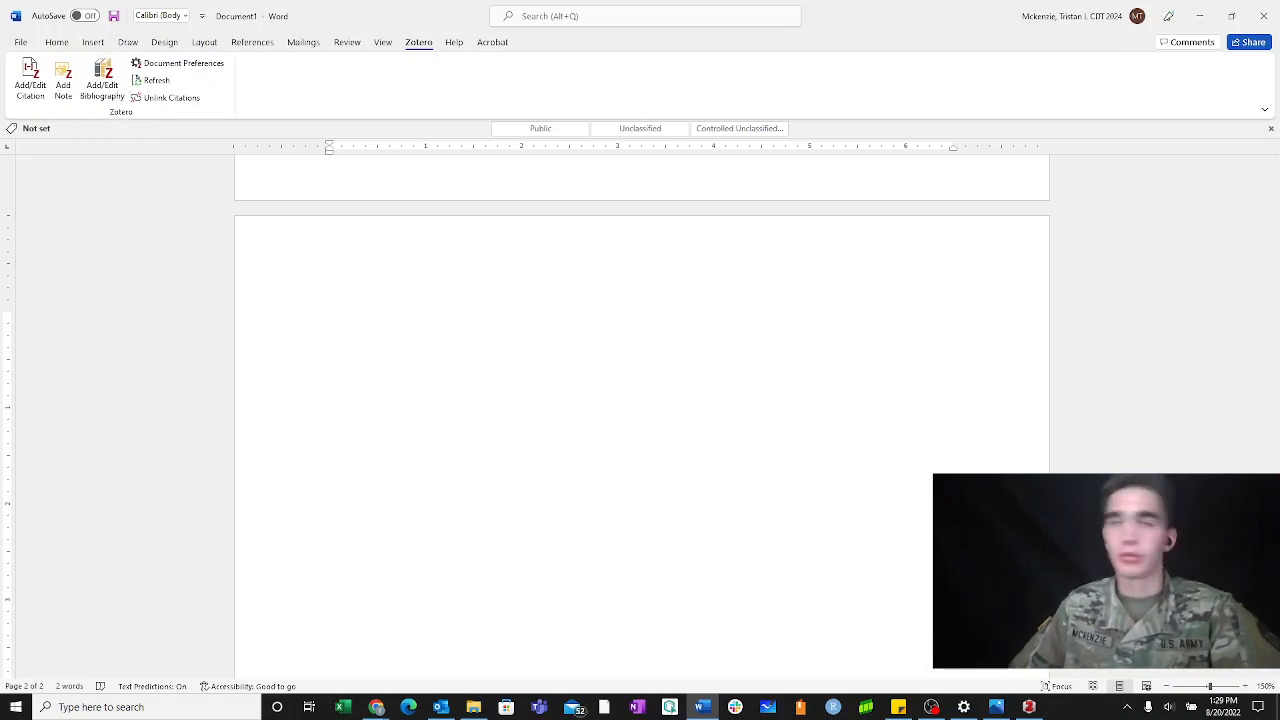
click(330, 320)
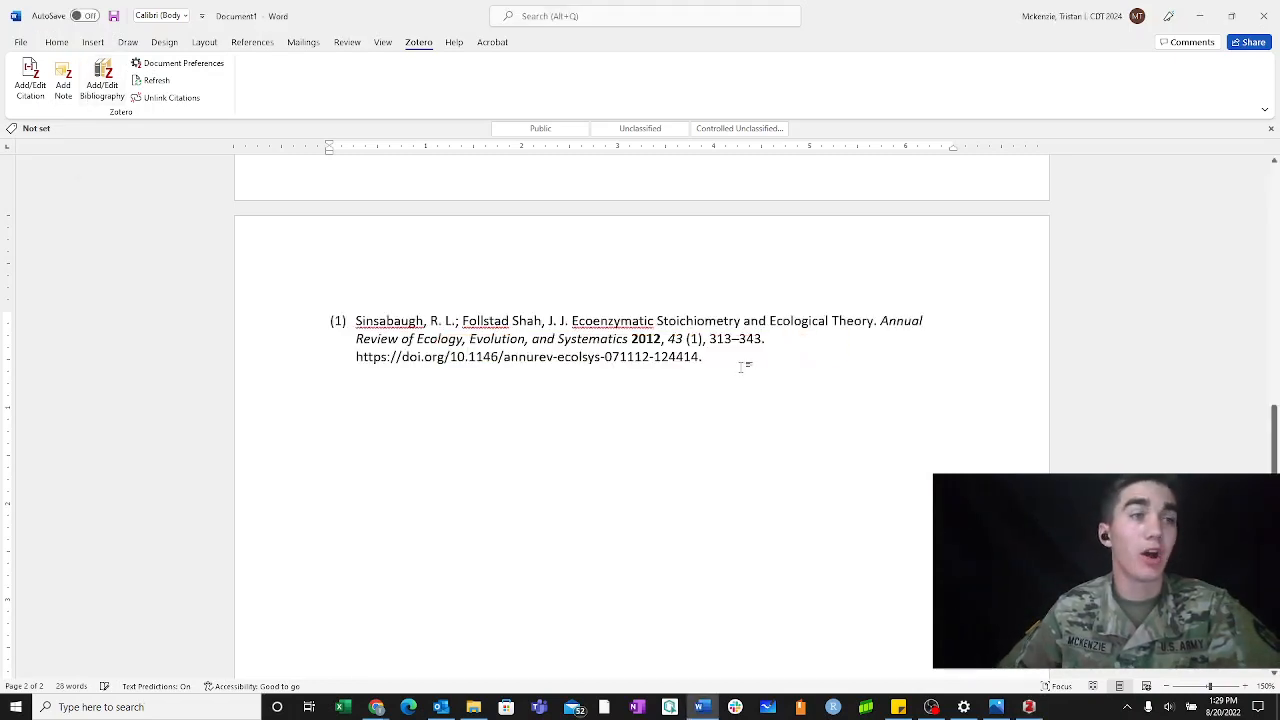
Add a centered 'Works cited' heading above the bibliography entry
drag(356, 320, 700, 356)
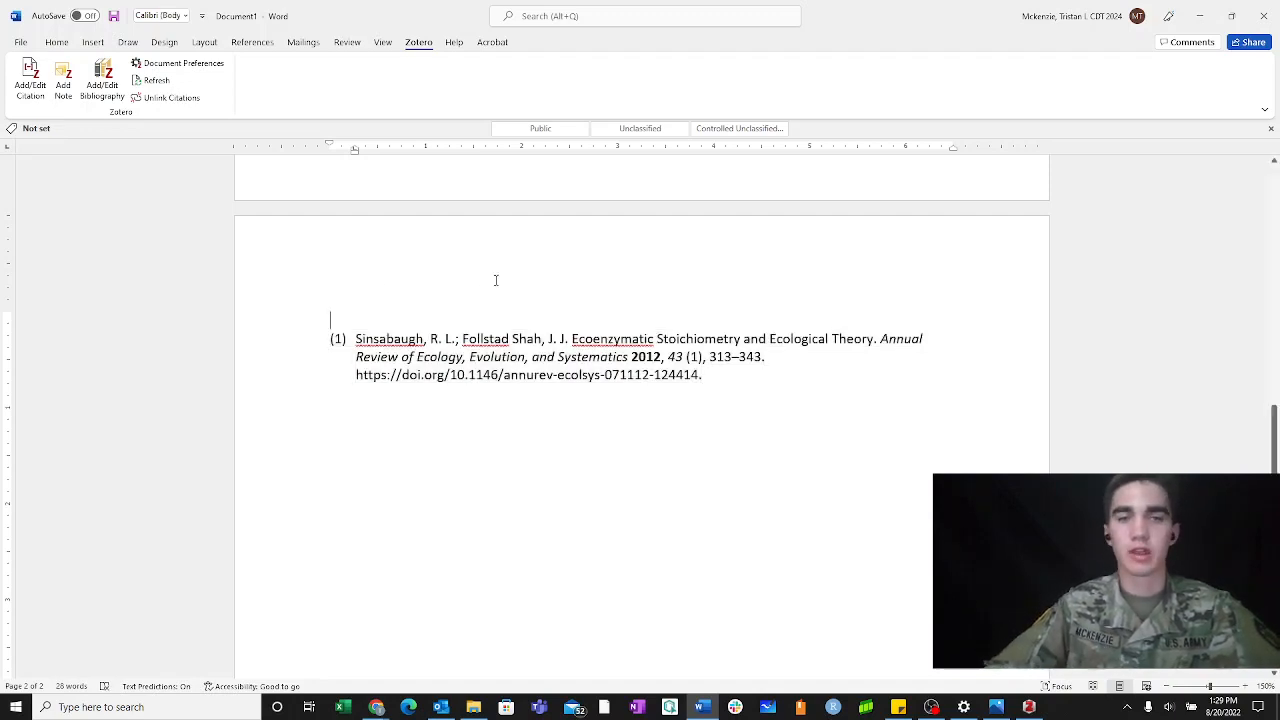
text(Wr)
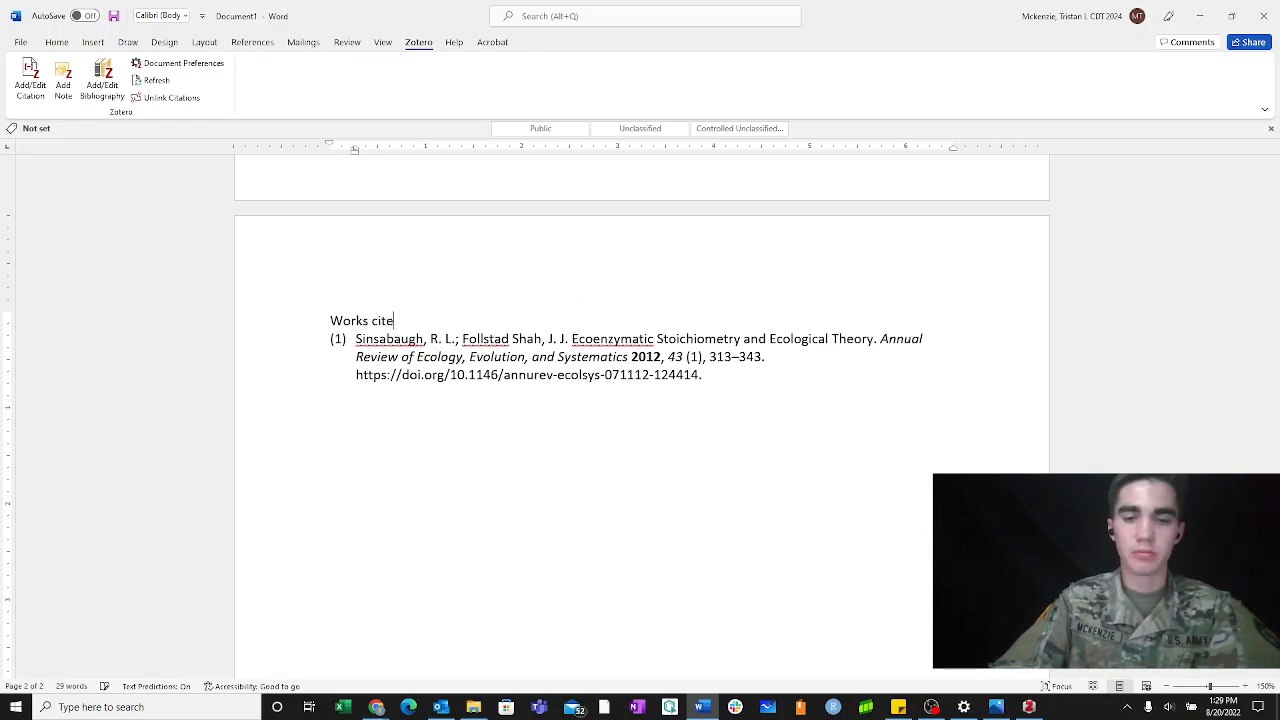
text(d)
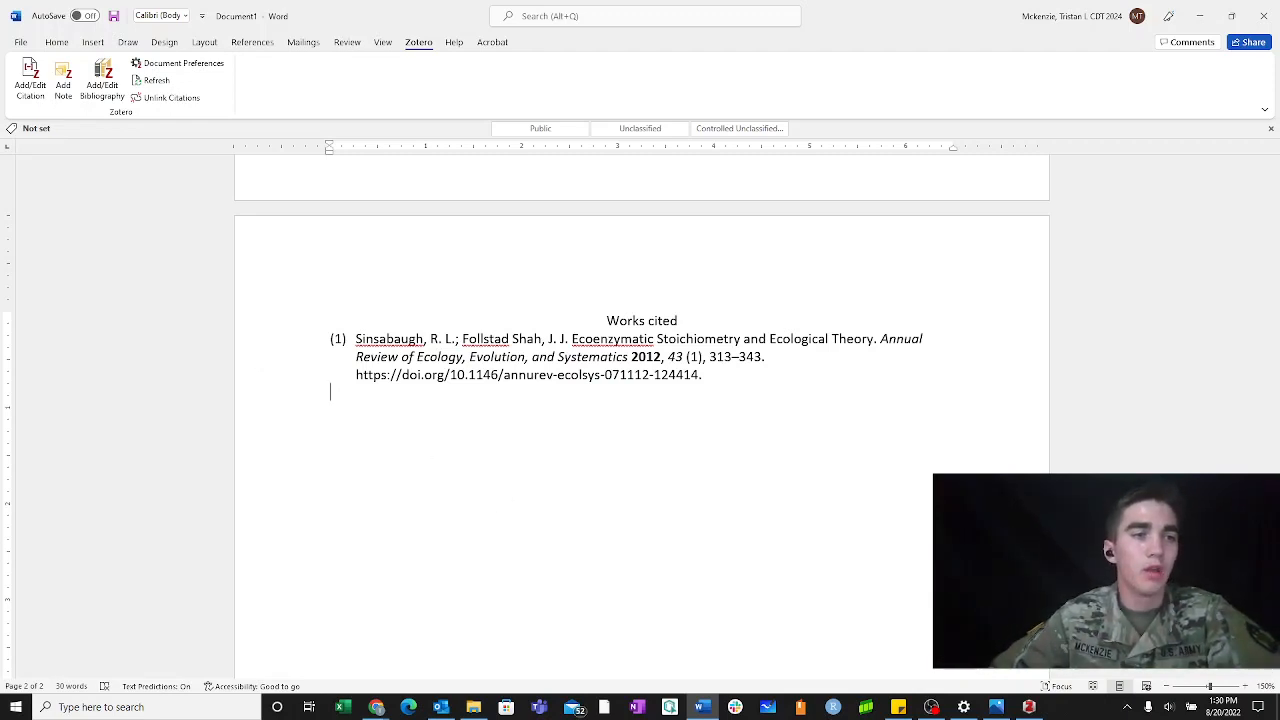
scroll(up, 3)
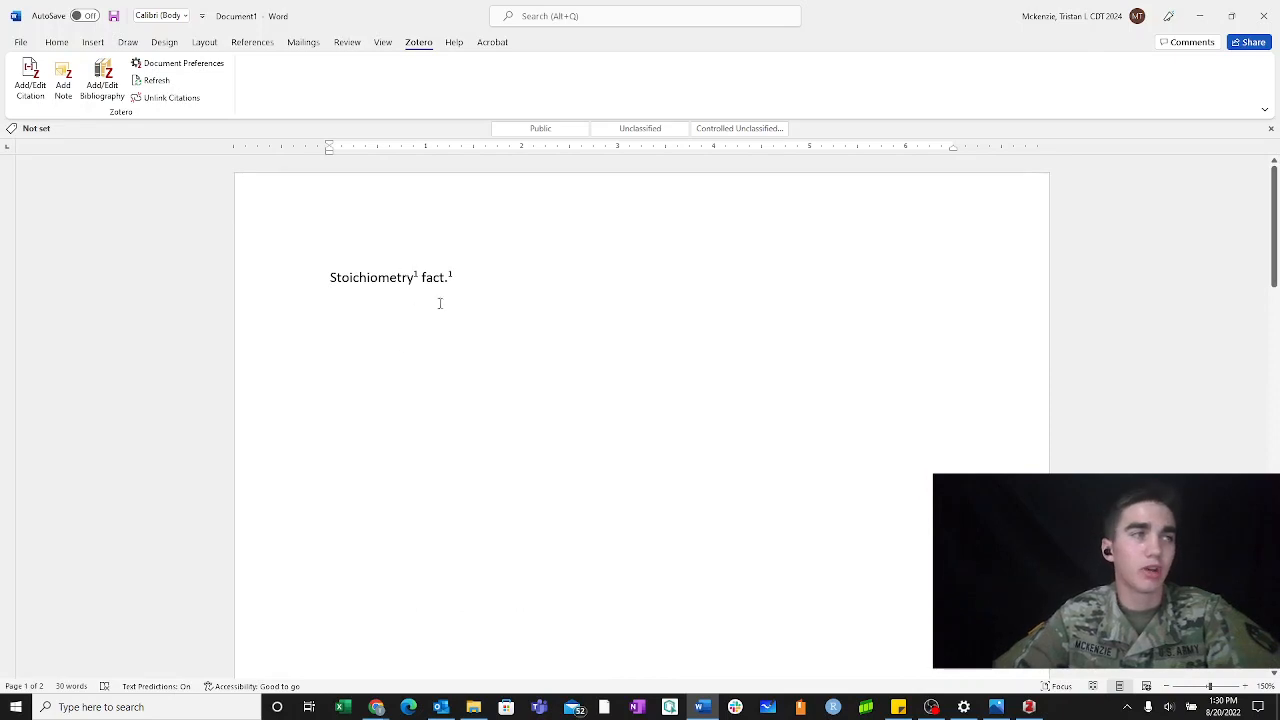
Switch to the finished Chicago example and type 'History' after the History class sentence
click(100, 76)
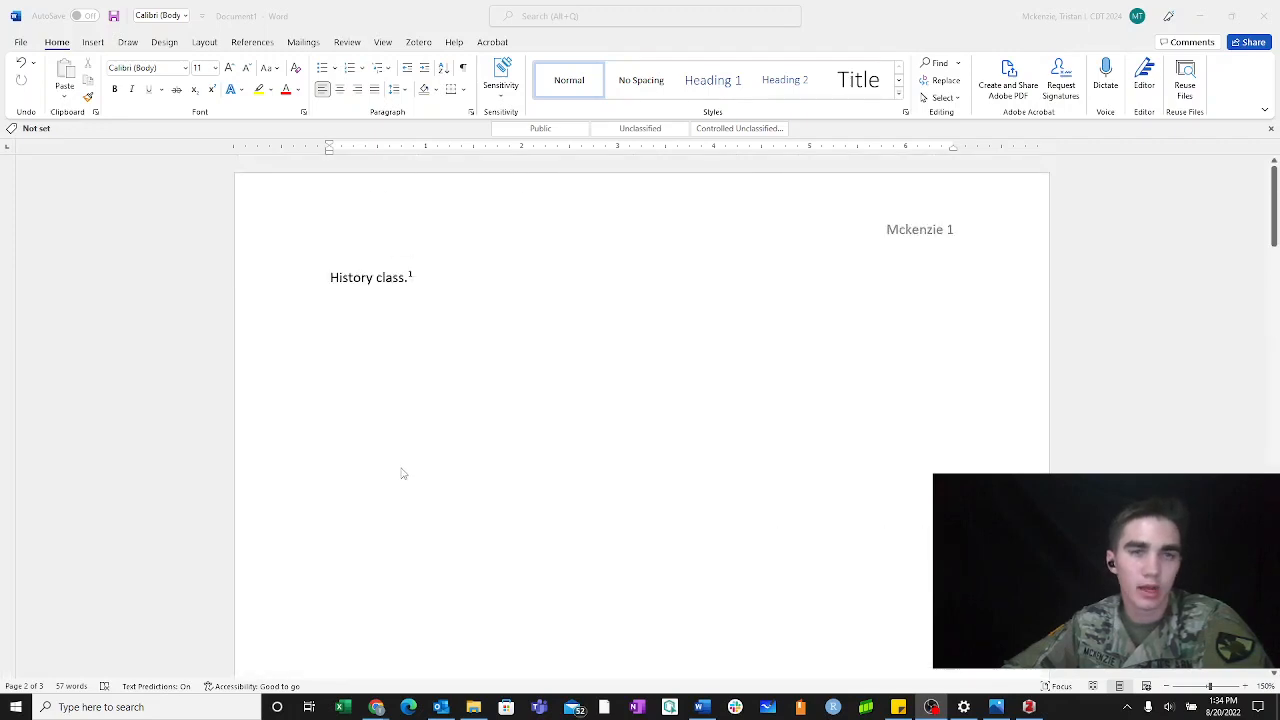
click(416, 276)
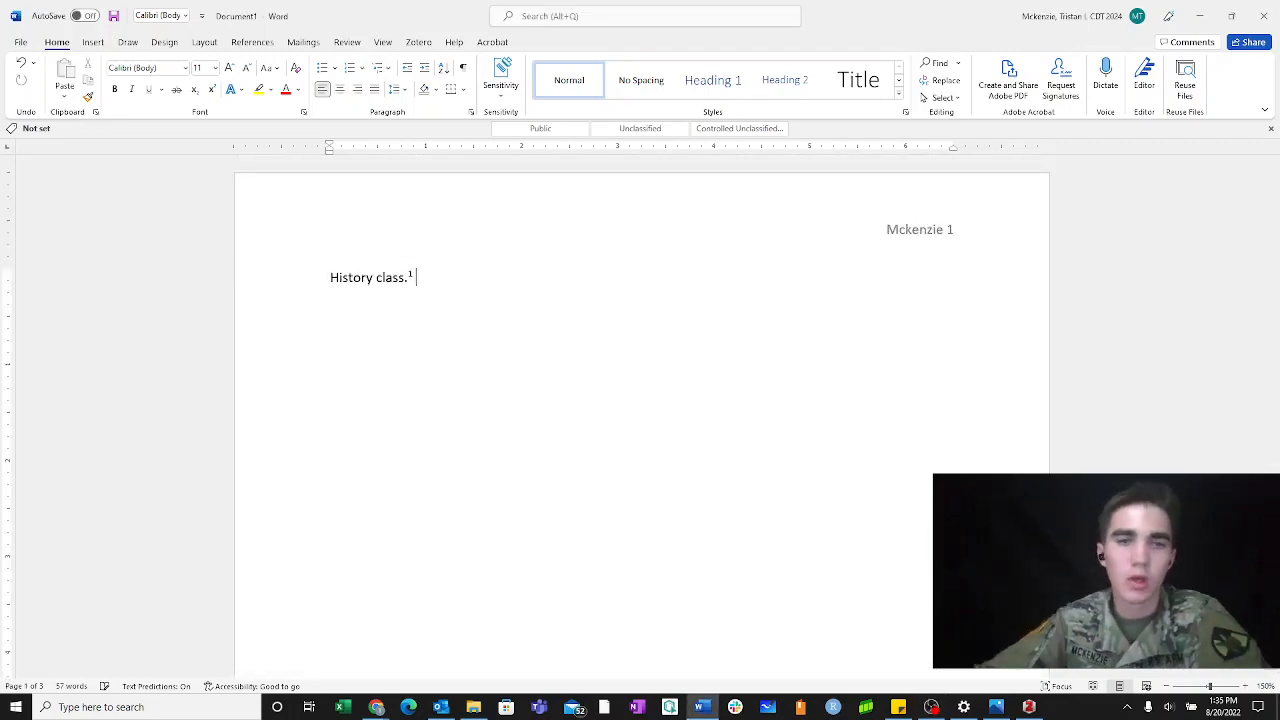
text(his)
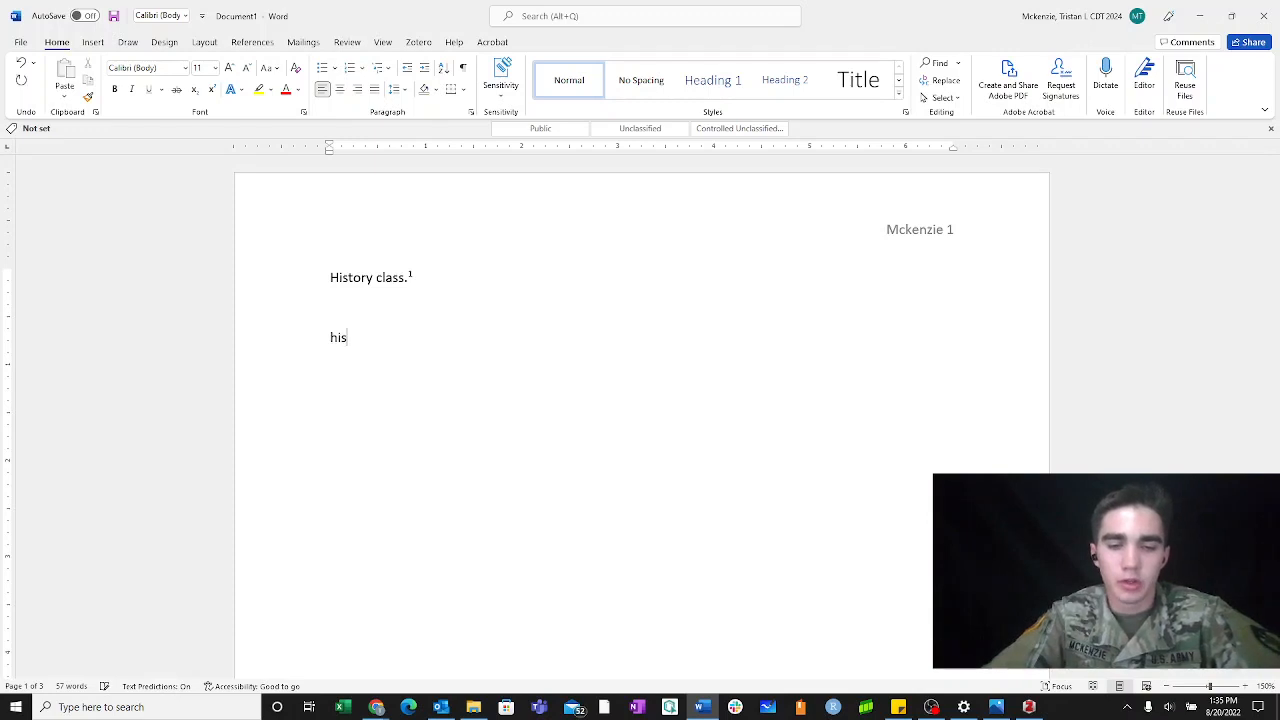
text(tory)
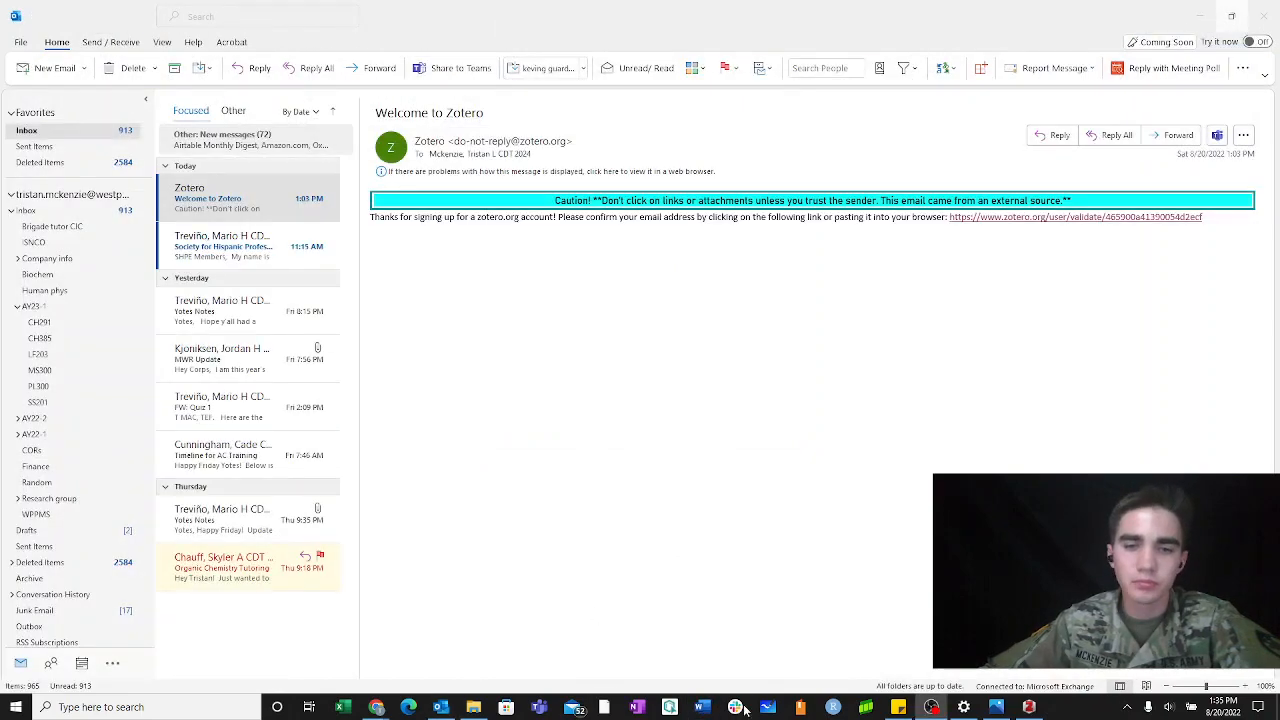
Return to Word from Outlook and create a new blank document
click(704, 708)
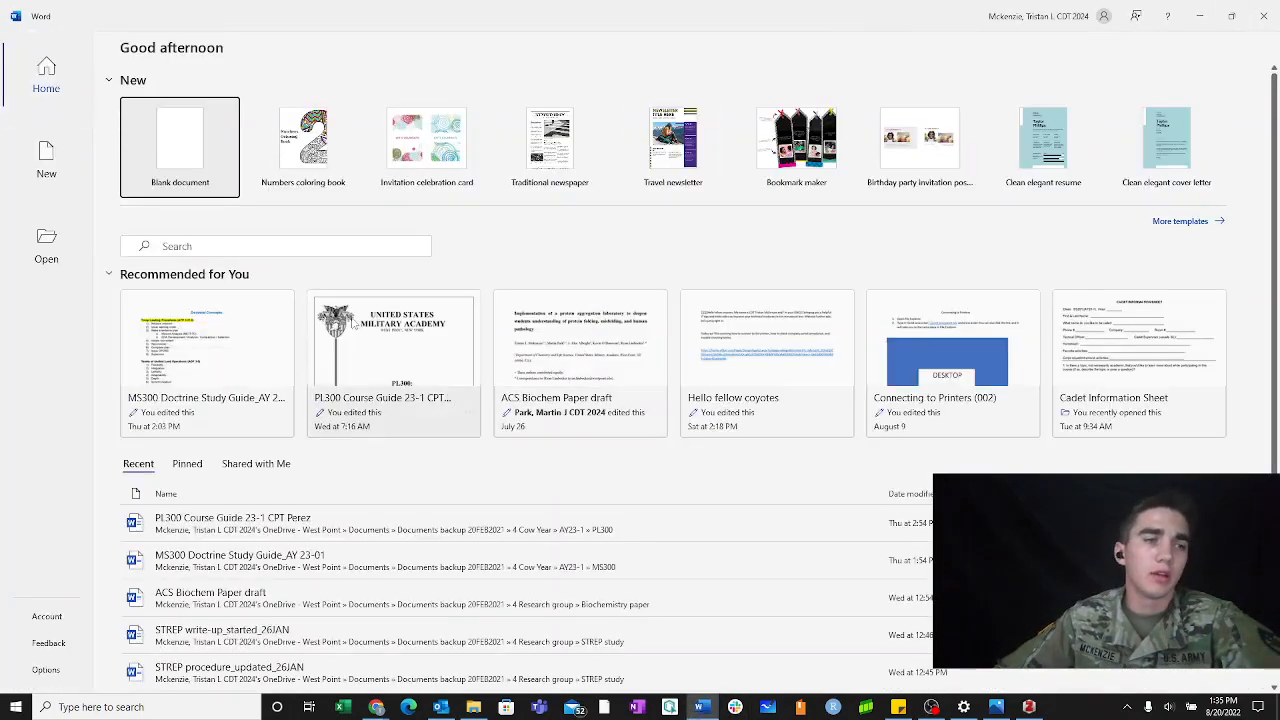
click(180, 136)
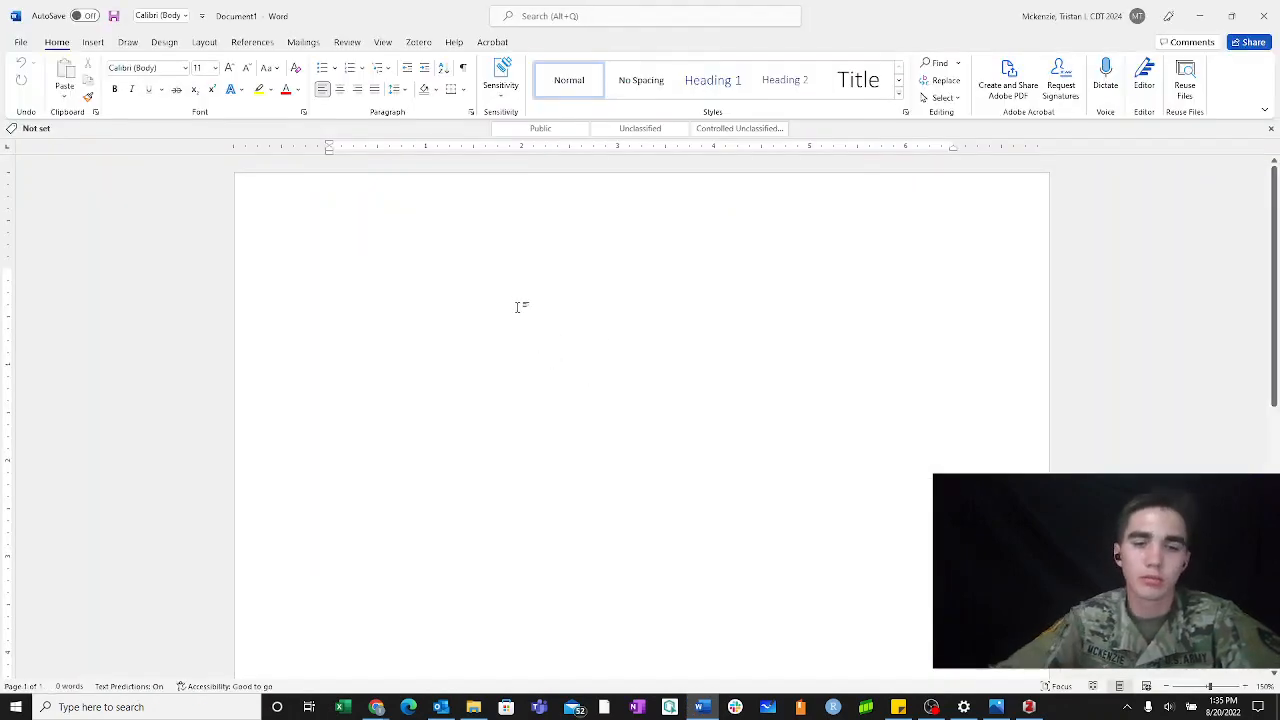
Write 'History fact' and cite it using Chicago 17th edition full-note style with footnotes
text(History fact)
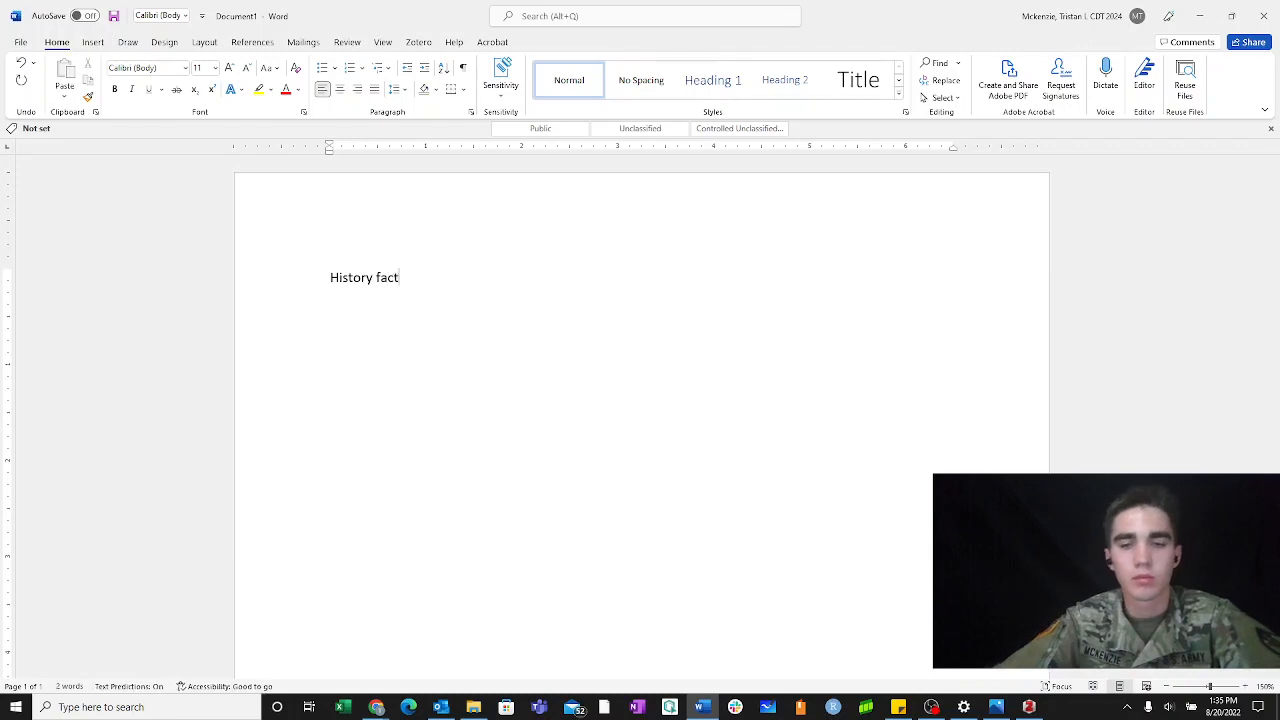
click(418, 42)
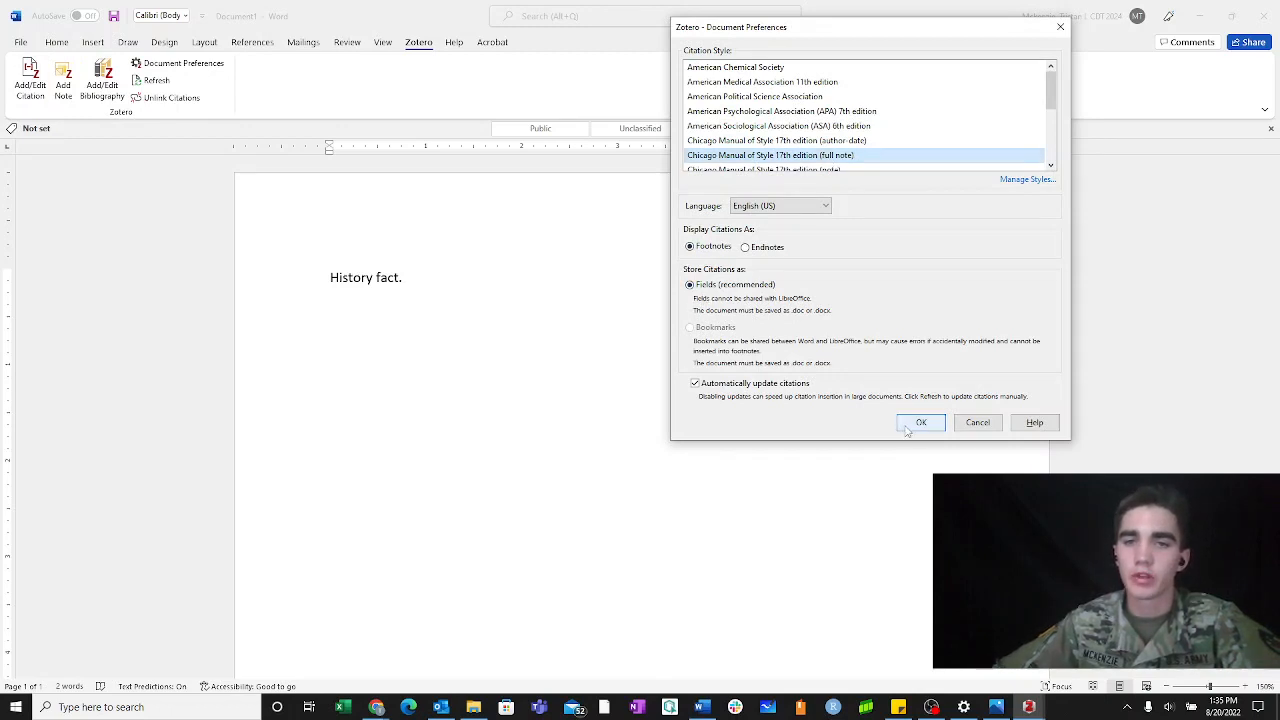
click(920, 422)
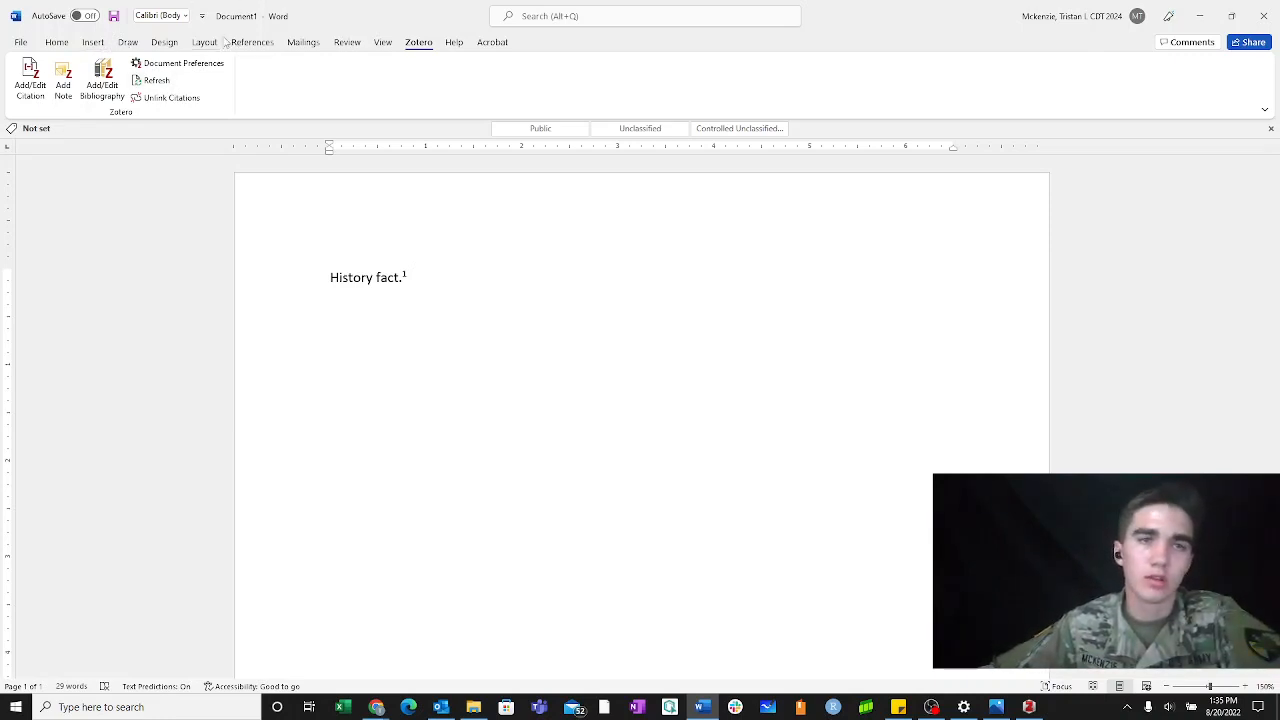
Insert a Next Page section break and add the Zotero bibliography on the new page
click(180, 62)
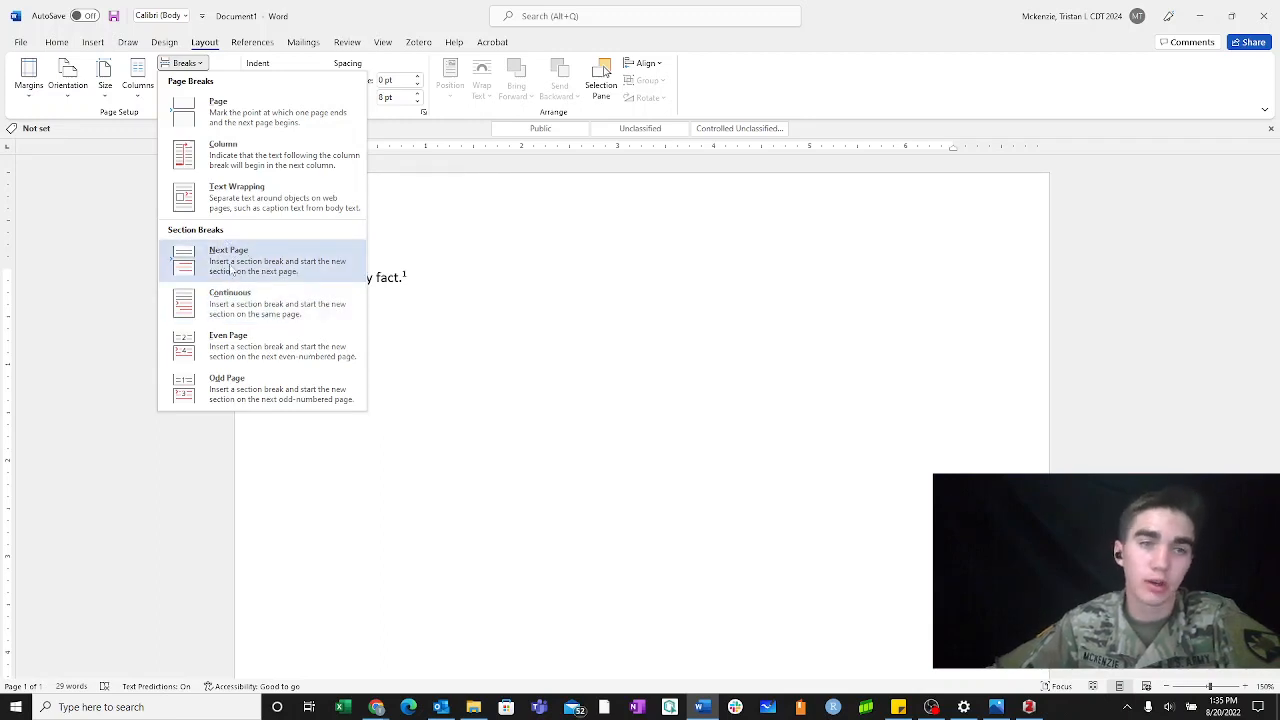
click(228, 260)
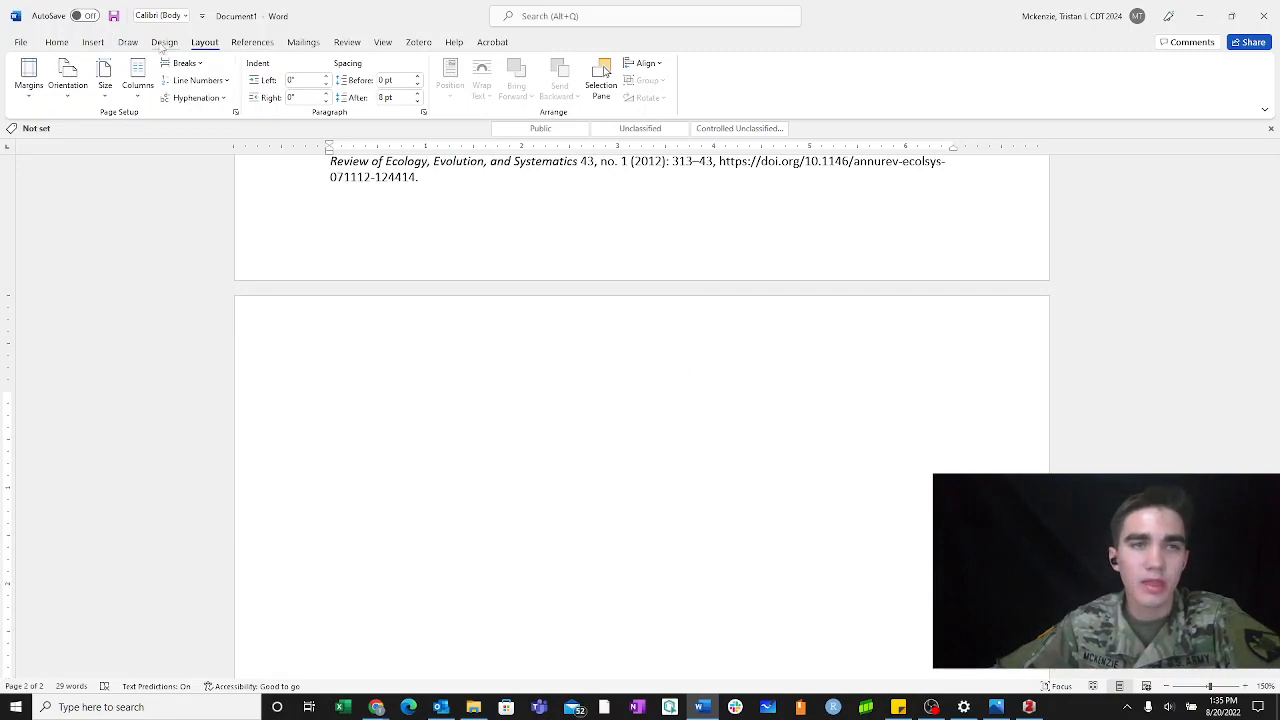
click(418, 42)
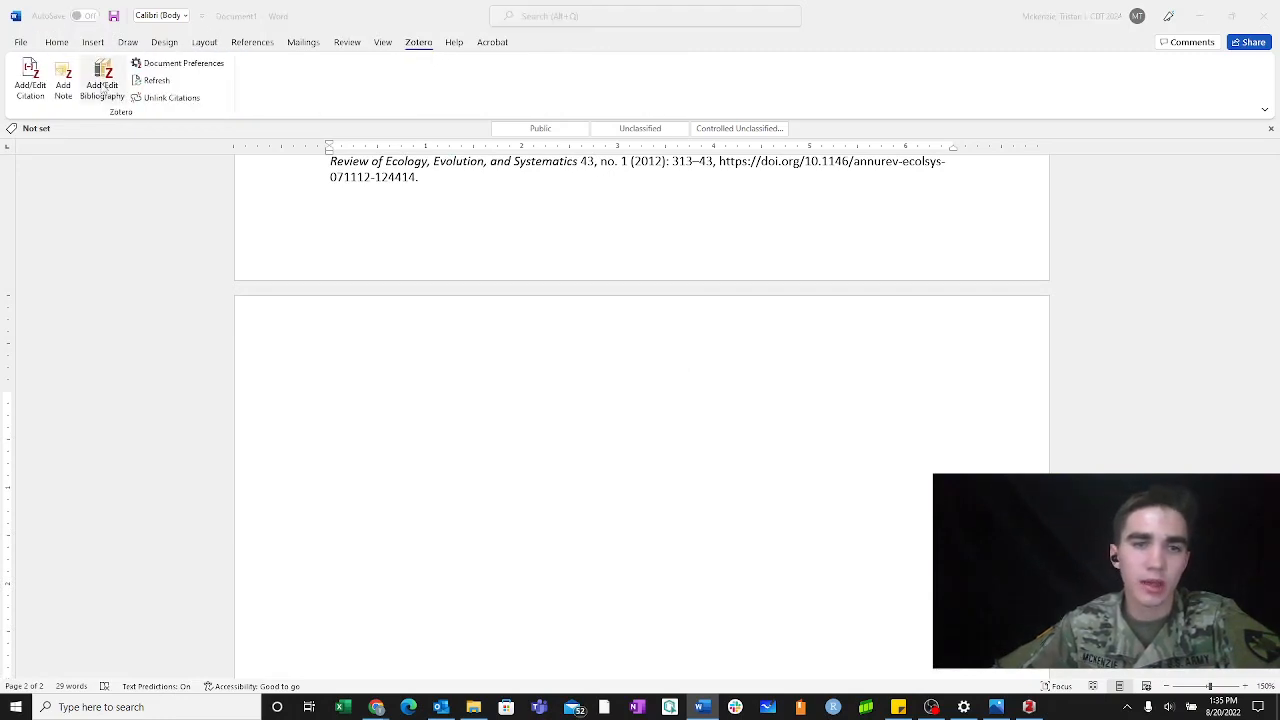
click(100, 80)
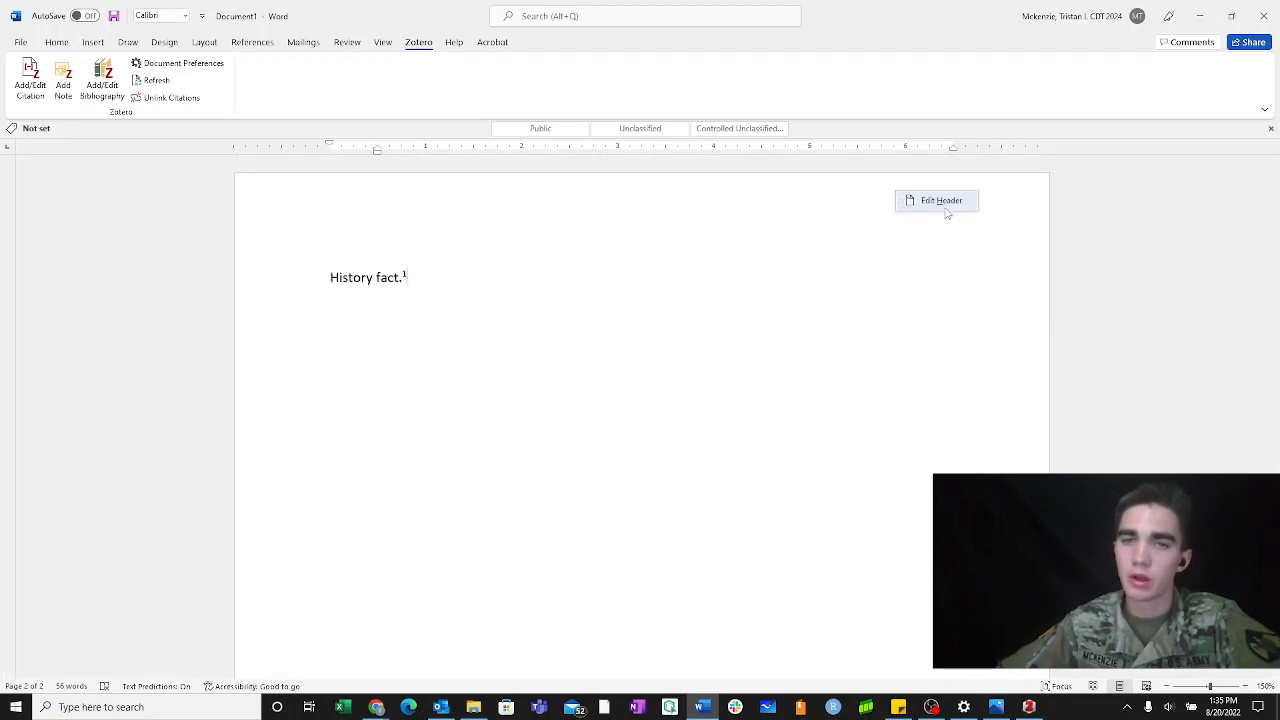
Give the header a Plain Number 3 top-right page number preceded by 'mckenzie'
click(92, 76)
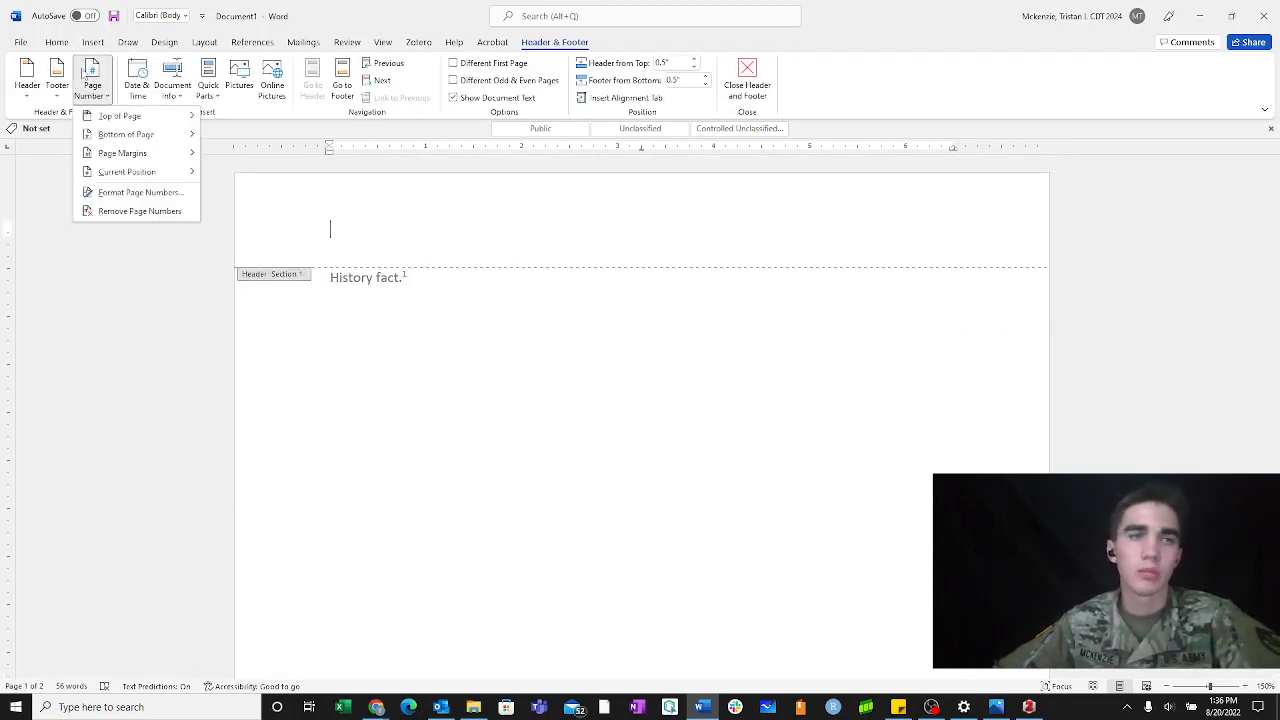
click(120, 114)
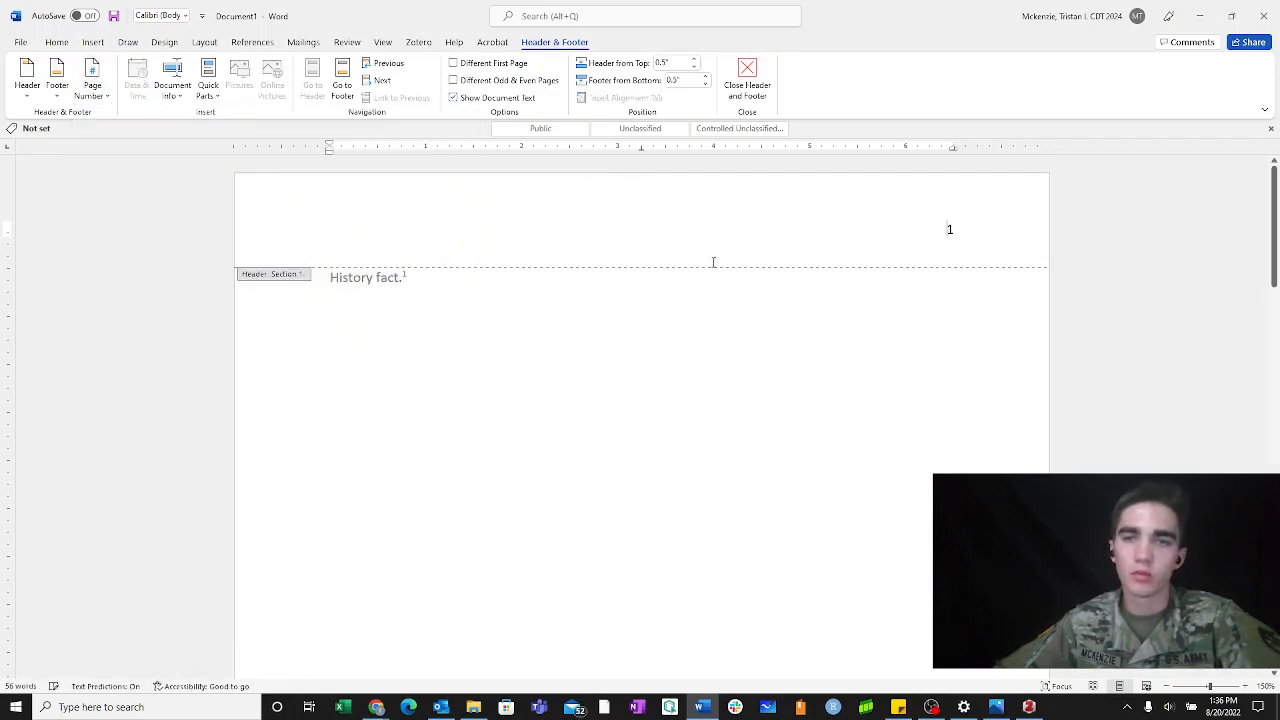
text(mckenzie)
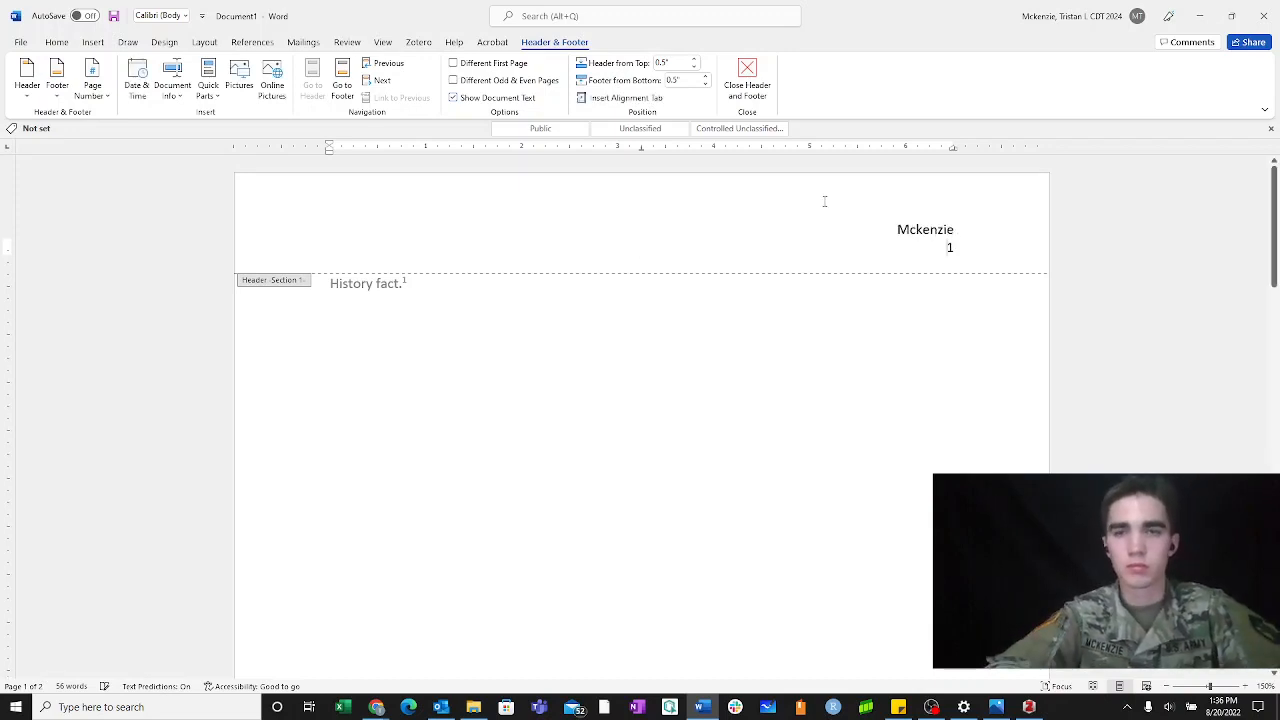
click(748, 84)
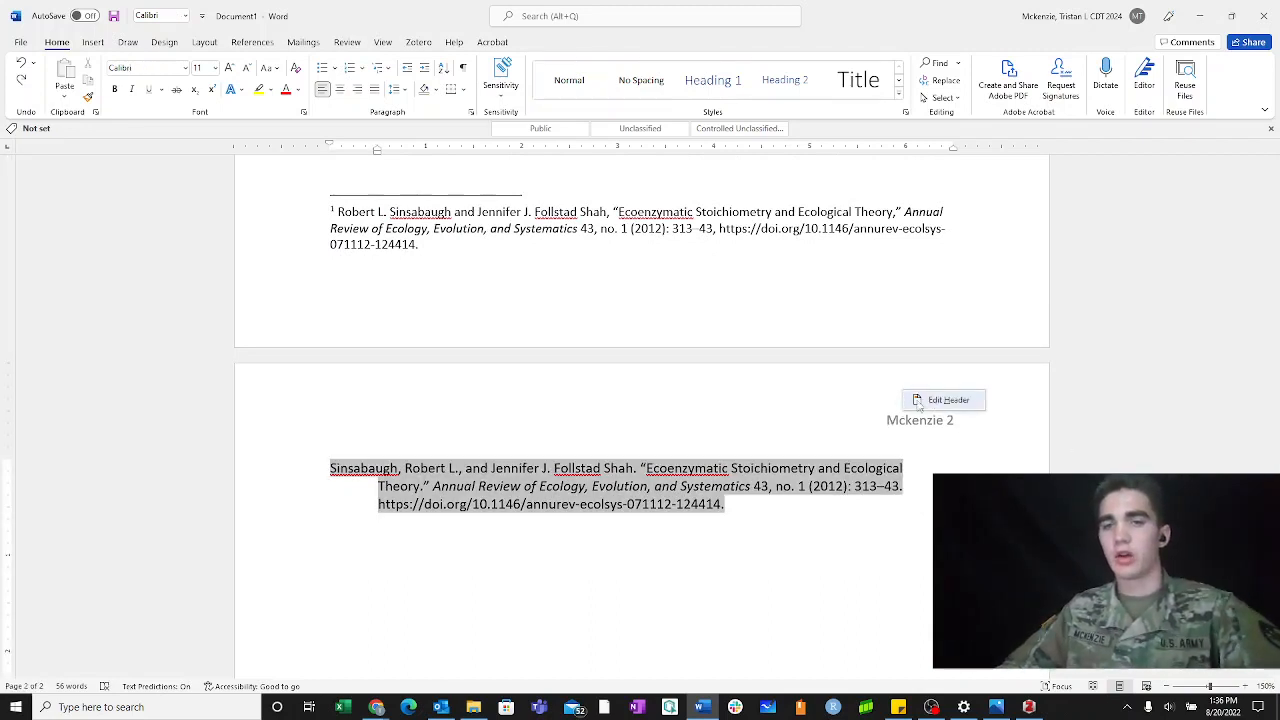
Reopen the second page's header to check it, then return to the document body
click(942, 400)
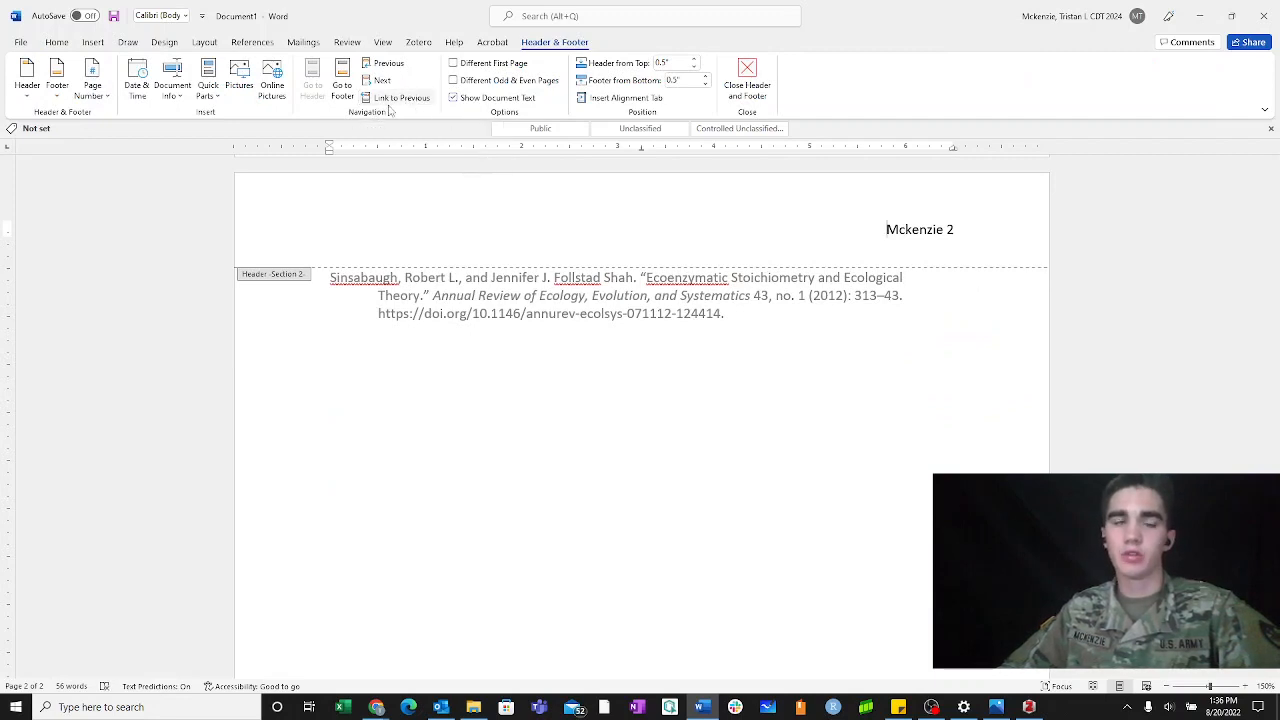
double_click(918, 228)
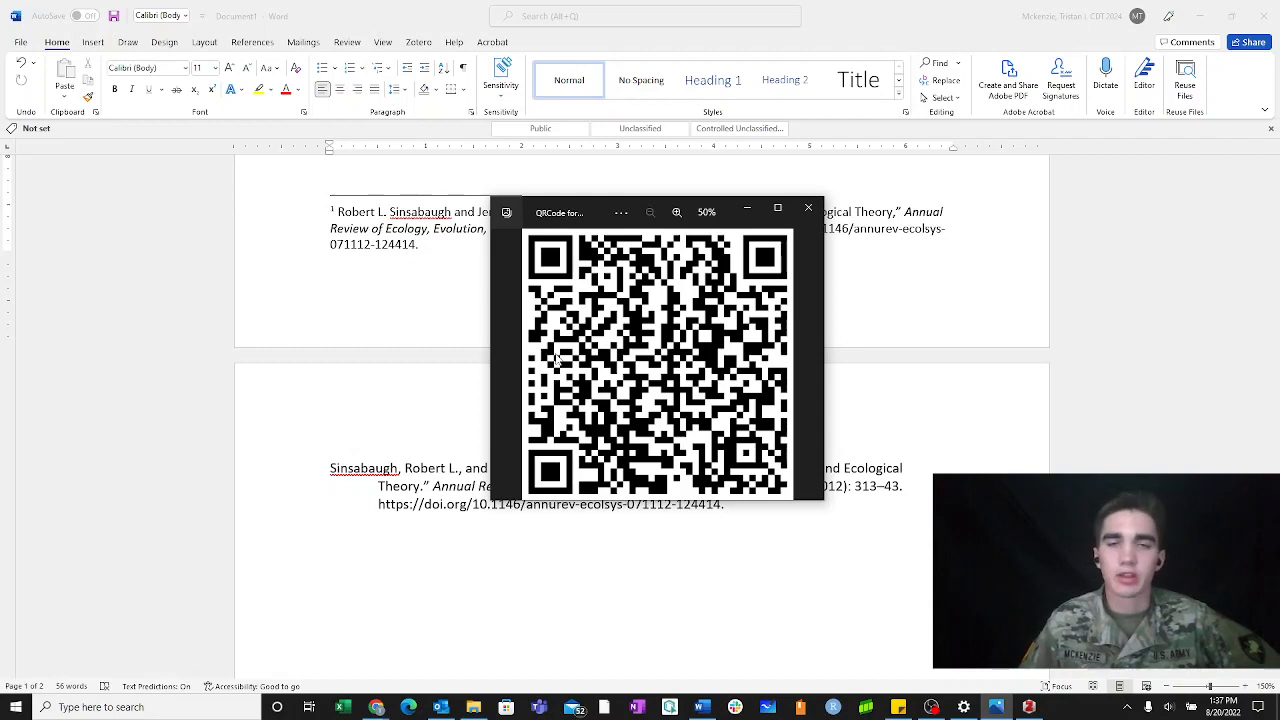
mouse_move(154, 308)
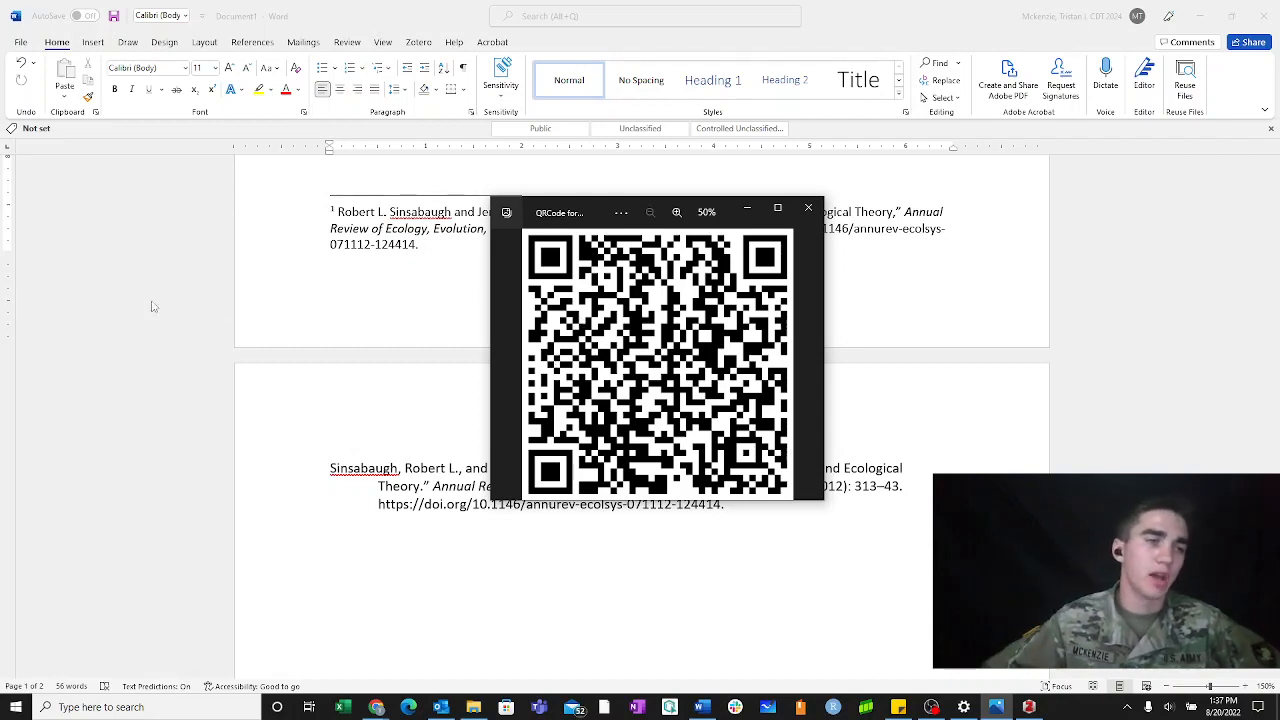